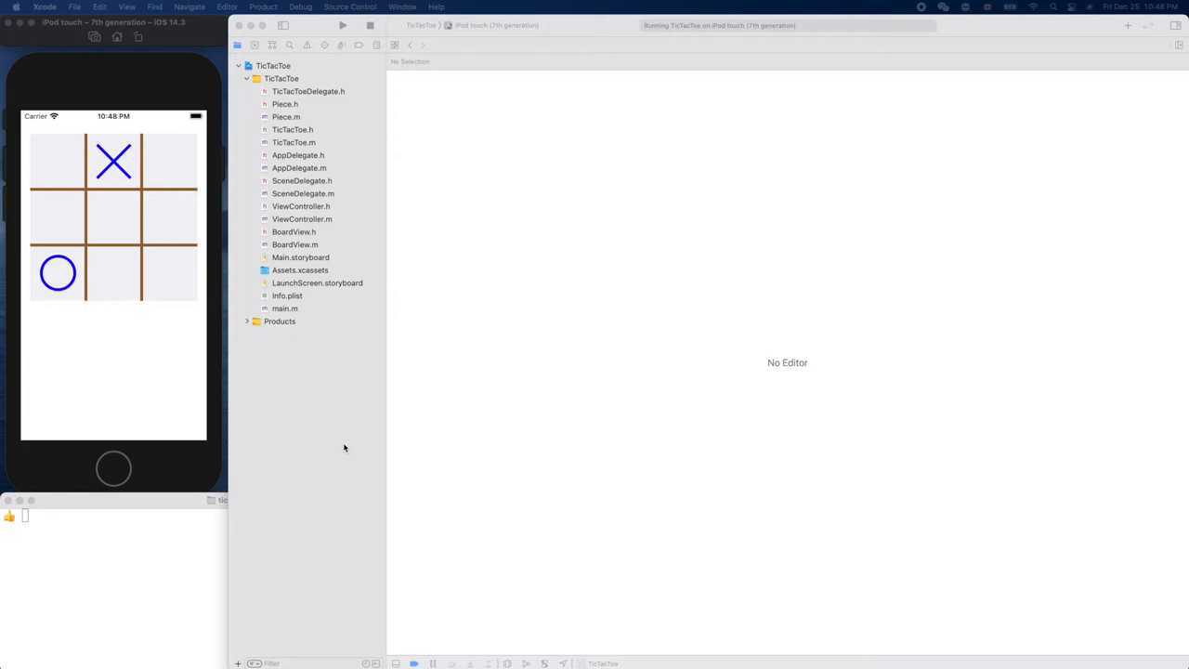
{"action": "mouse_move", "coordinate": [325, 395]}
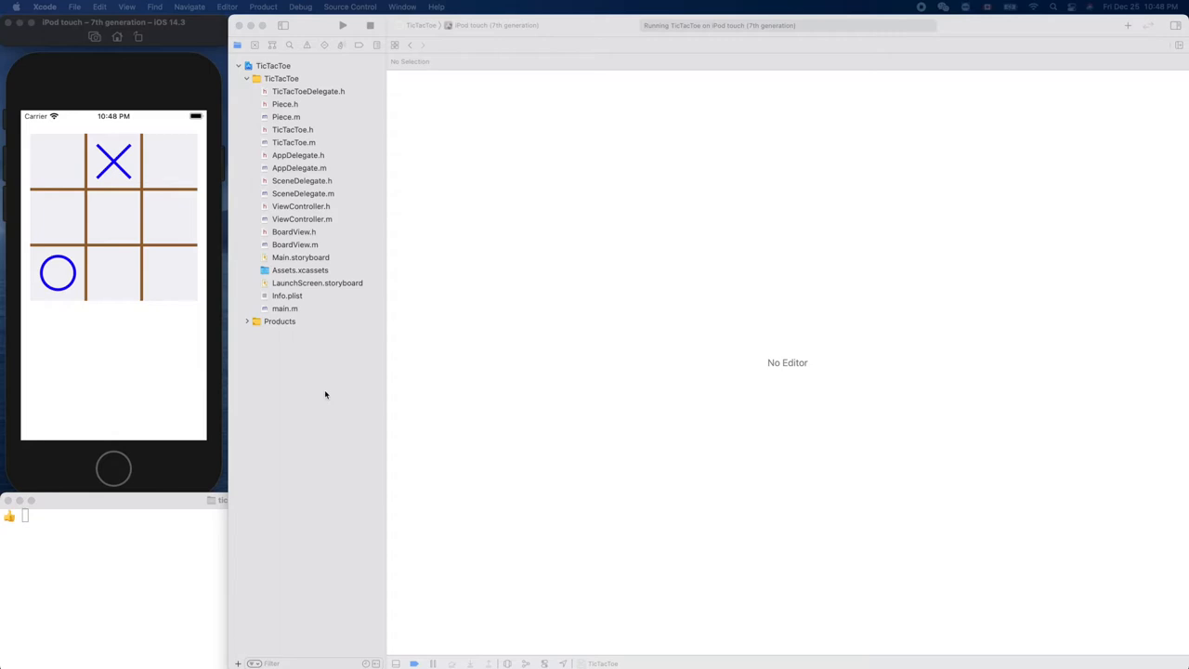
{"action": "mouse_move", "coordinate": [325, 370]}
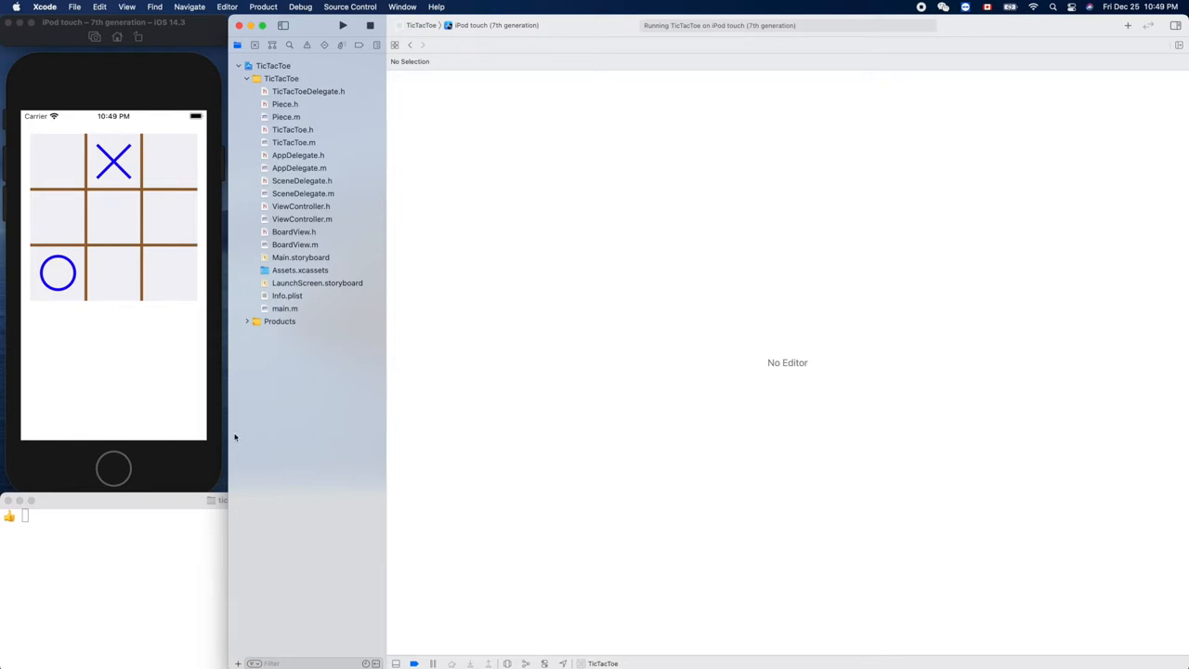
{"action": "mouse_move", "coordinate": [231, 437]}
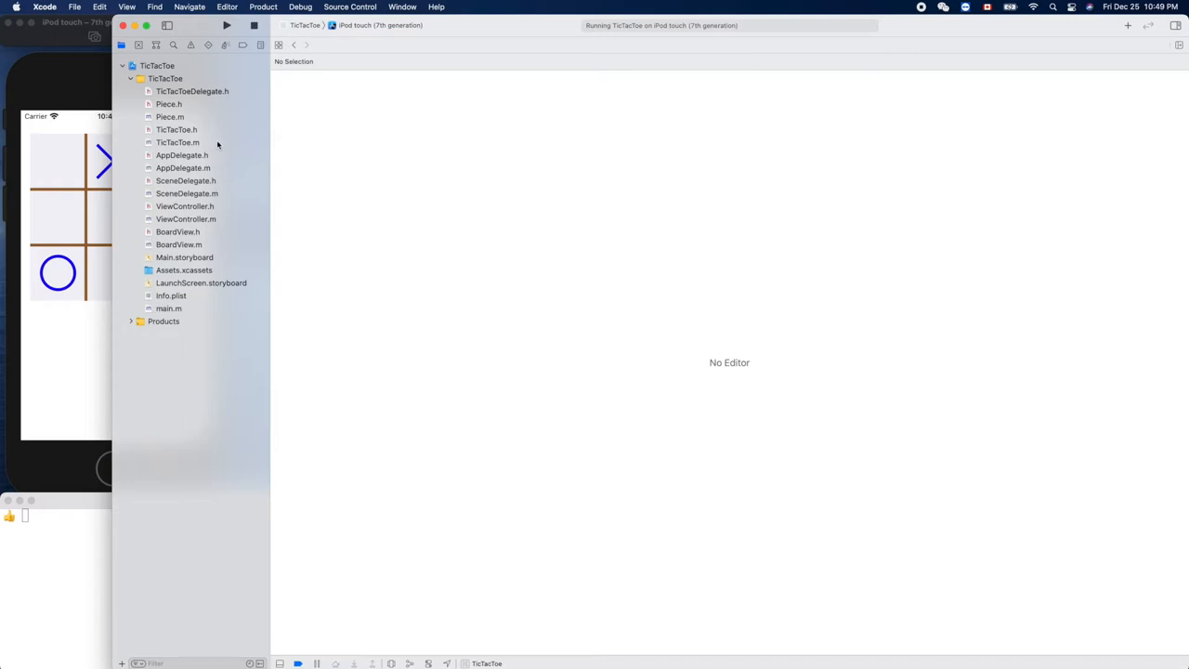
{"action": "mouse_move", "coordinate": [203, 141]}
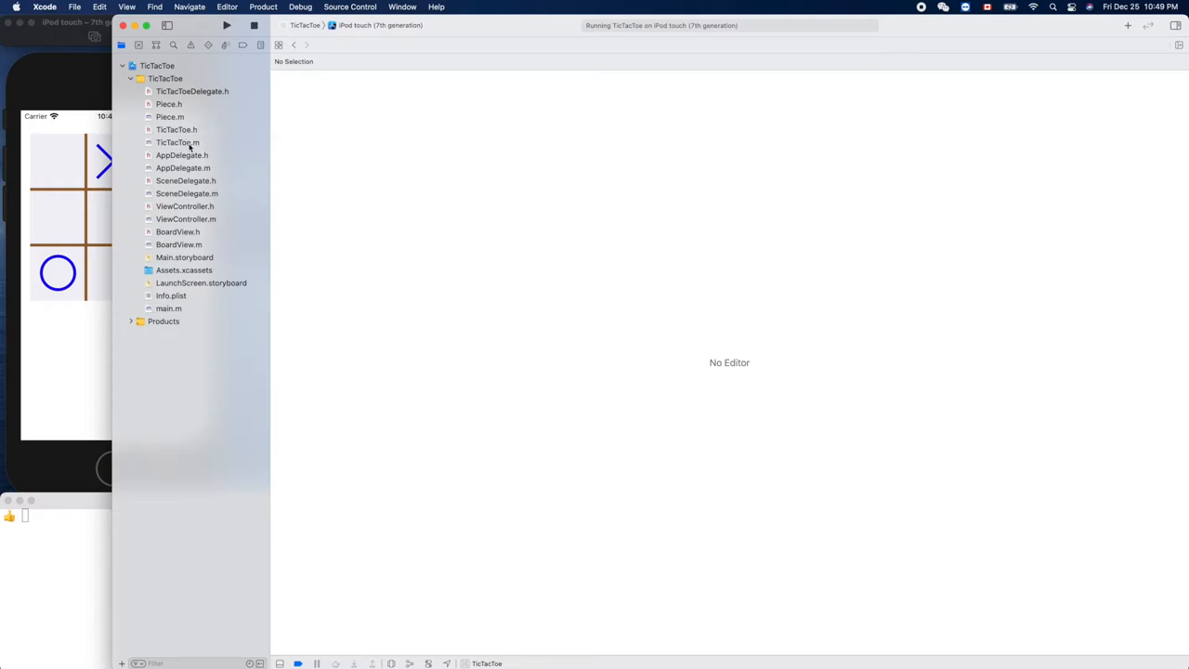
Step: Open TicTacToe.m beside TicTacToe.h and place the caret after the pieceAtCol:row: declaration
{"action": "left_click", "coordinate": [176, 142]}
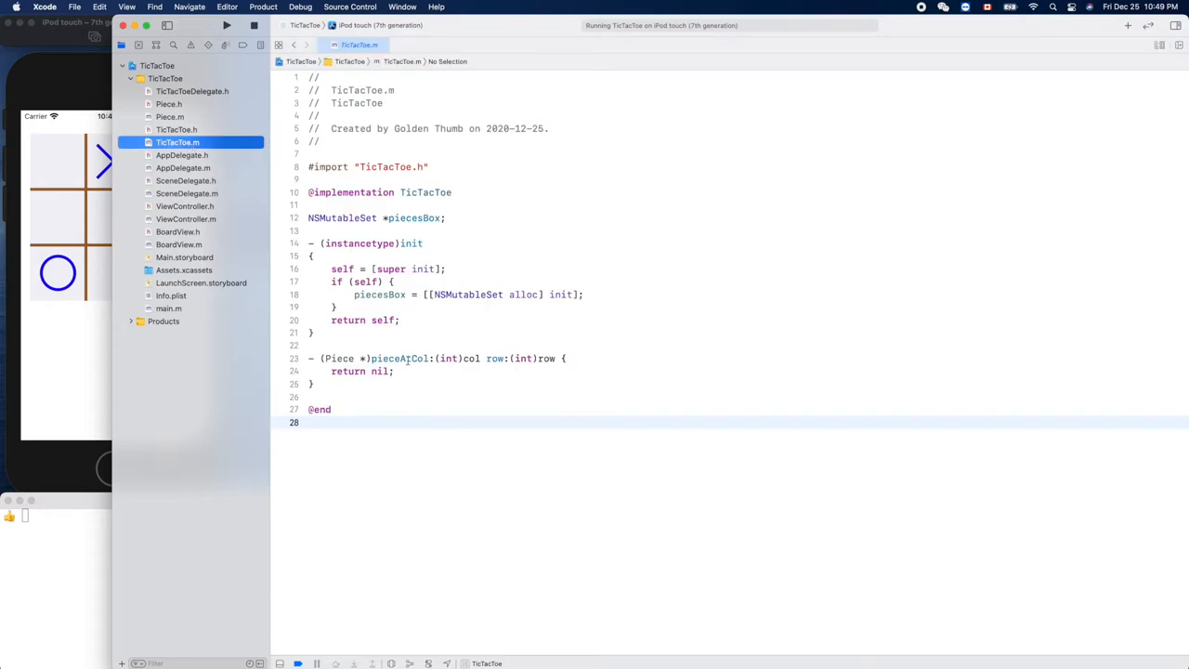
{"action": "double_click", "coordinate": [400, 357]}
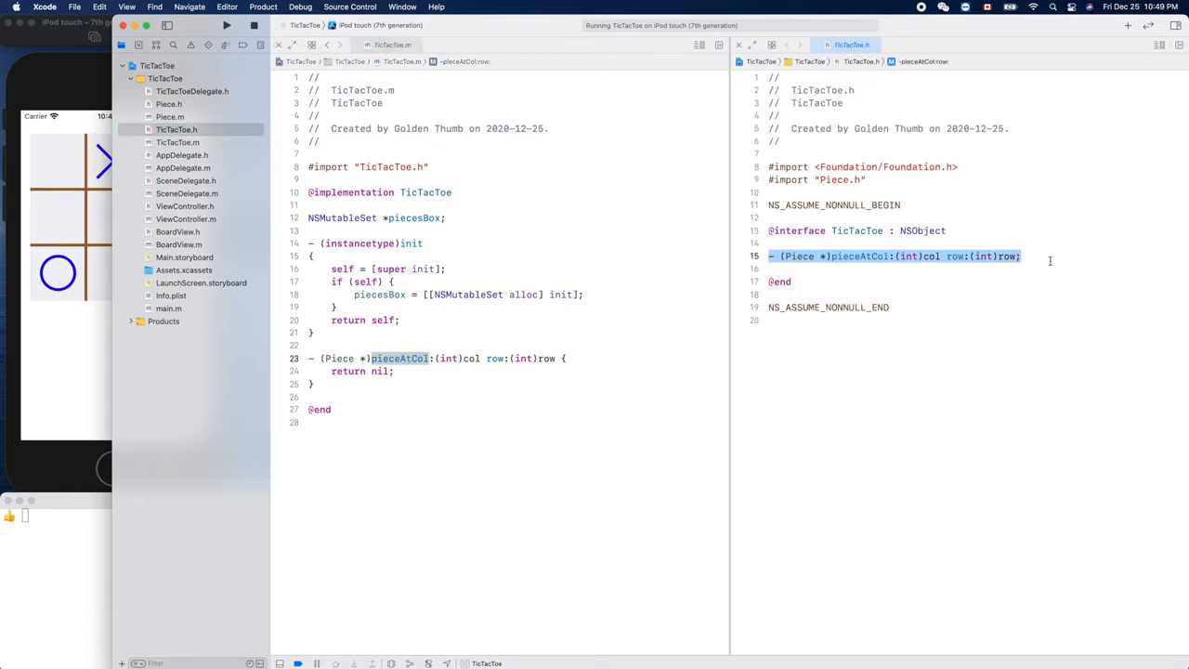
{"action": "left_click", "coordinate": [862, 255]}
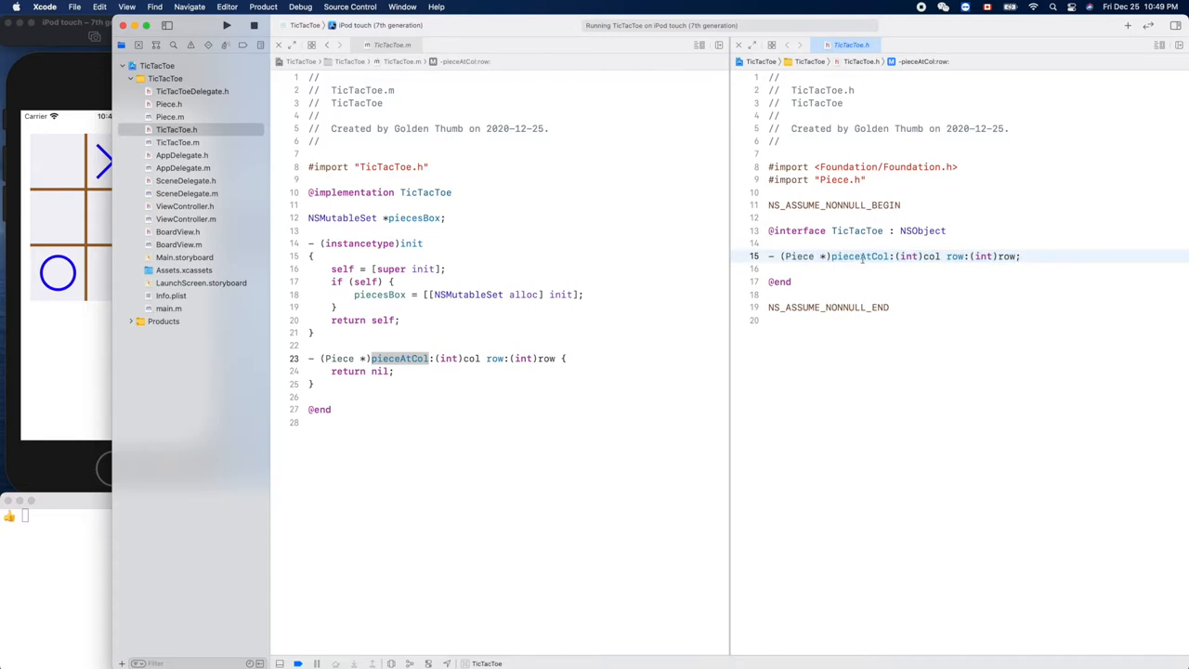
{"action": "left_click", "coordinate": [1025, 257]}
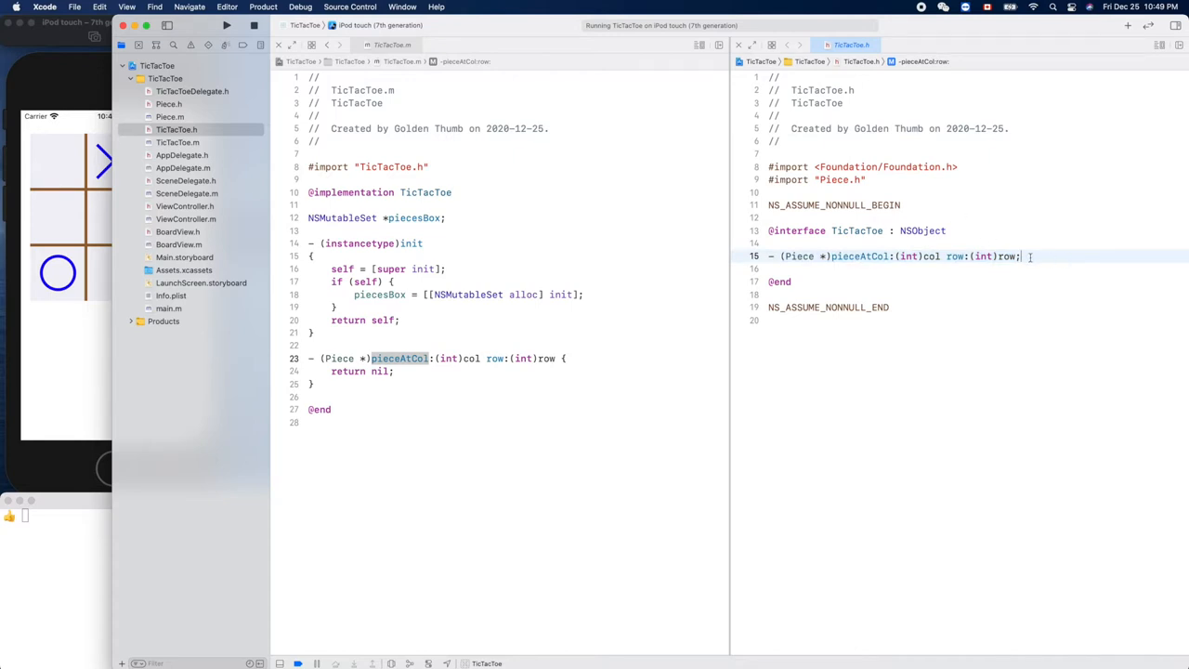
Step: Declare - (void)dropPieceAtCol:(int)col row:(int)row; on a new header line
{"action": "key", "text": "Return"}
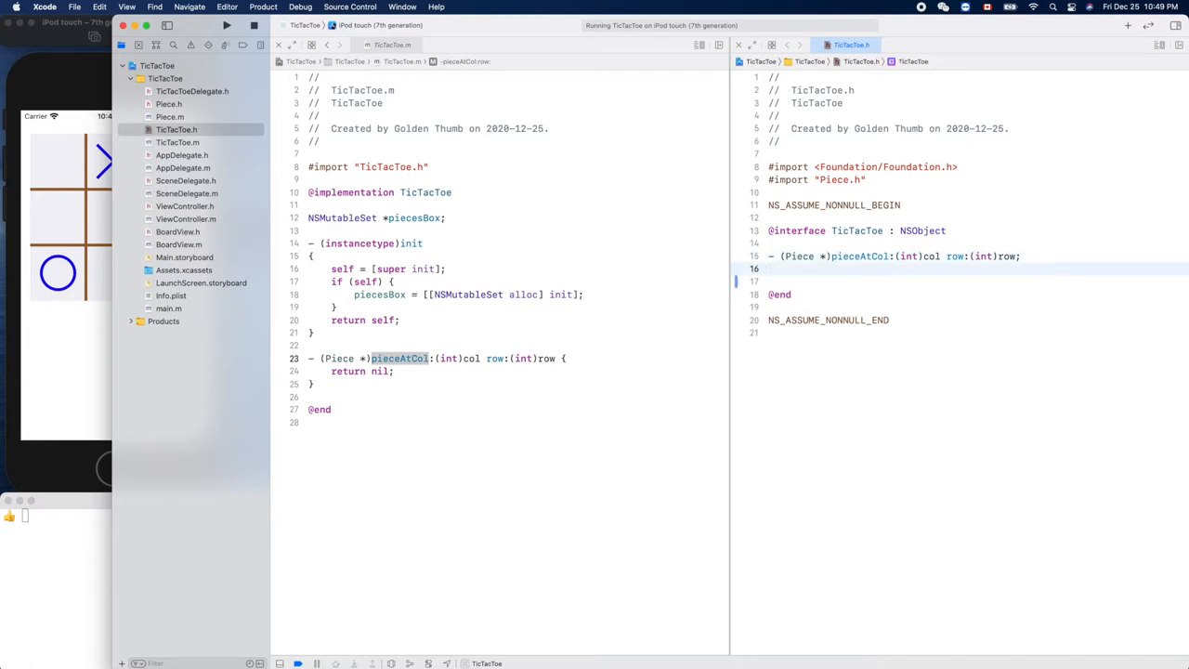
{"action": "type", "text": "- ("}
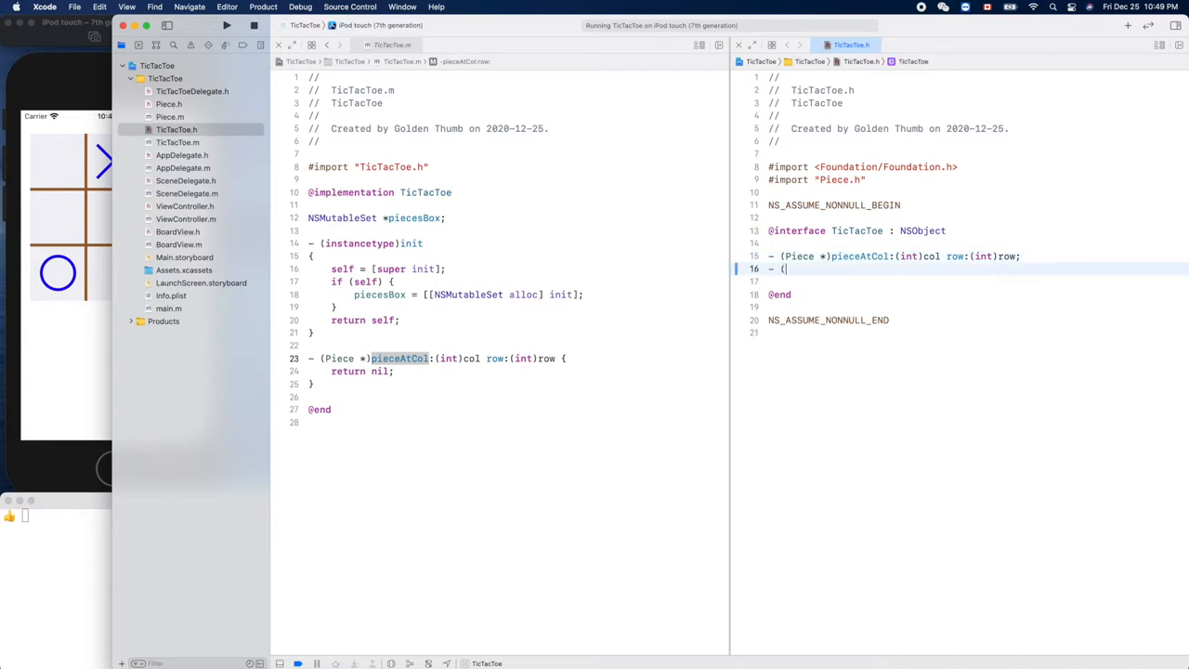
{"action": "type", "text": "void)"}
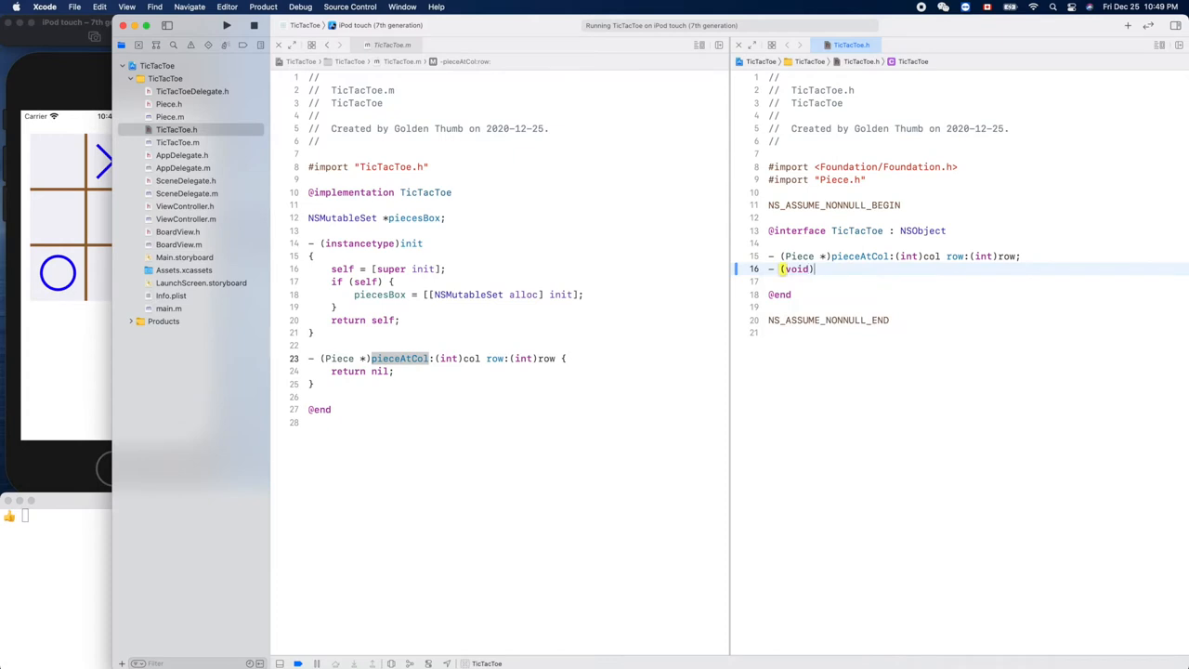
{"action": "type", "text": "draw"}
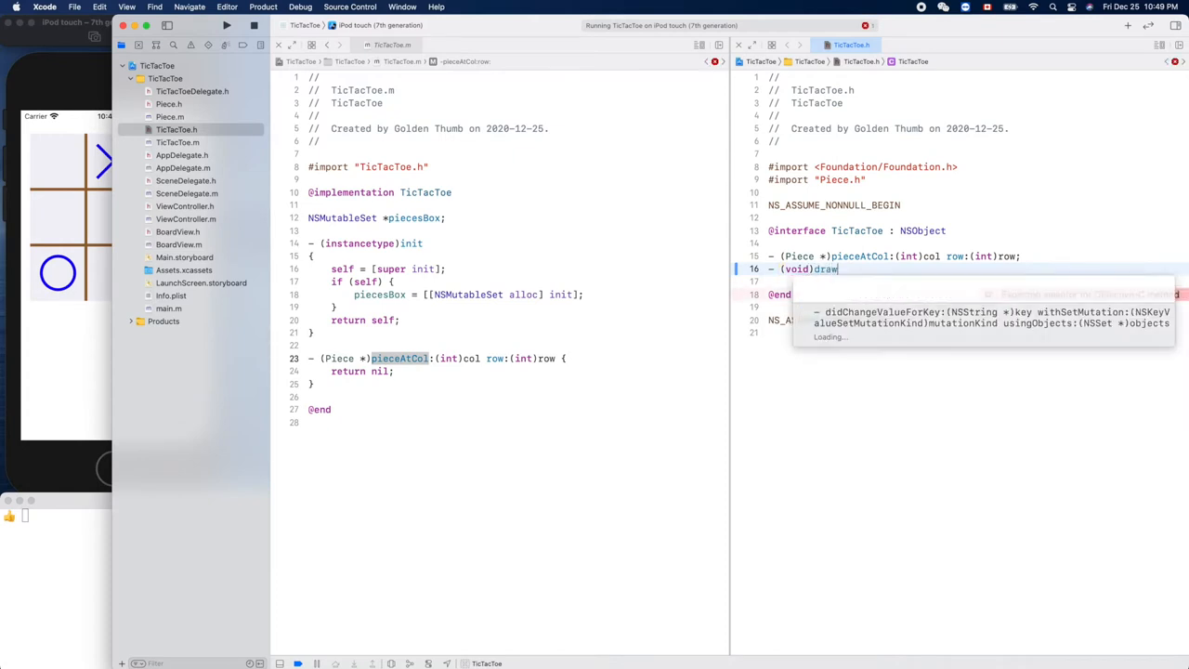
{"action": "type", "text": "p"}
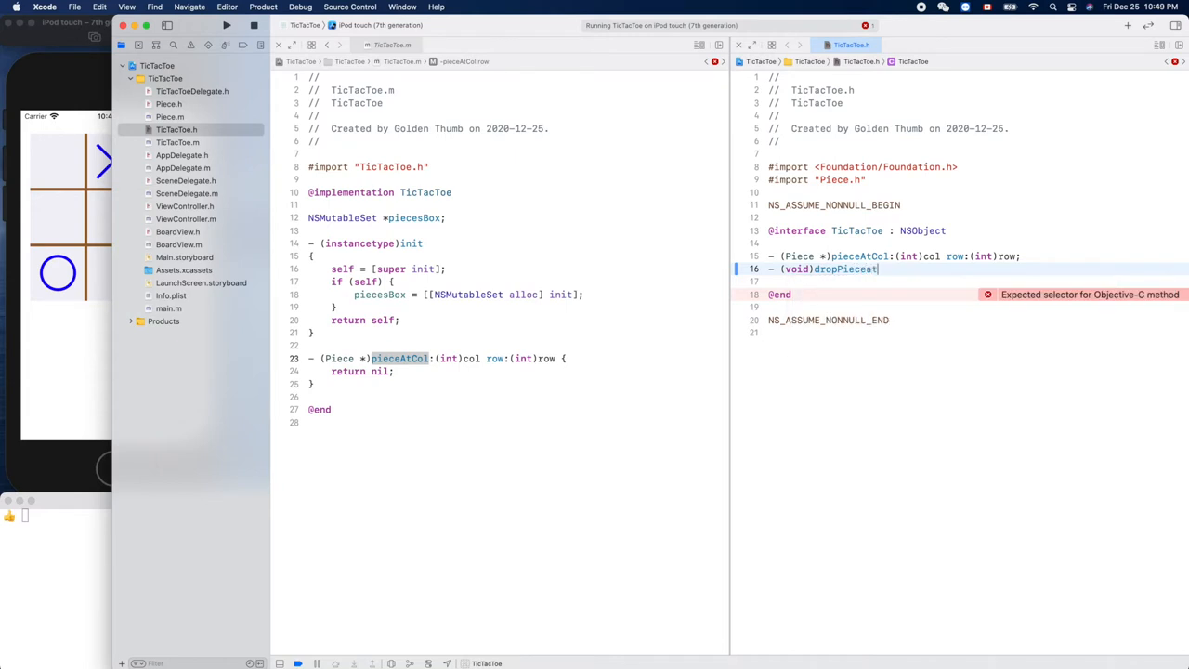
{"action": "type", "text": "C"}
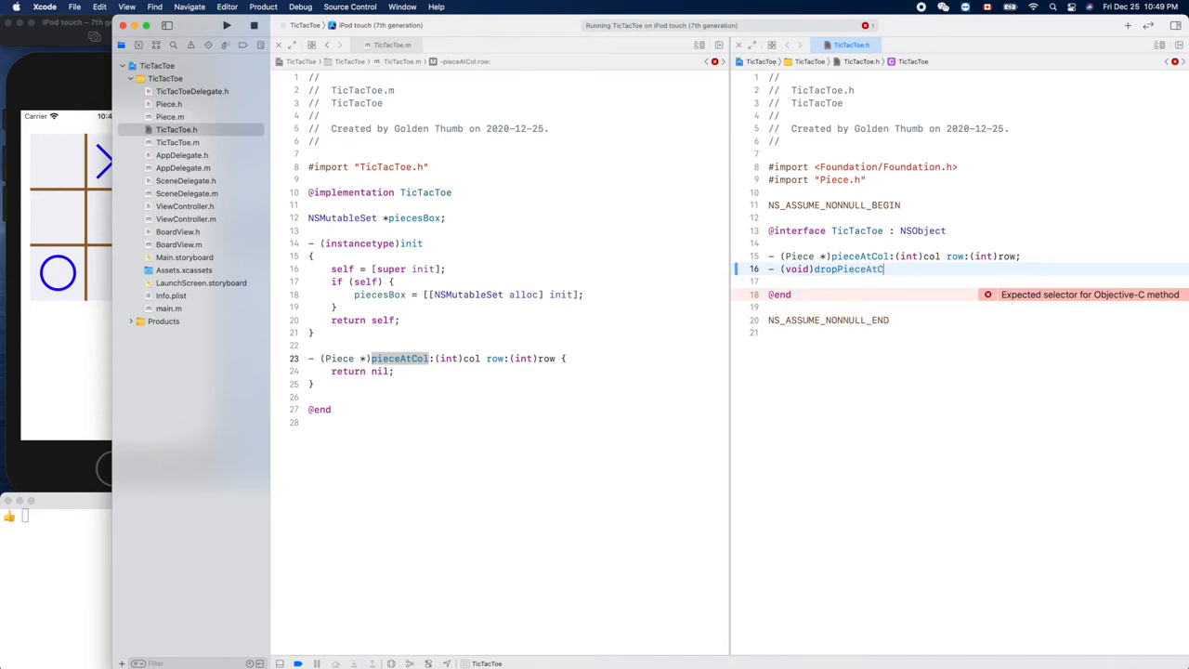
{"action": "type", "text": "ol:("}
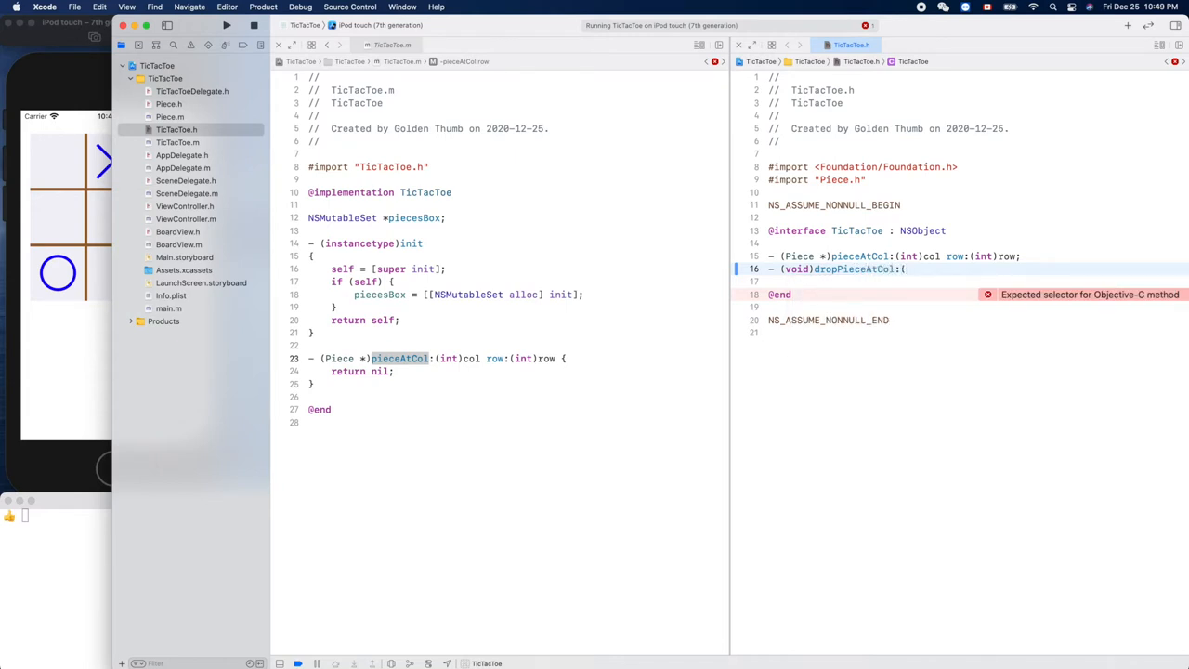
{"action": "type", "text": "int"}
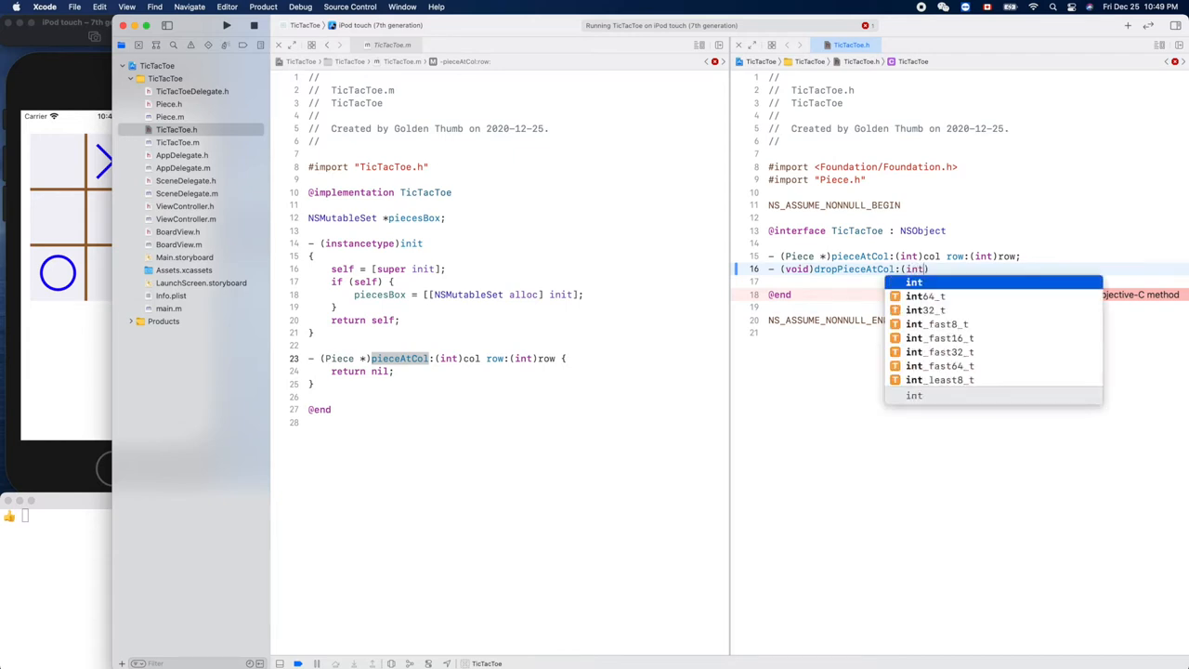
{"action": "type", "text": "col row"}
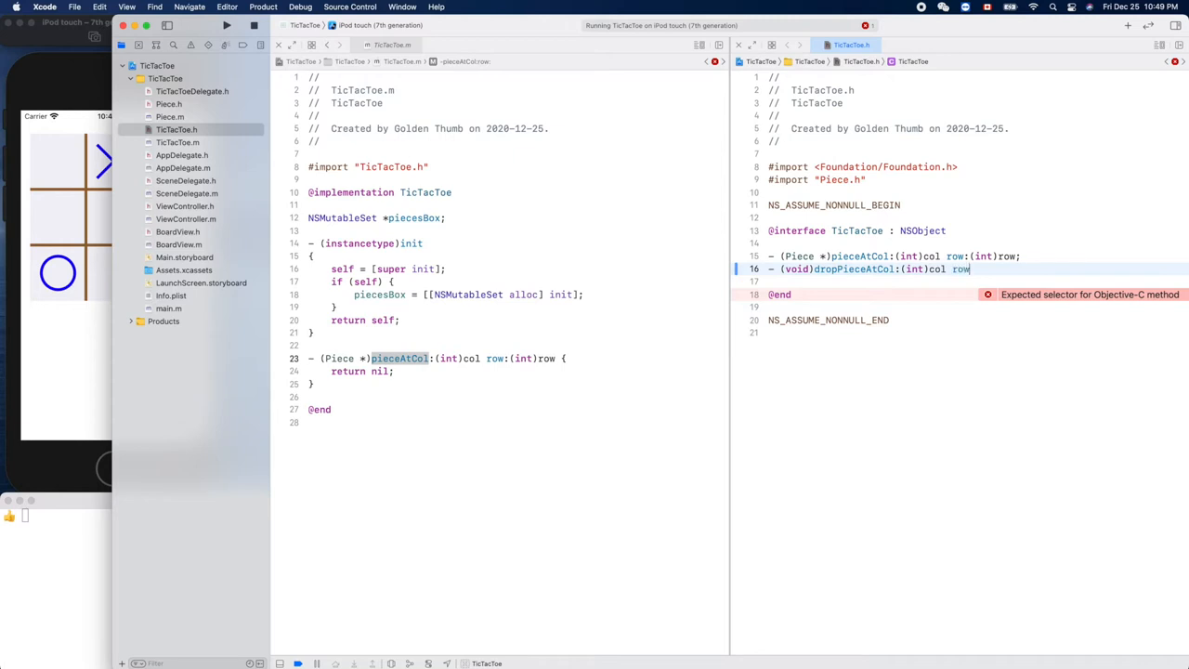
{"action": "type", "text": "(int)row;"}
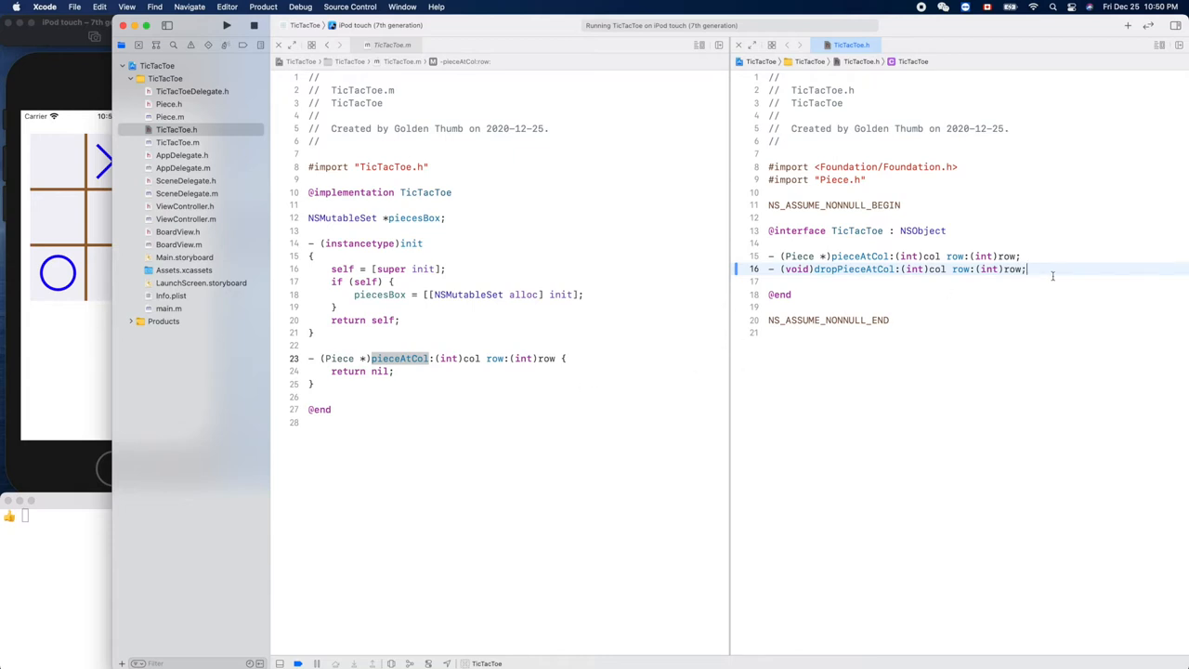
Step: Copy the dropPieceAtCol:row: declaration into TicTacToe.m as an empty braced method body
{"action": "triple_click", "coordinate": [891, 268]}
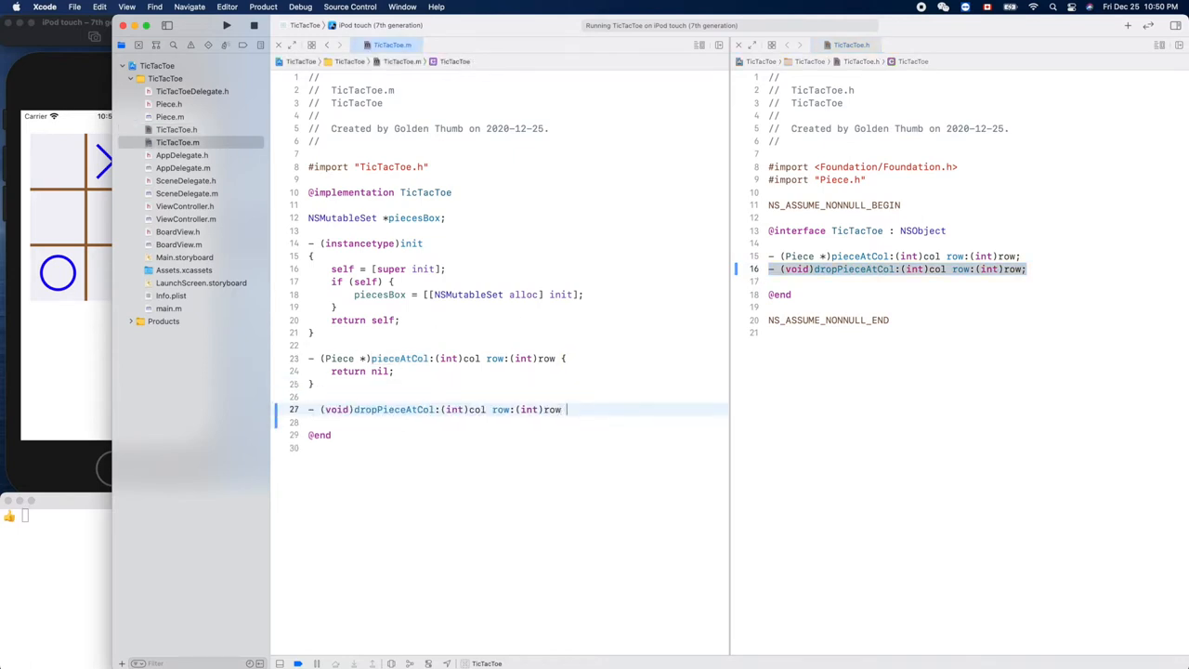
{"action": "type", "text": "{"}
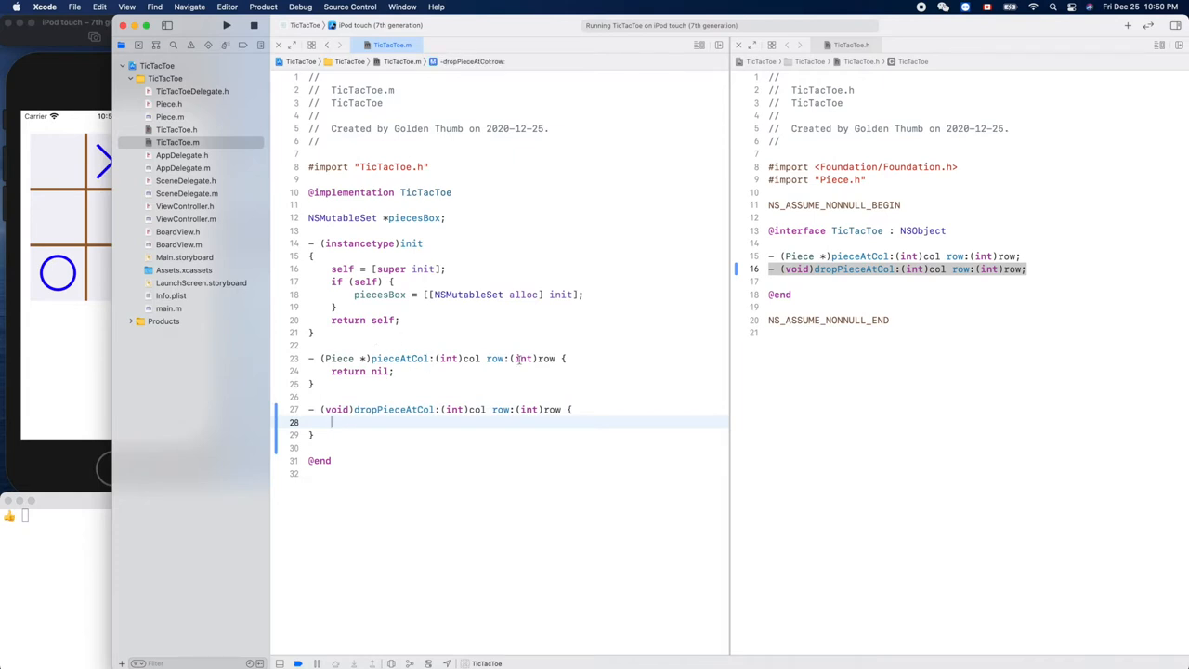
{"action": "left_click", "coordinate": [576, 359]}
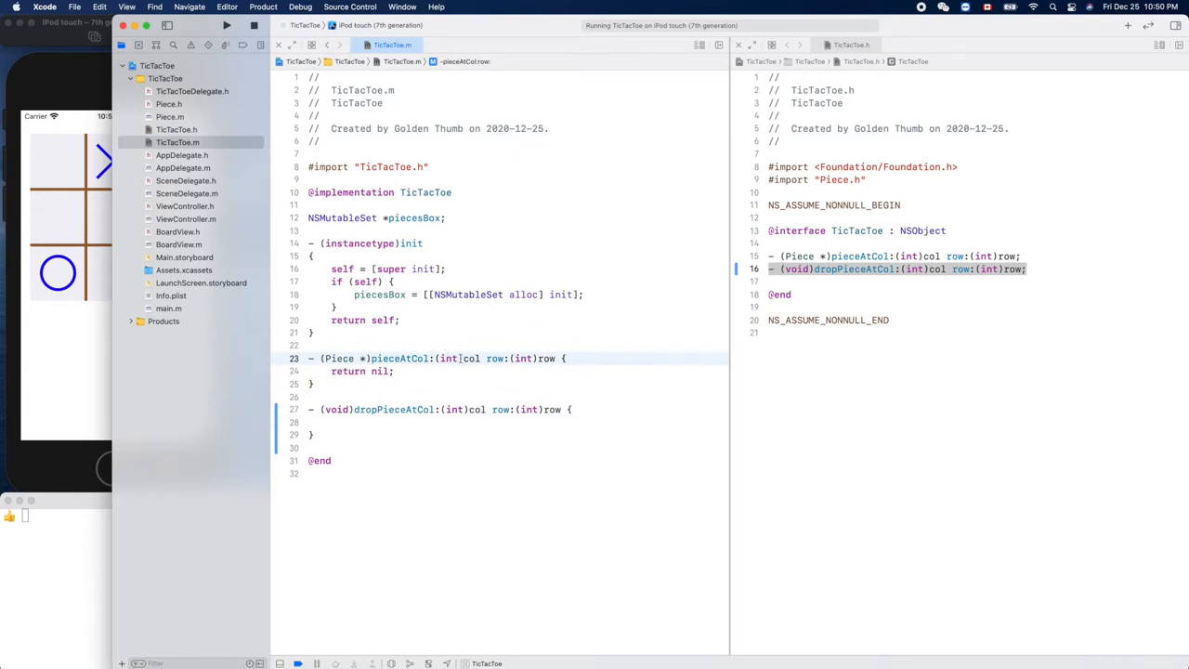
Step: Add a for (Piece *piece in self.piecesBox) loop inside pieceAtCol:row:
{"action": "key", "text": "enter"}
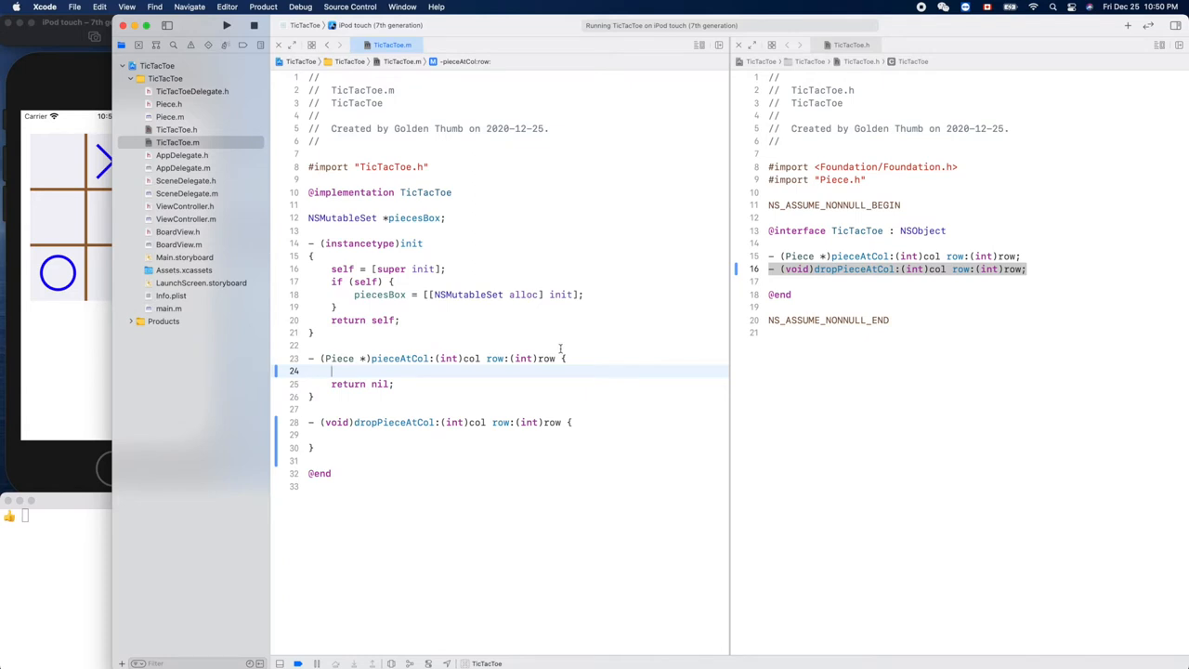
{"action": "type", "text": "for"}
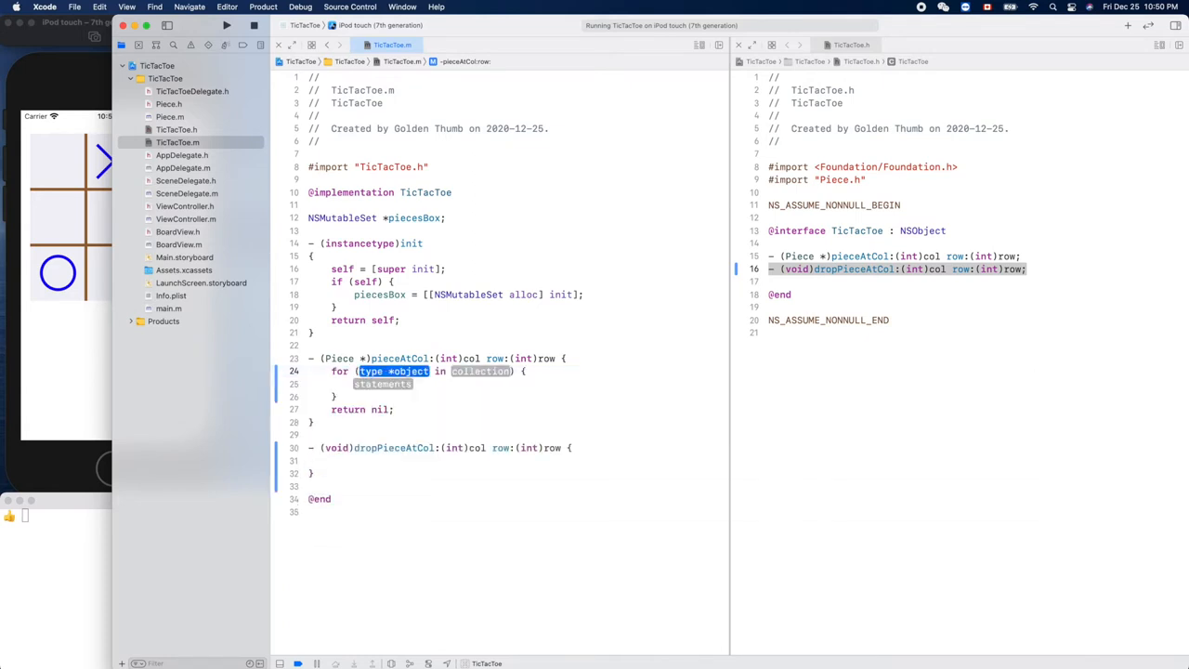
{"action": "type", "text": "Piec"}
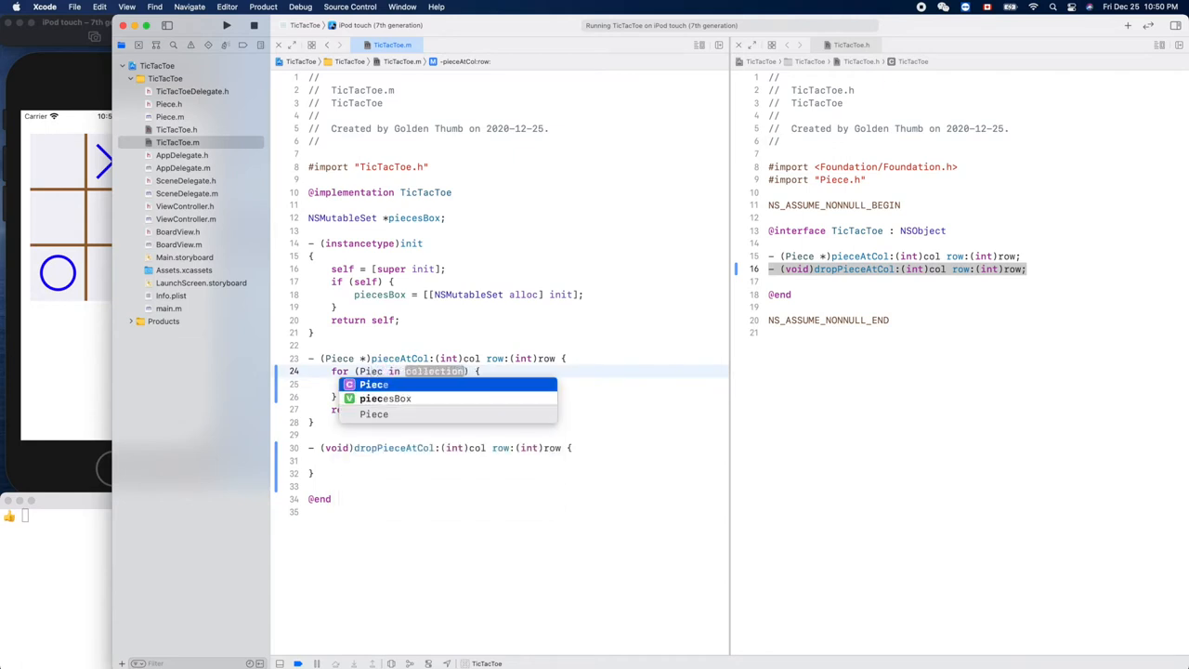
{"action": "type", "text": "e"}
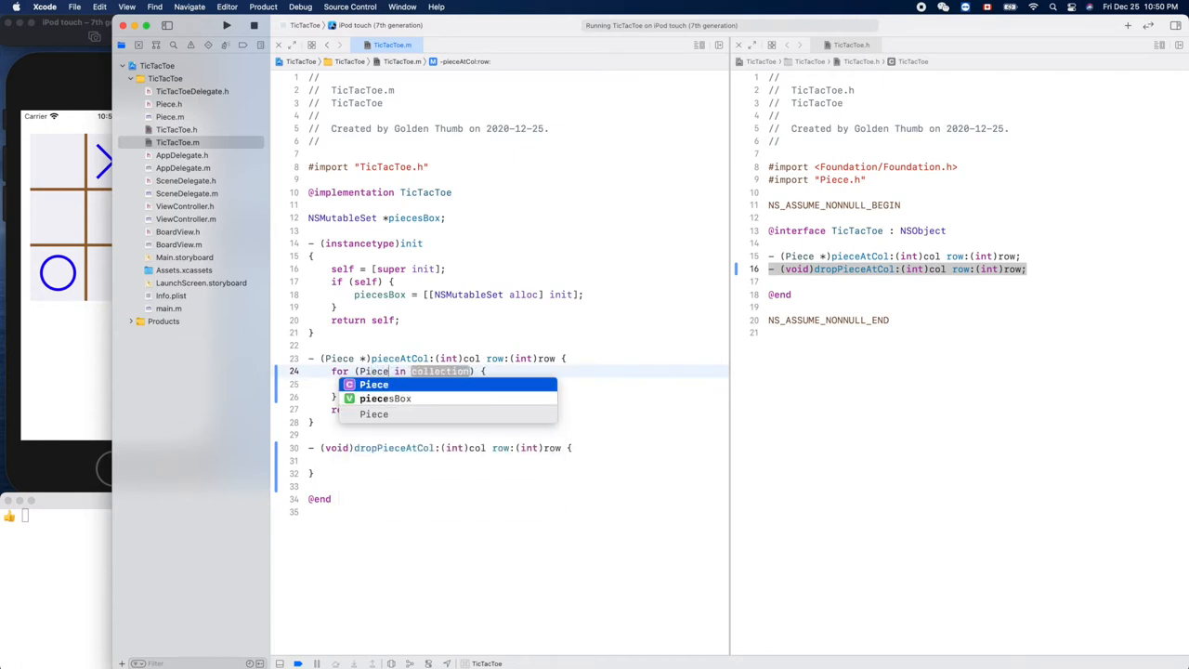
{"action": "key", "text": "Return"}
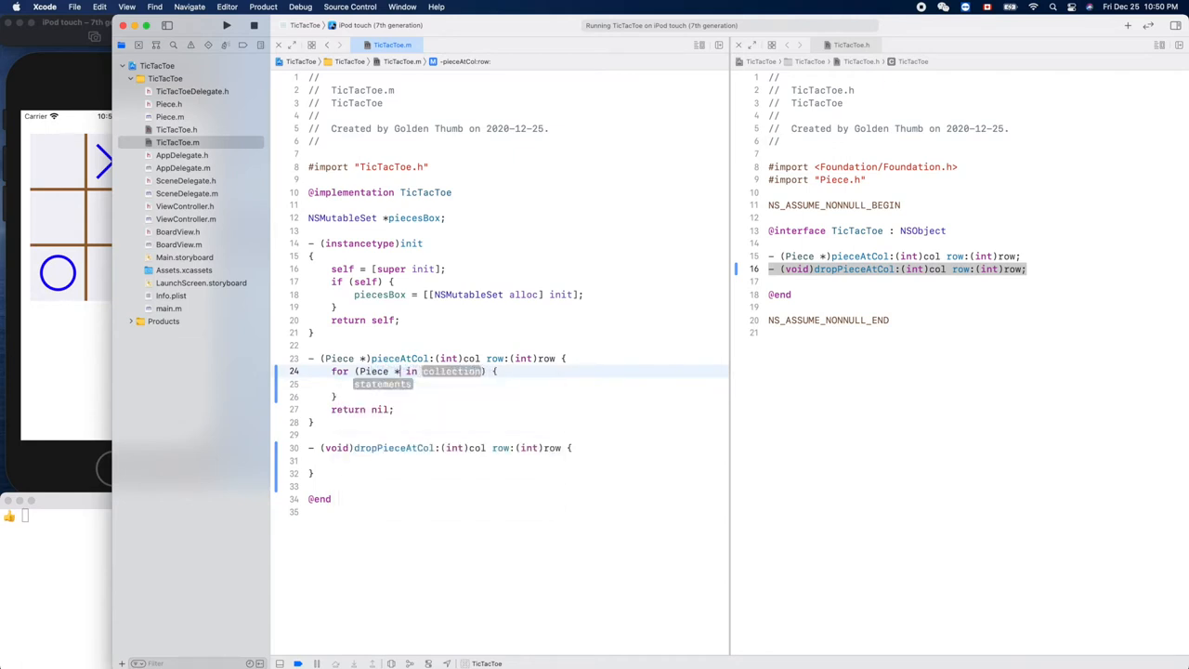
{"action": "type", "text": "piece"}
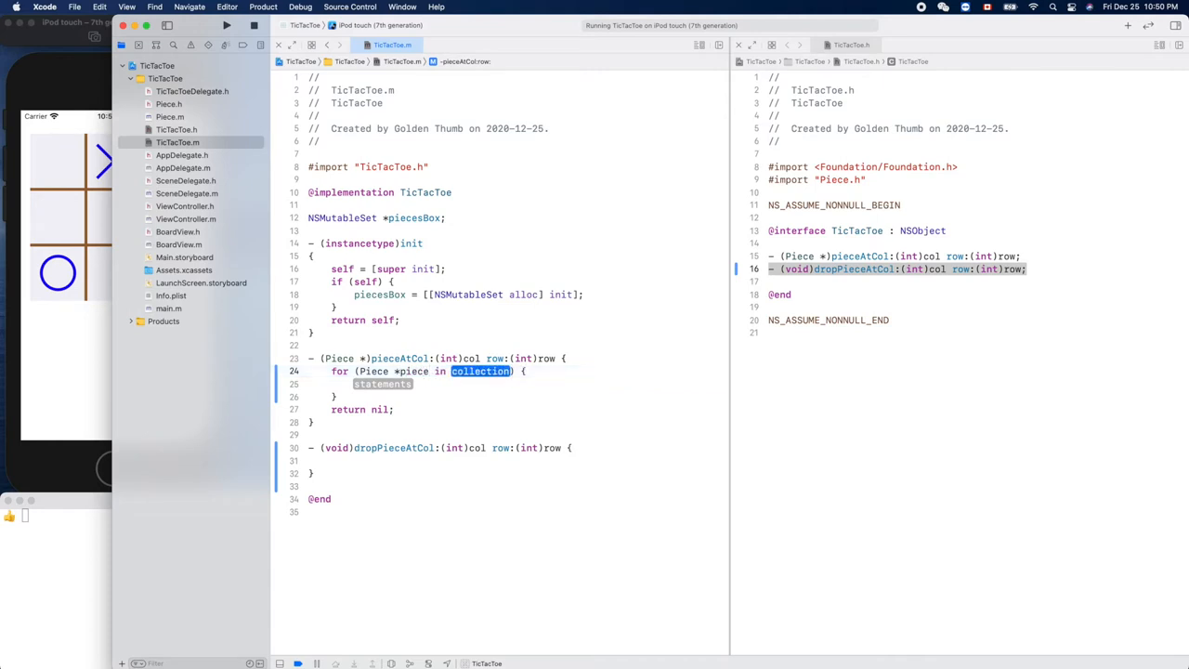
{"action": "type", "text": "p"}
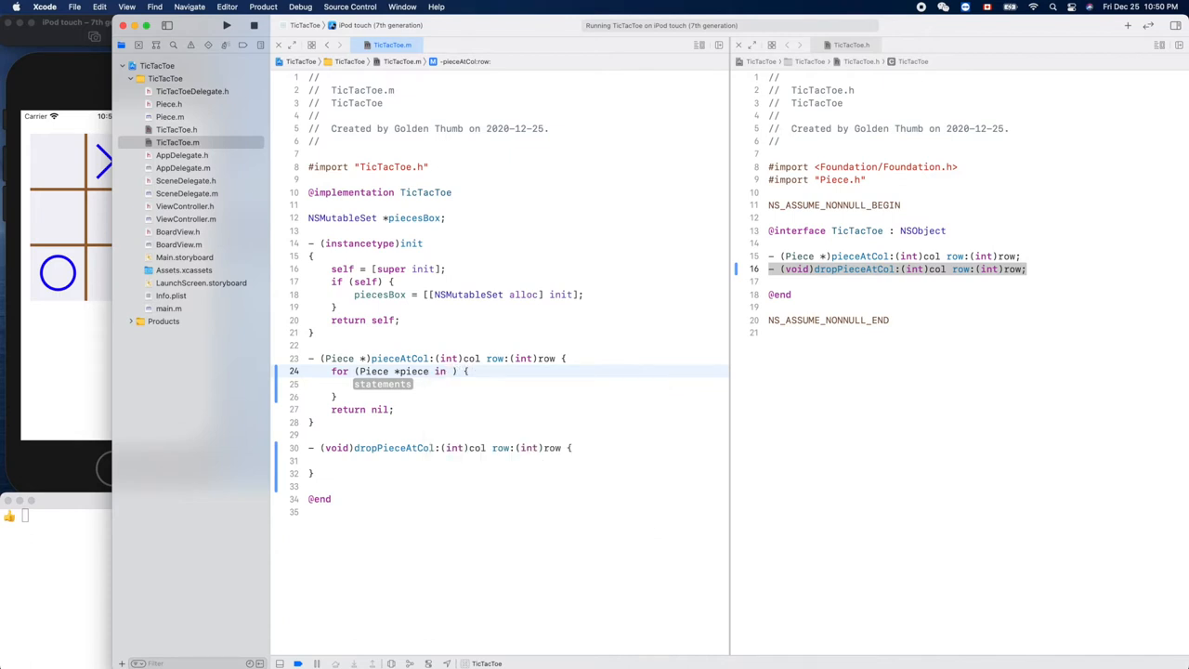
{"action": "type", "text": "self."}
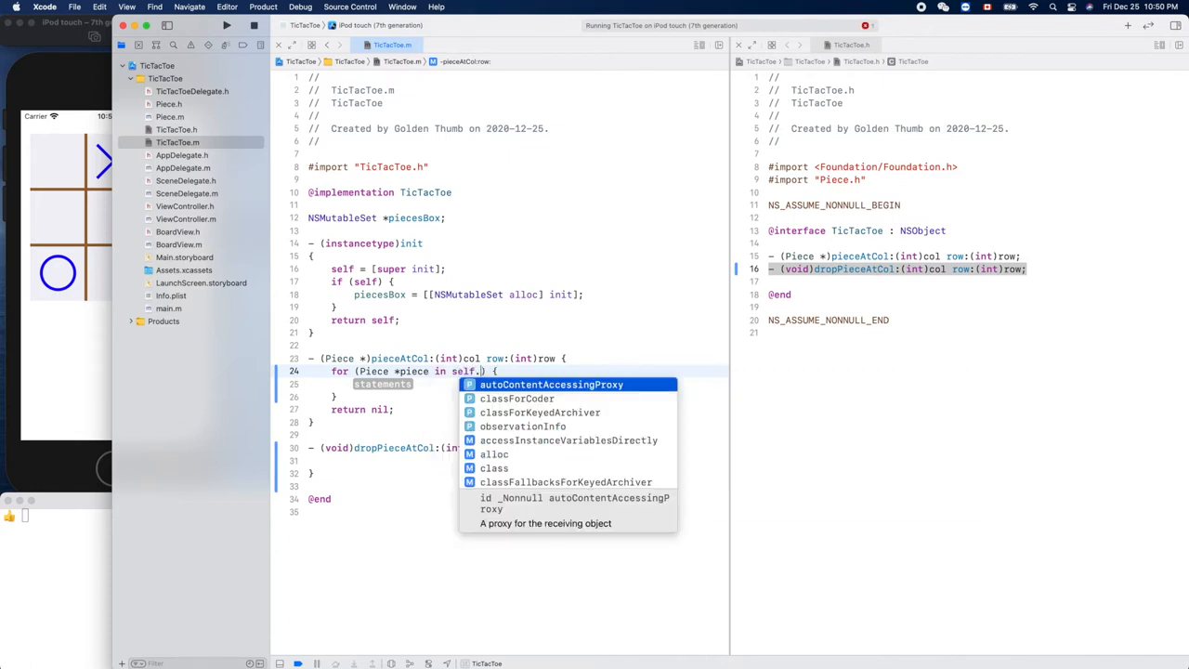
{"action": "type", "text": "p"}
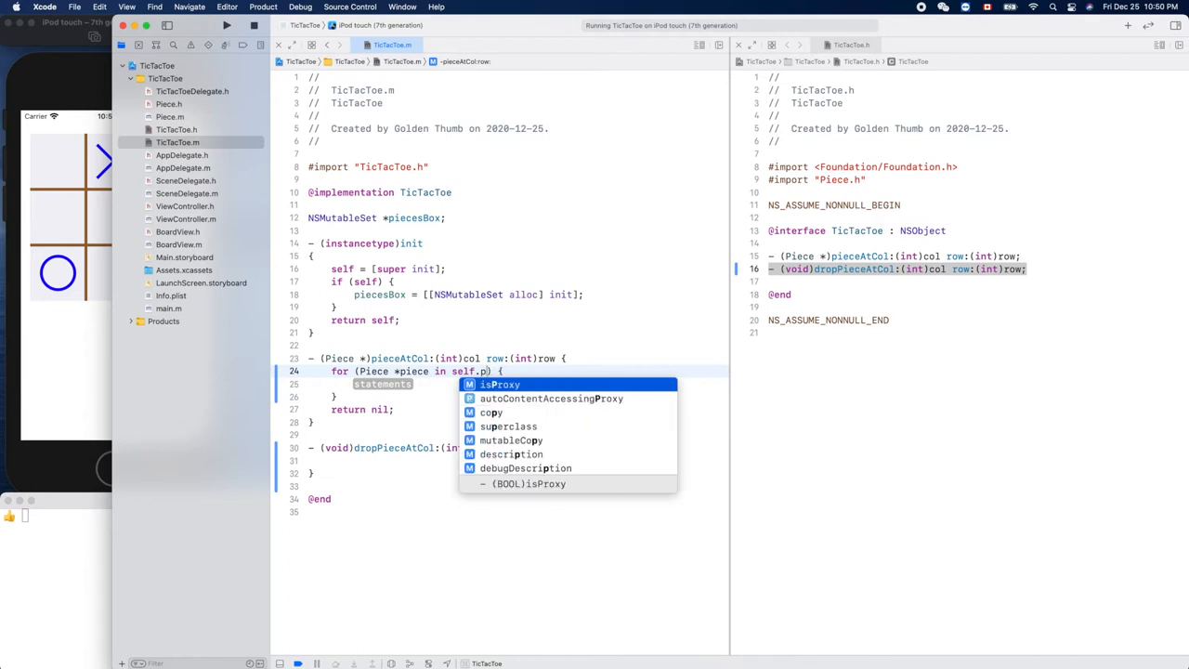
{"action": "type", "text": "iecesBox"}
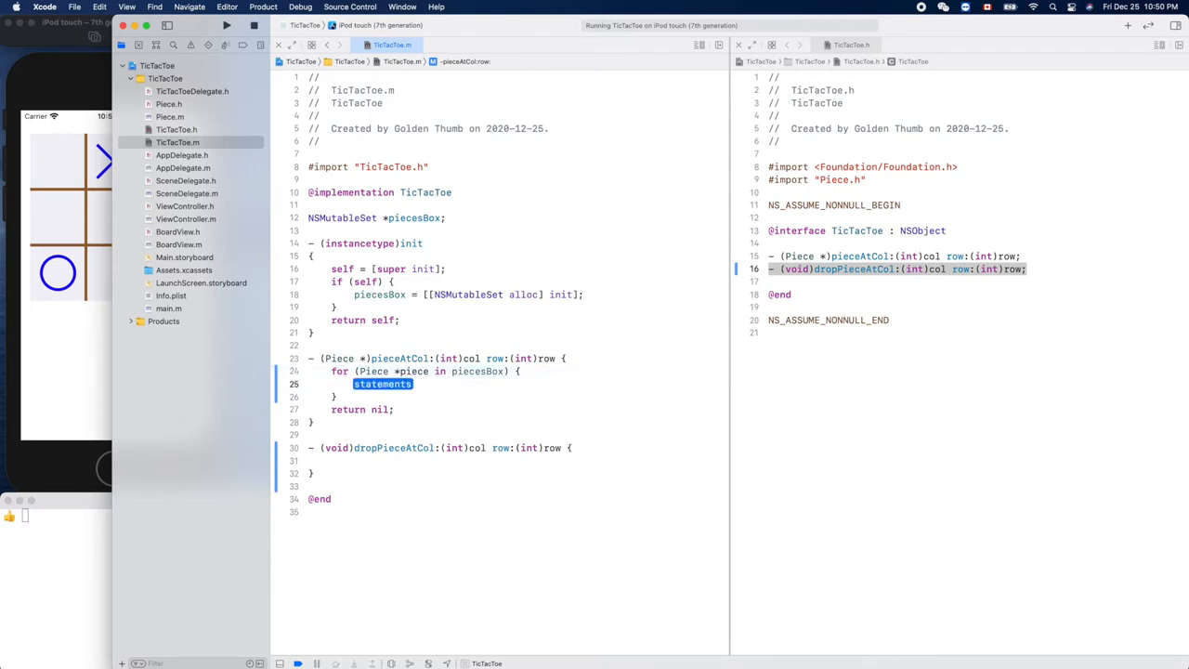
Step: Inside the loop, return piece when piece.col == col and piece.row == row
{"action": "type", "text": "if (c) {"}
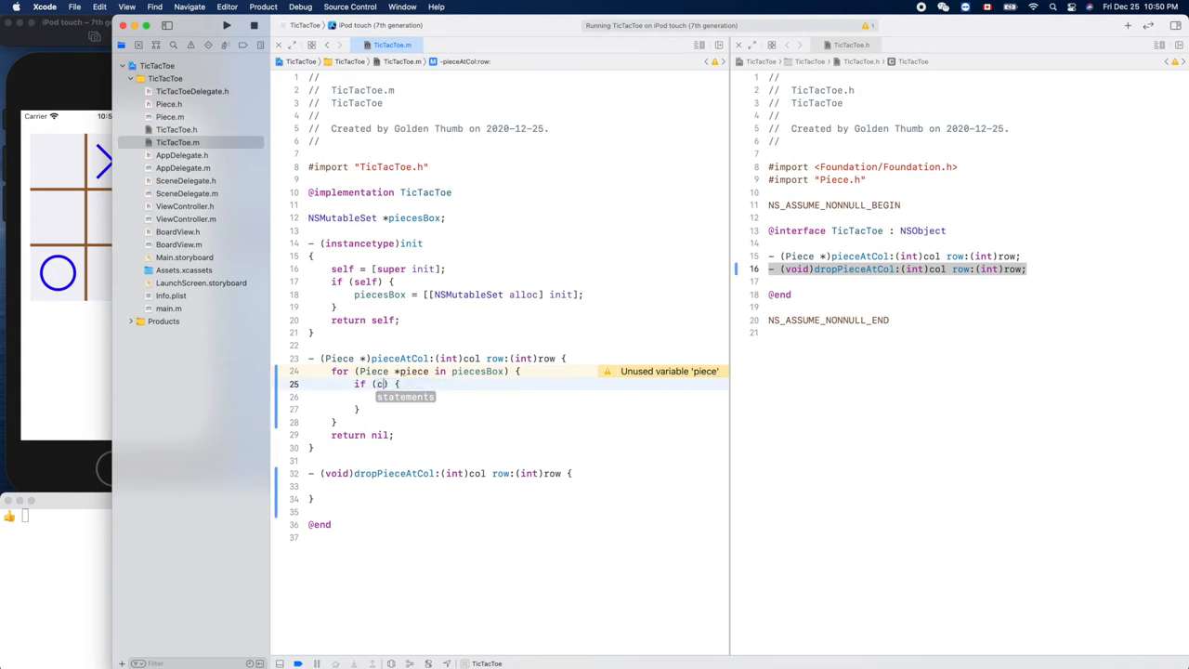
{"action": "type", "text": "ol =="}
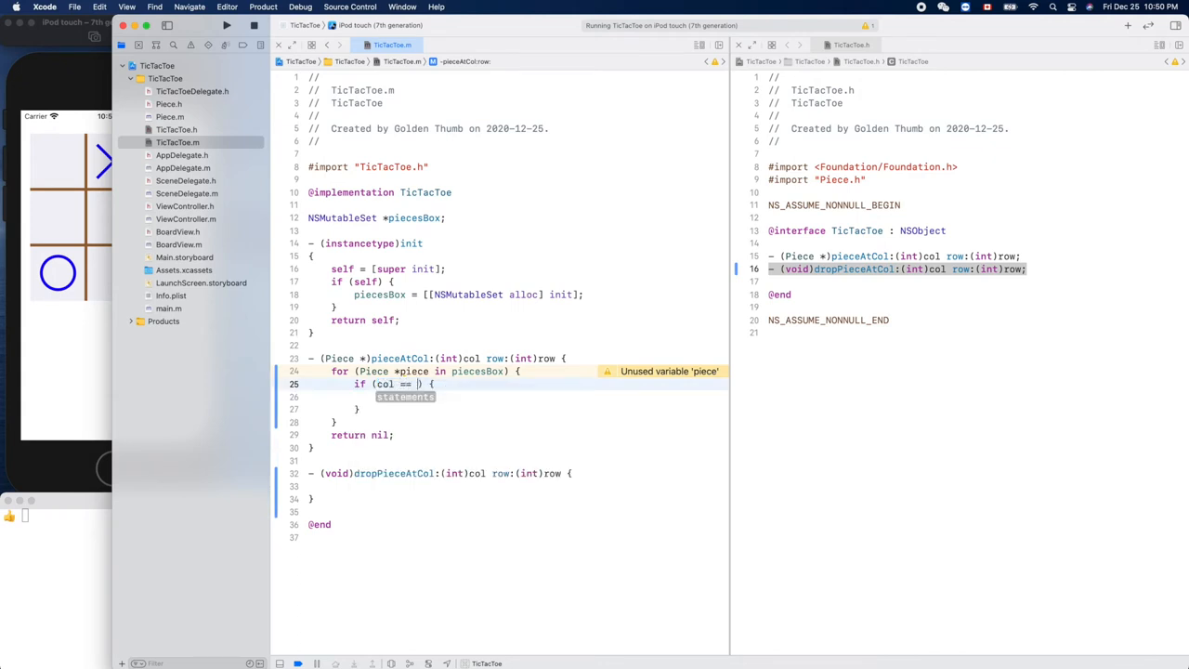
{"action": "type", "text": "p"}
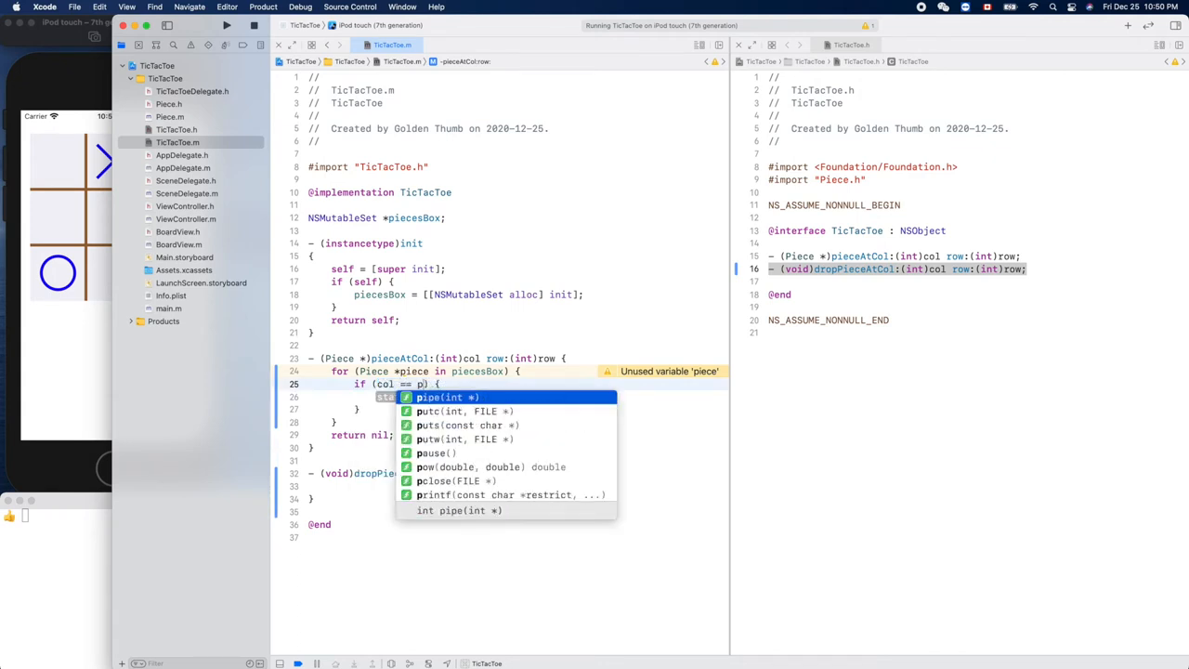
{"action": "type", "text": "ie"}
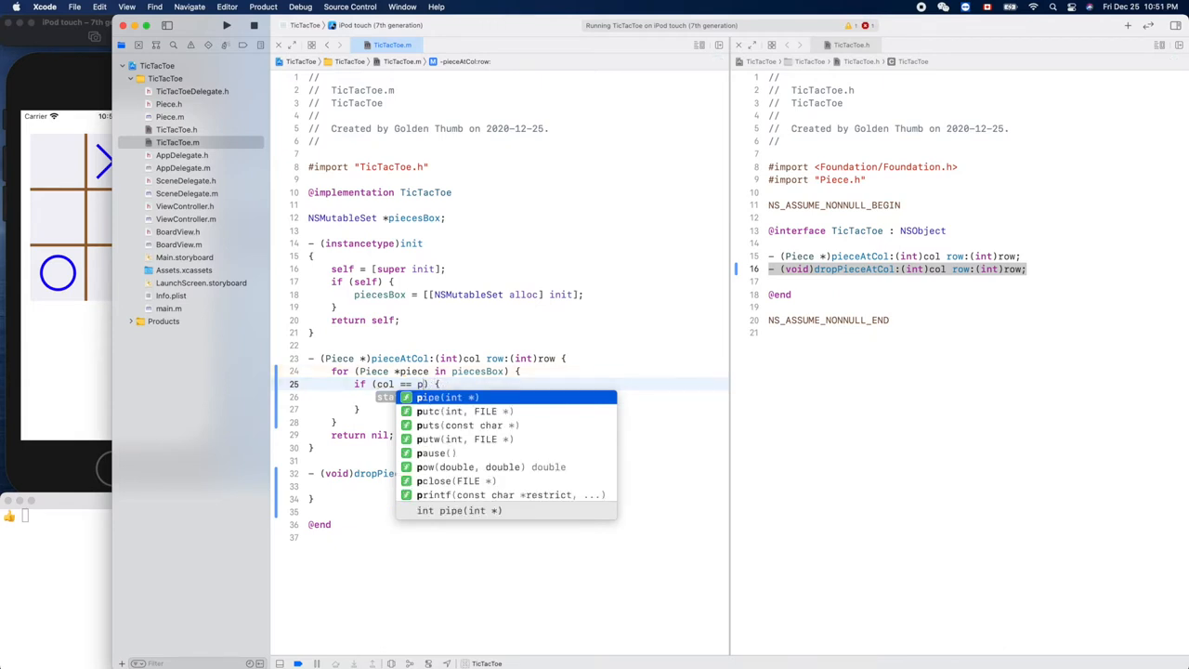
{"action": "type", "text": "iece.col &&"}
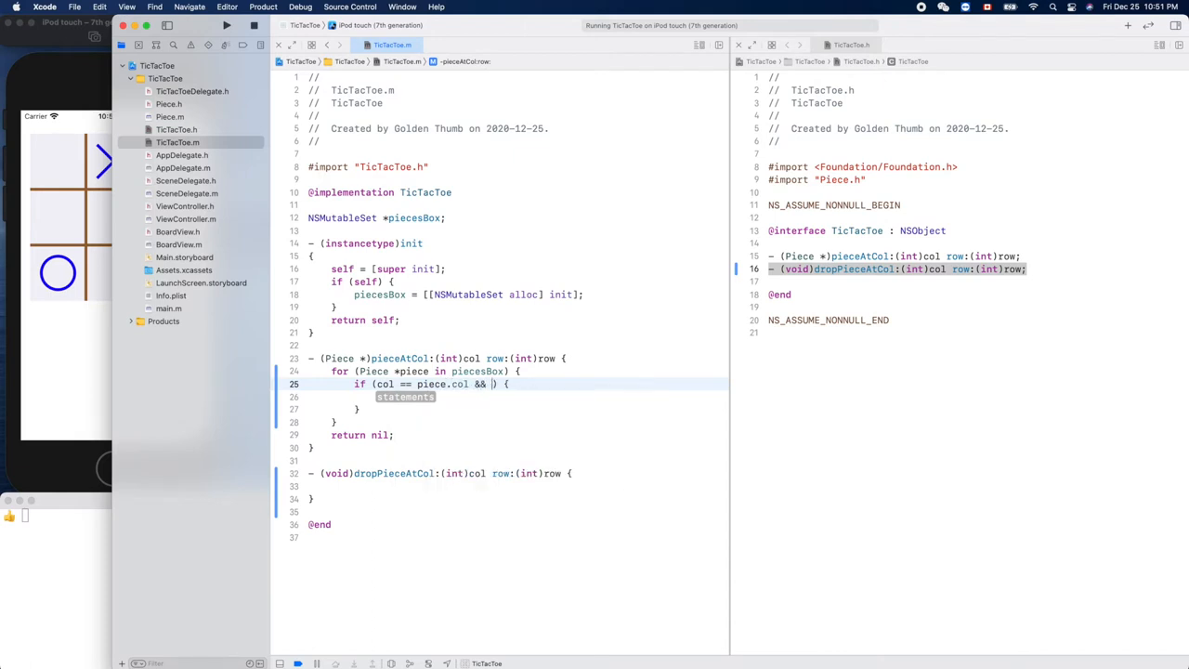
{"action": "type", "text": "row =="}
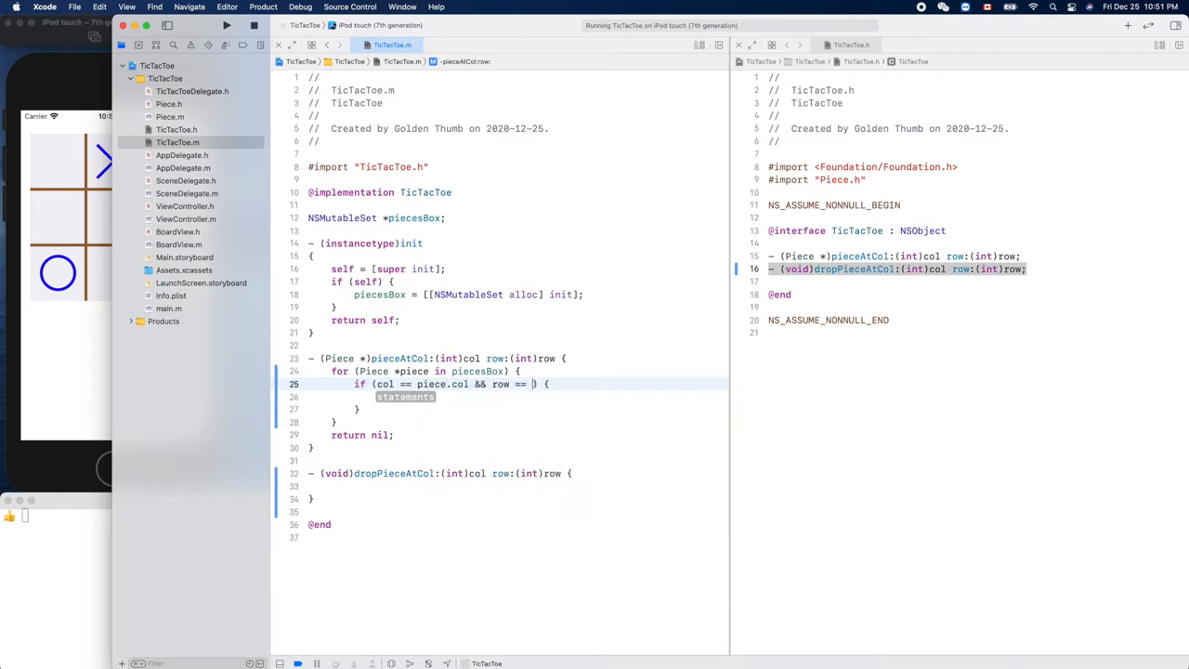
{"action": "type", "text": "."}
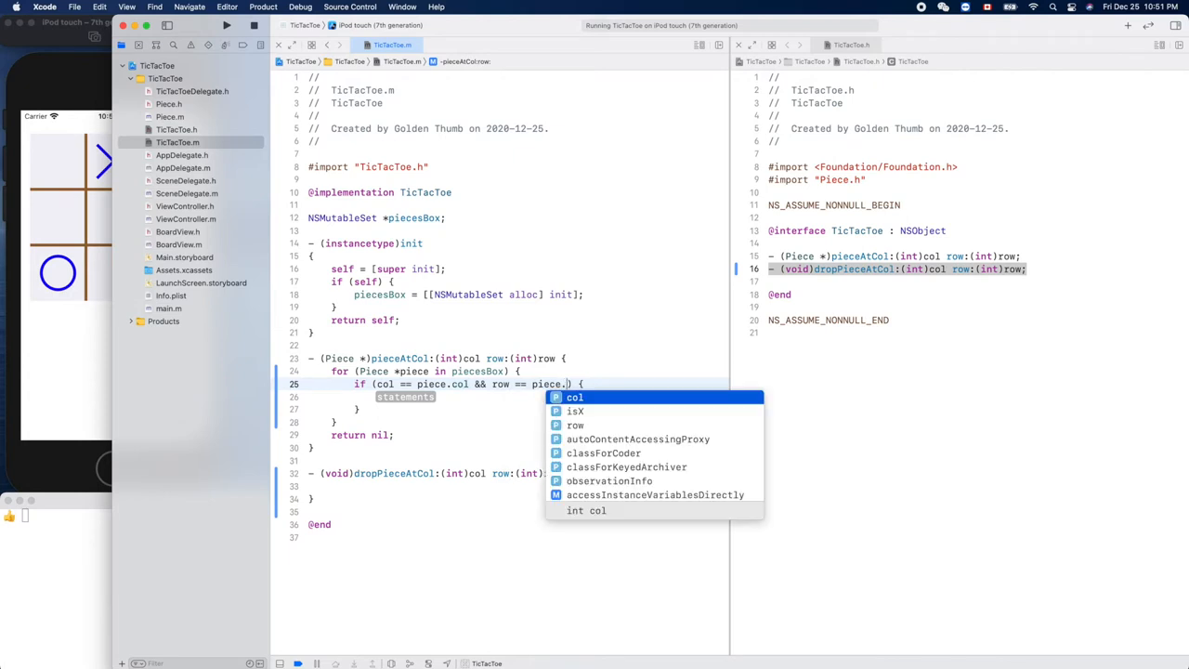
{"action": "type", "text": "return ;"}
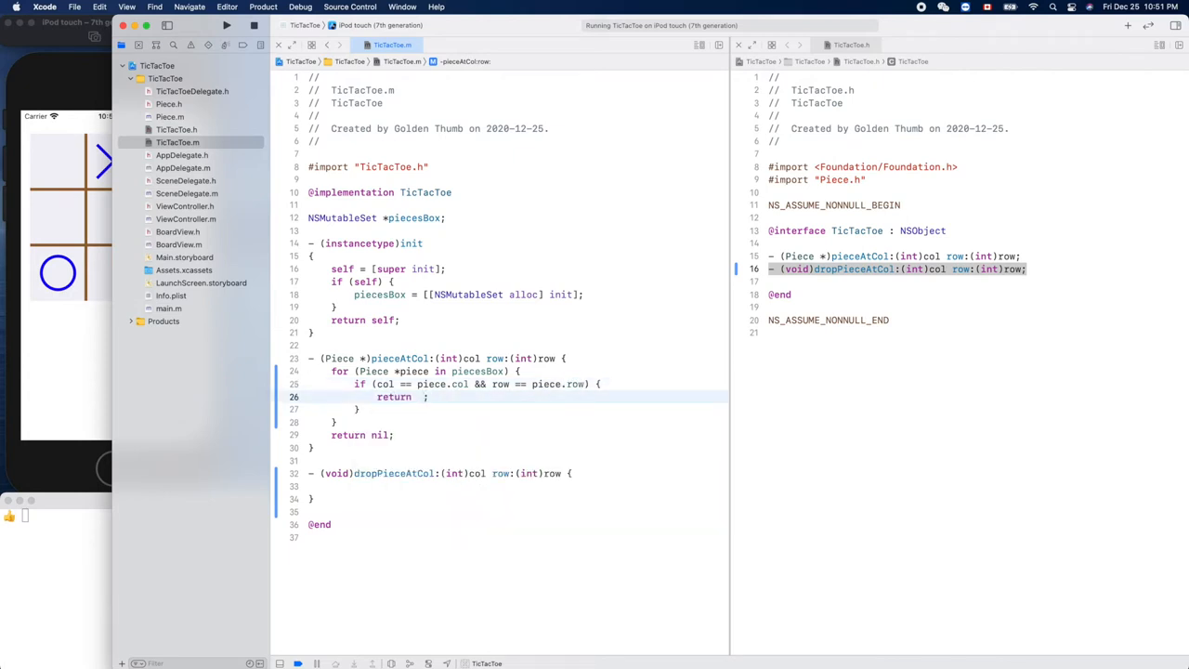
{"action": "type", "text": "piece"}
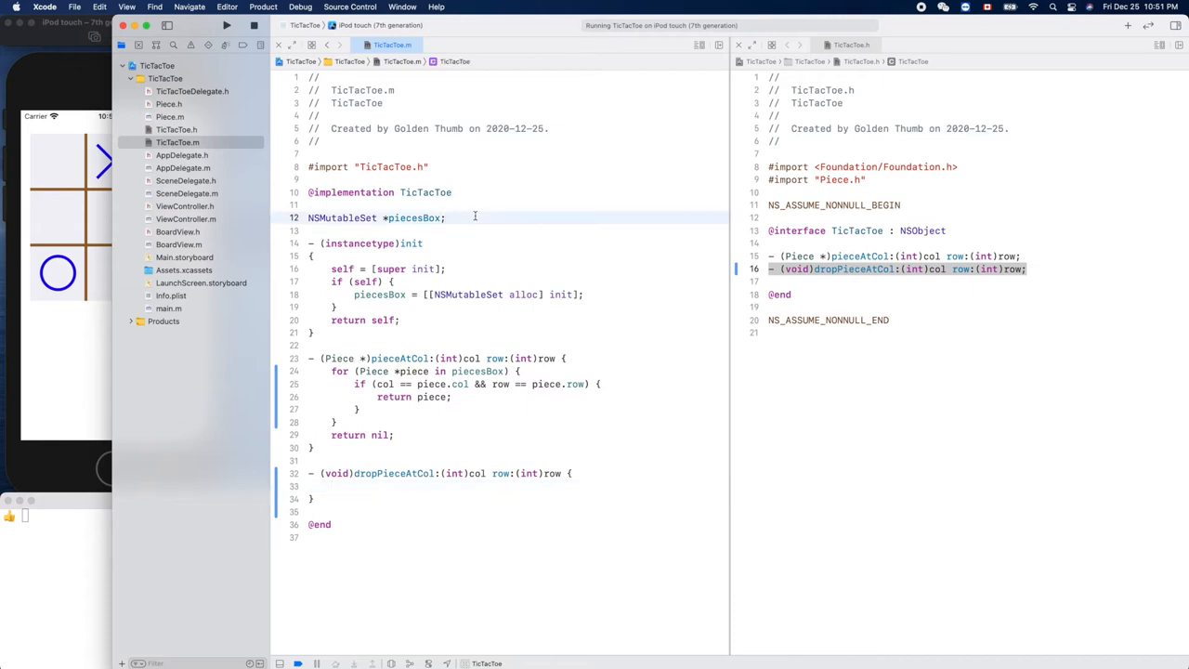
Step: Type BOOL isX = true; below the NSMutableSet *piecesBox declaration
{"action": "type", "text": "bo"}
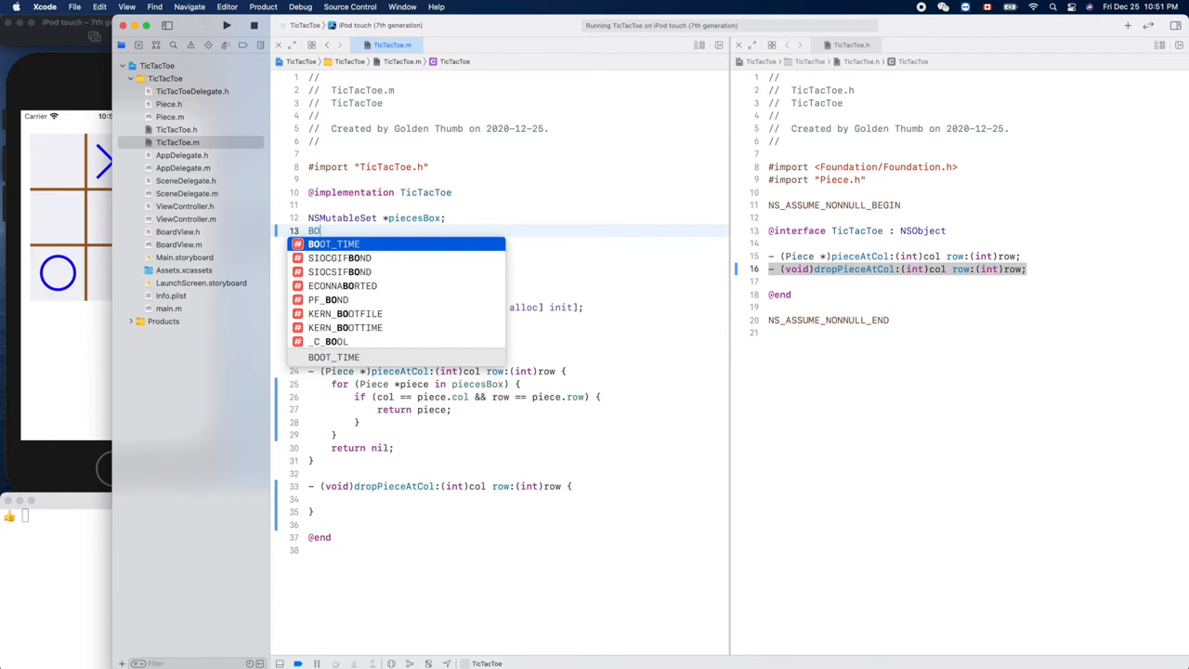
{"action": "type", "text": "OL"}
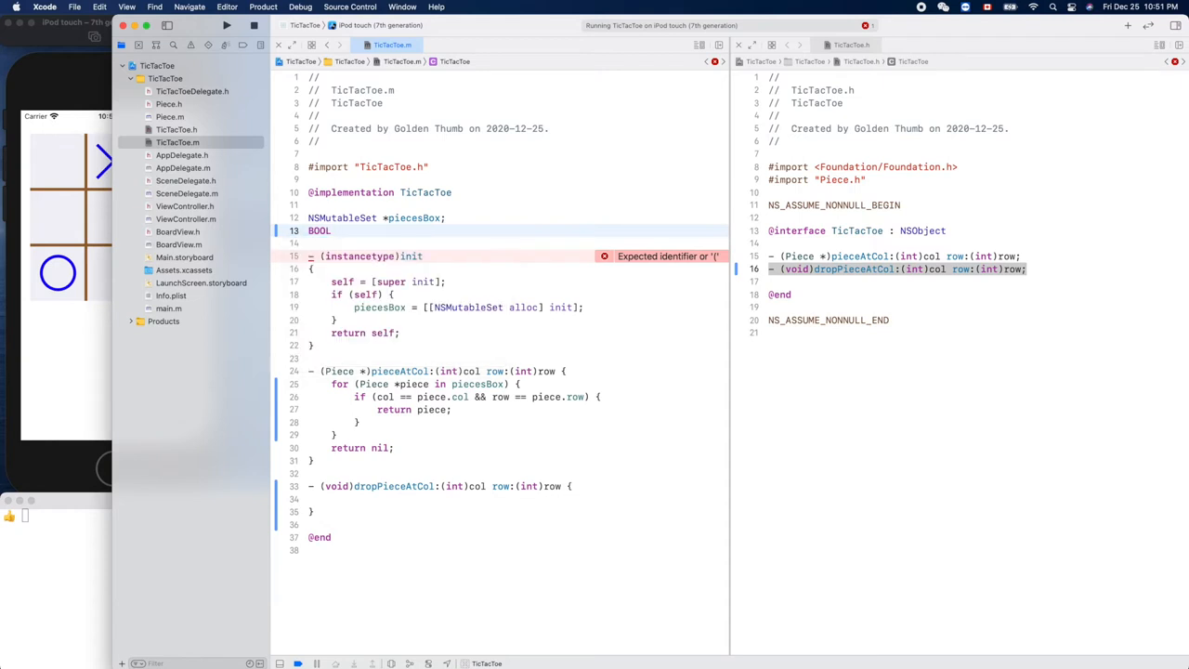
{"action": "type", "text": "isX"}
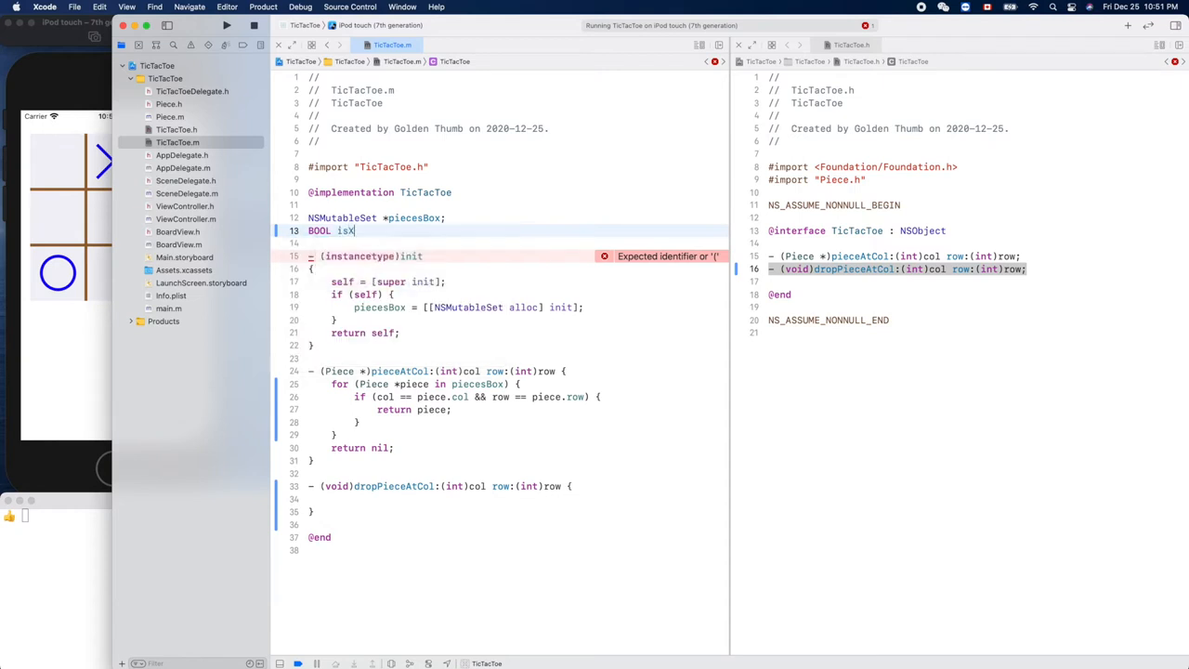
{"action": "type", "text": "="}
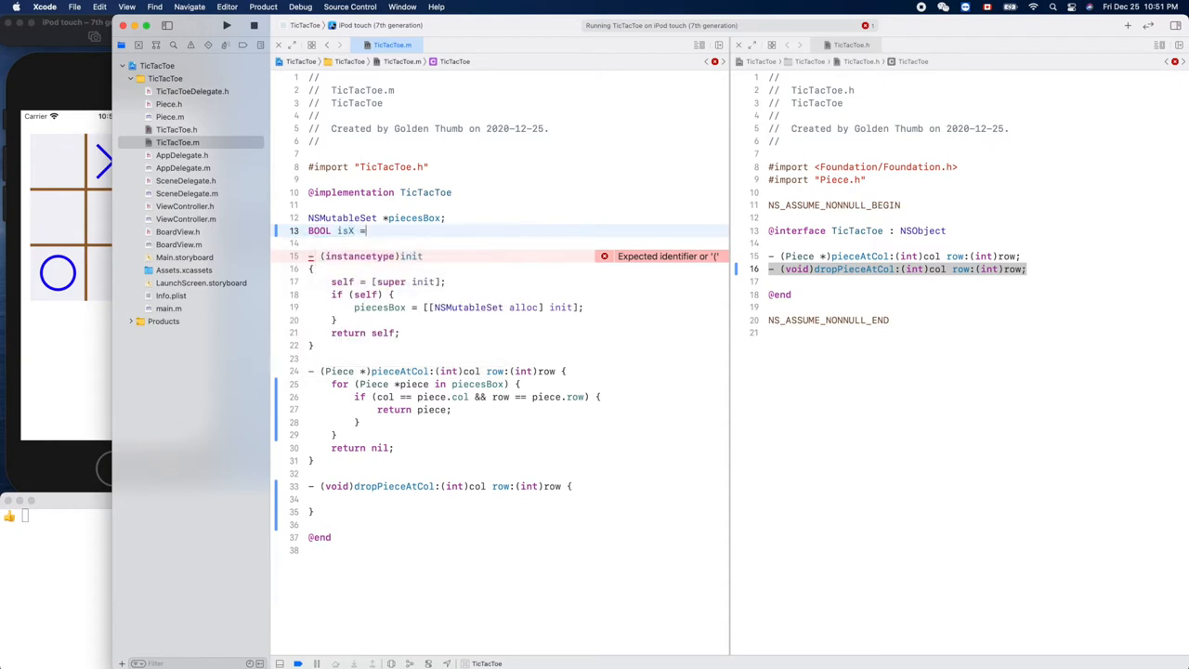
{"action": "type", "text": "true"}
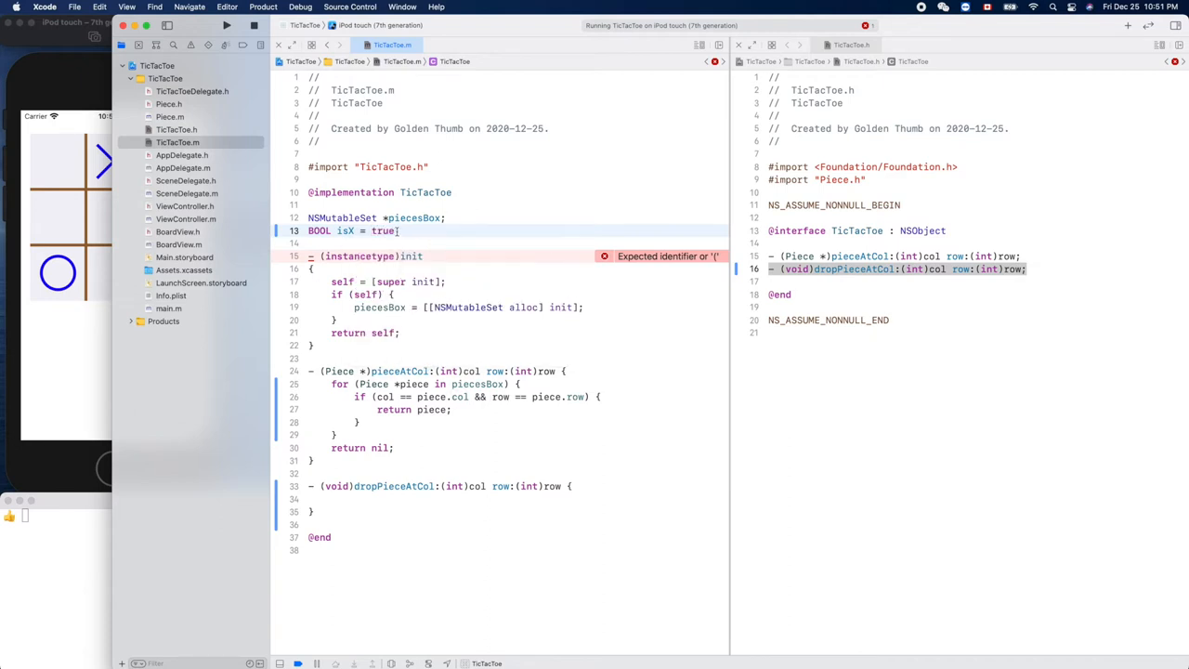
{"action": "type", "text": ";"}
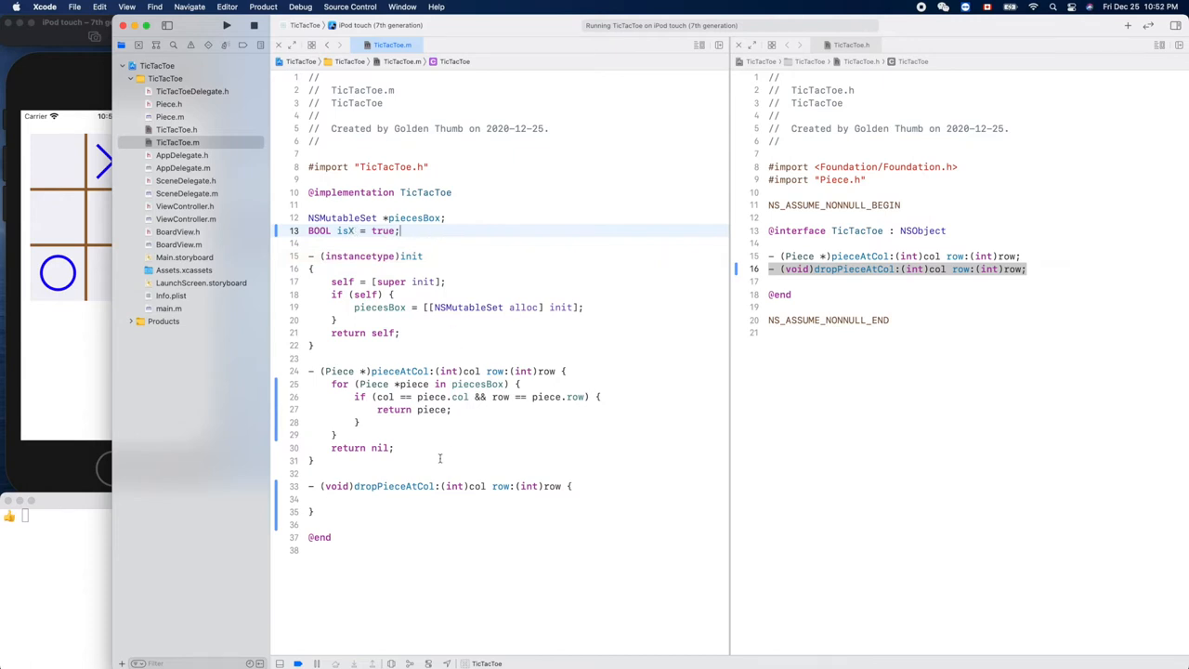
Step: Start dropPieceAtCol:row: with if ([self pieceAtCol:col row:row] != nil) { return; }
{"action": "left_click", "coordinate": [408, 499]}
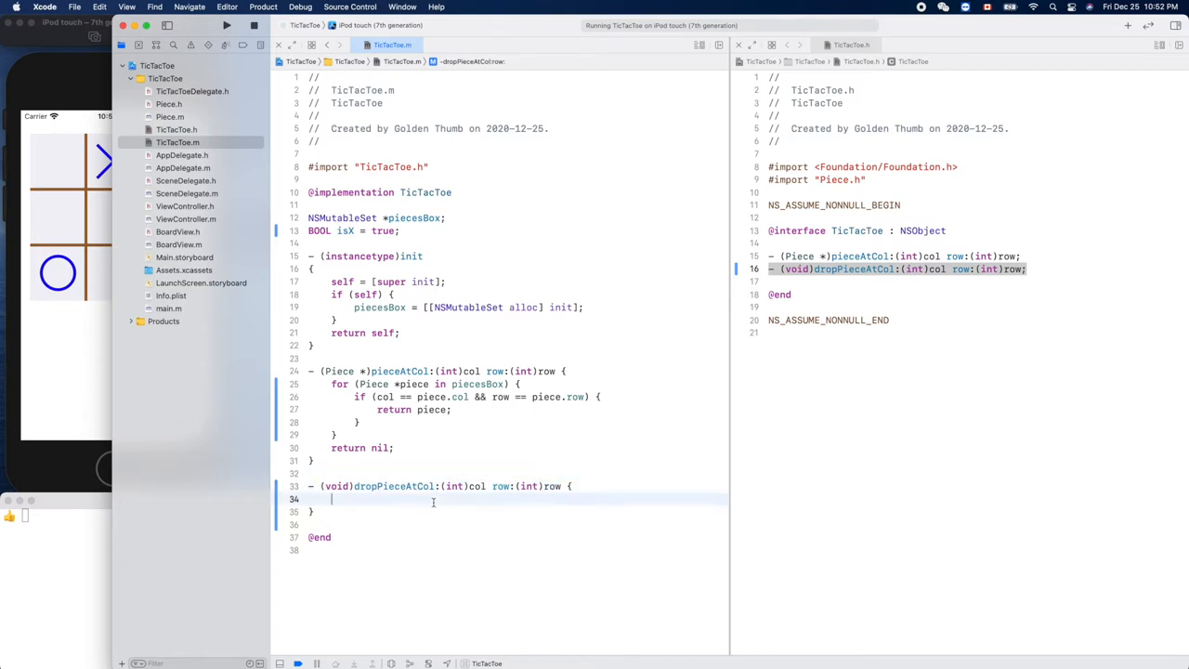
{"action": "type", "text": "if (condition) {"}
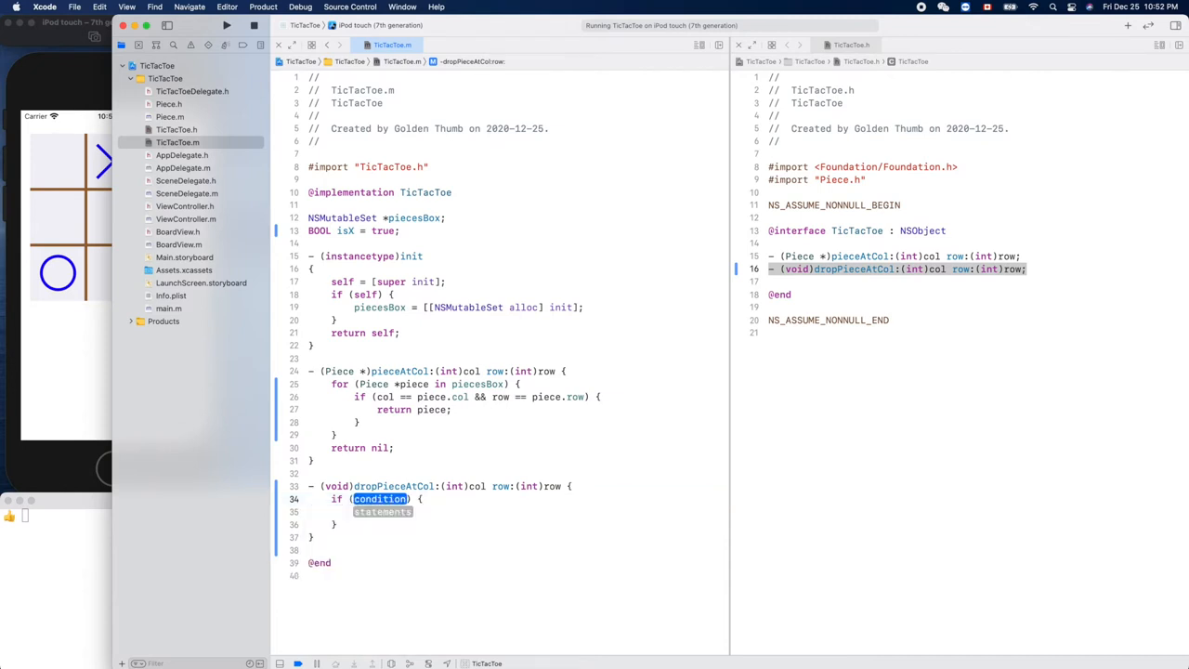
{"action": "type", "text": "[]) {"}
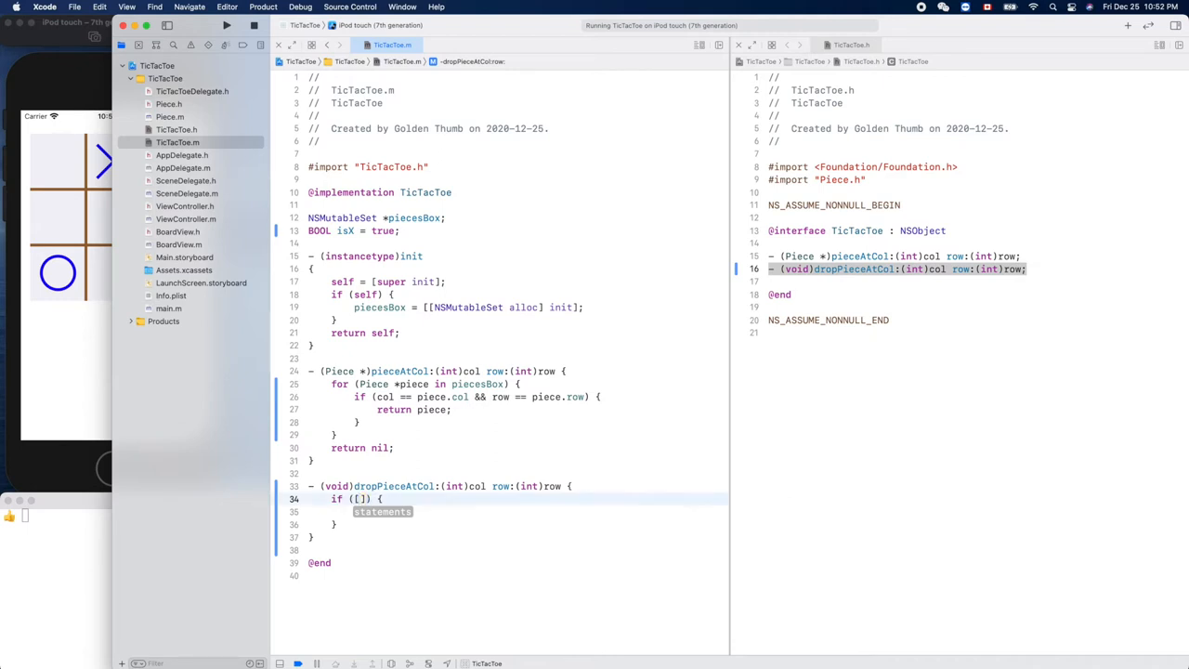
{"action": "type", "text": "self pieceAtCol:c row:"}
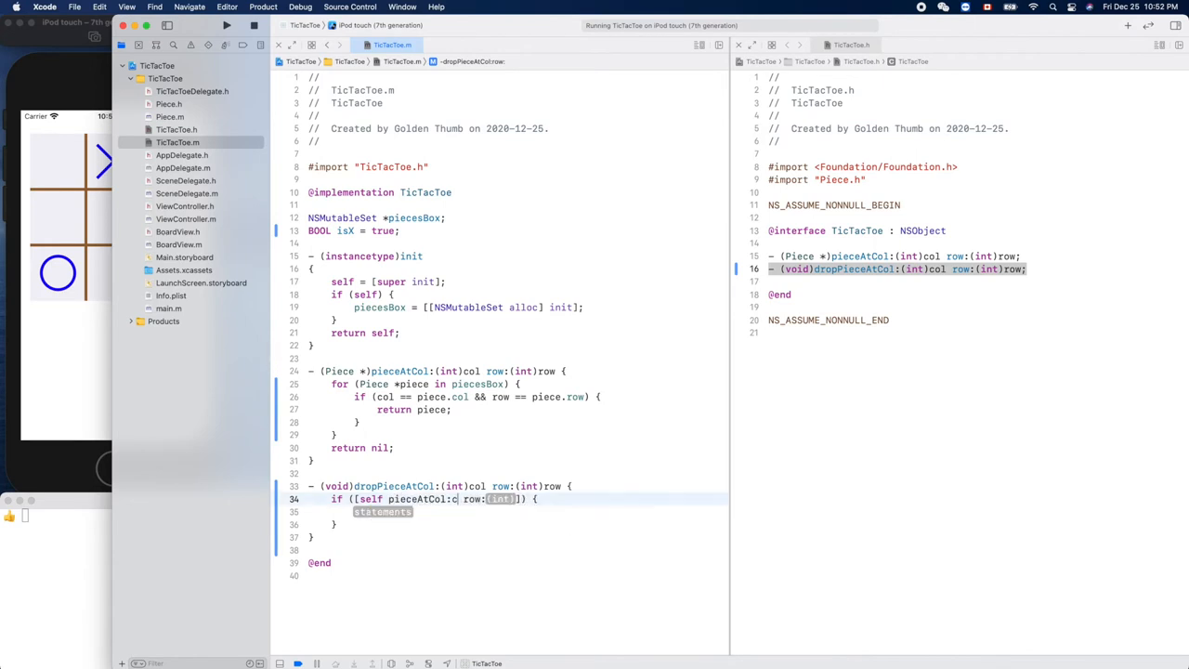
{"action": "type", "text": "row"}
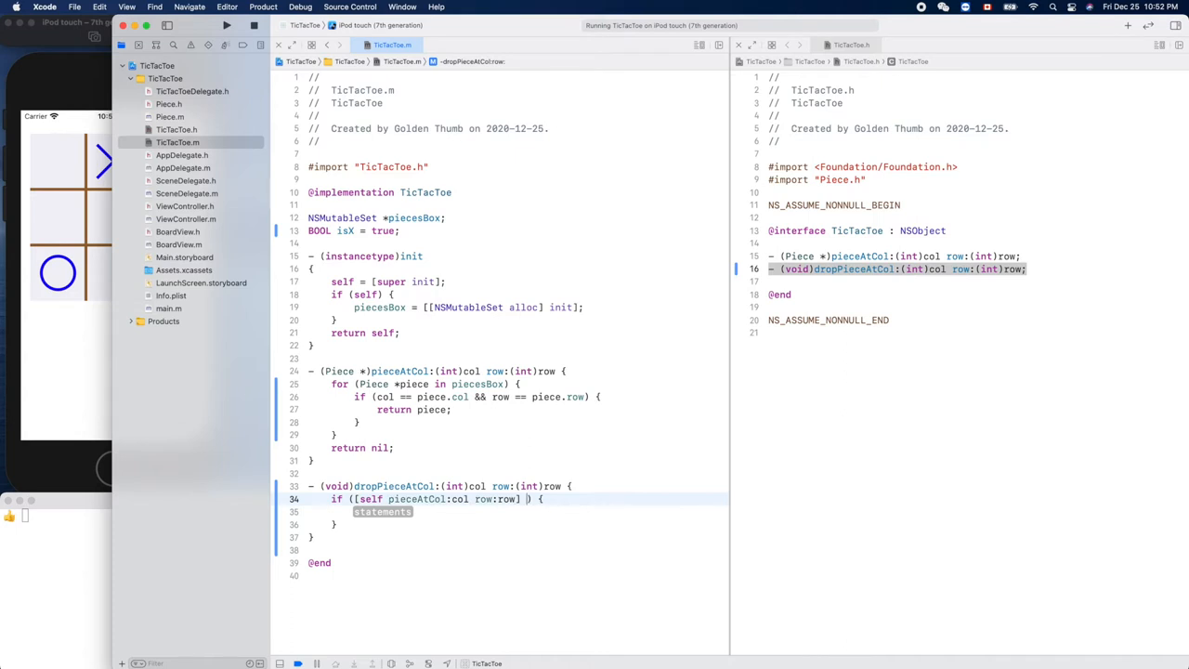
{"action": "type", "text": "!="}
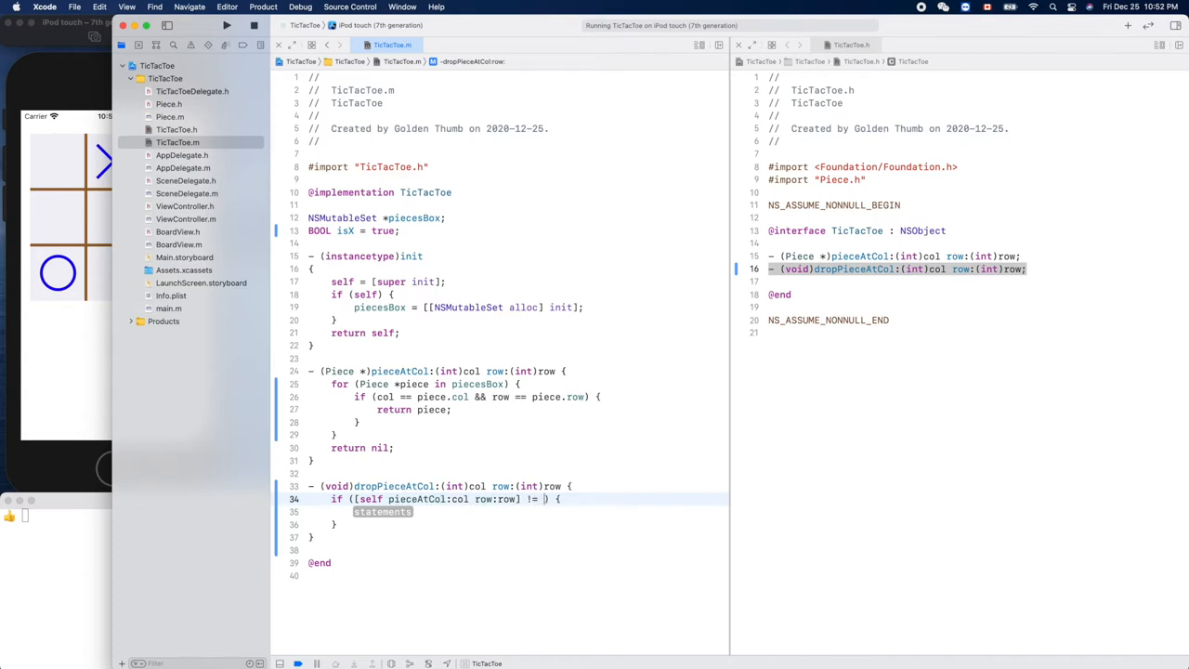
{"action": "type", "text": "nil"}
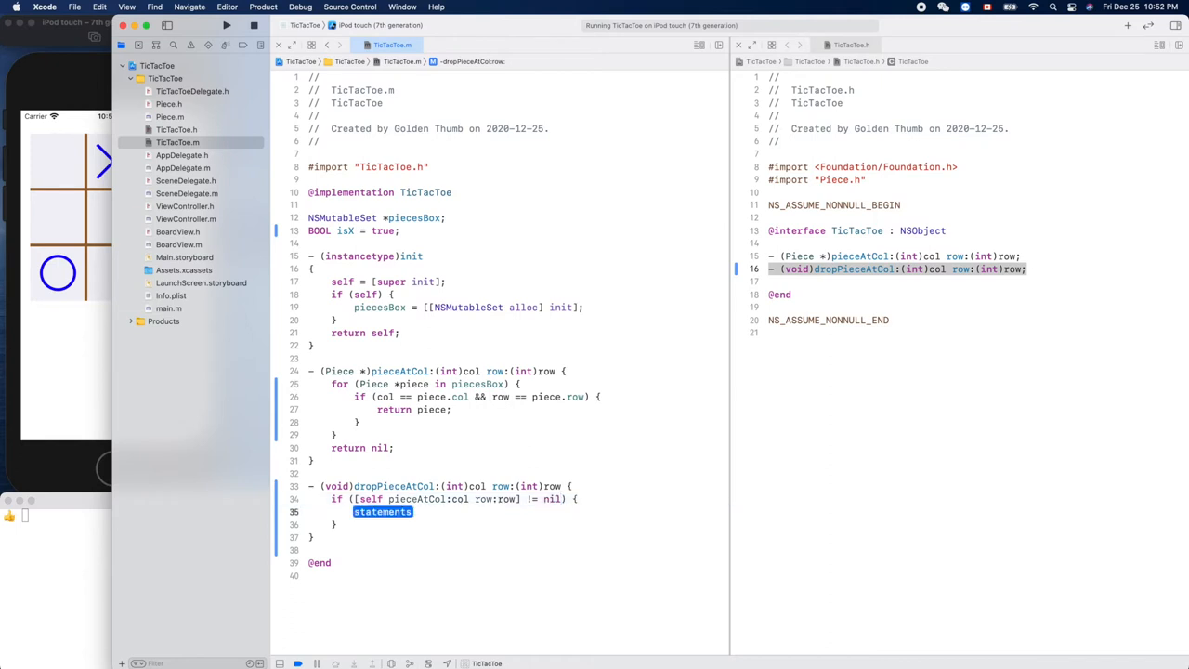
{"action": "type", "text": "return;"}
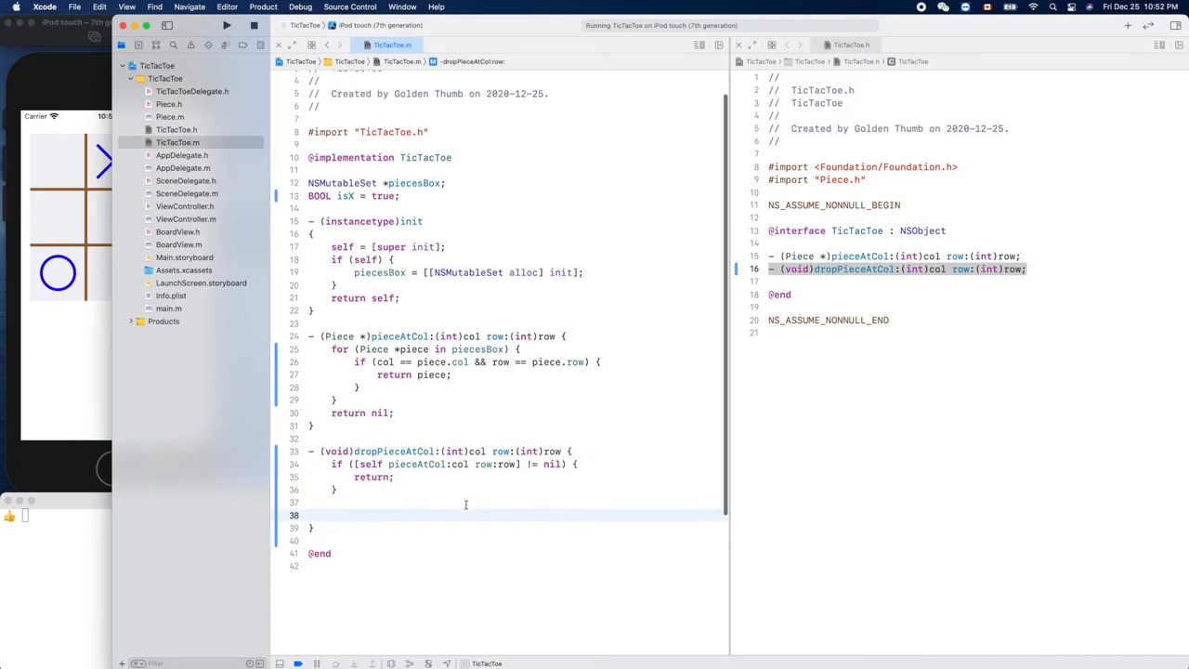
{"action": "scroll", "scroll_direction": "down", "scroll_amount": 3}
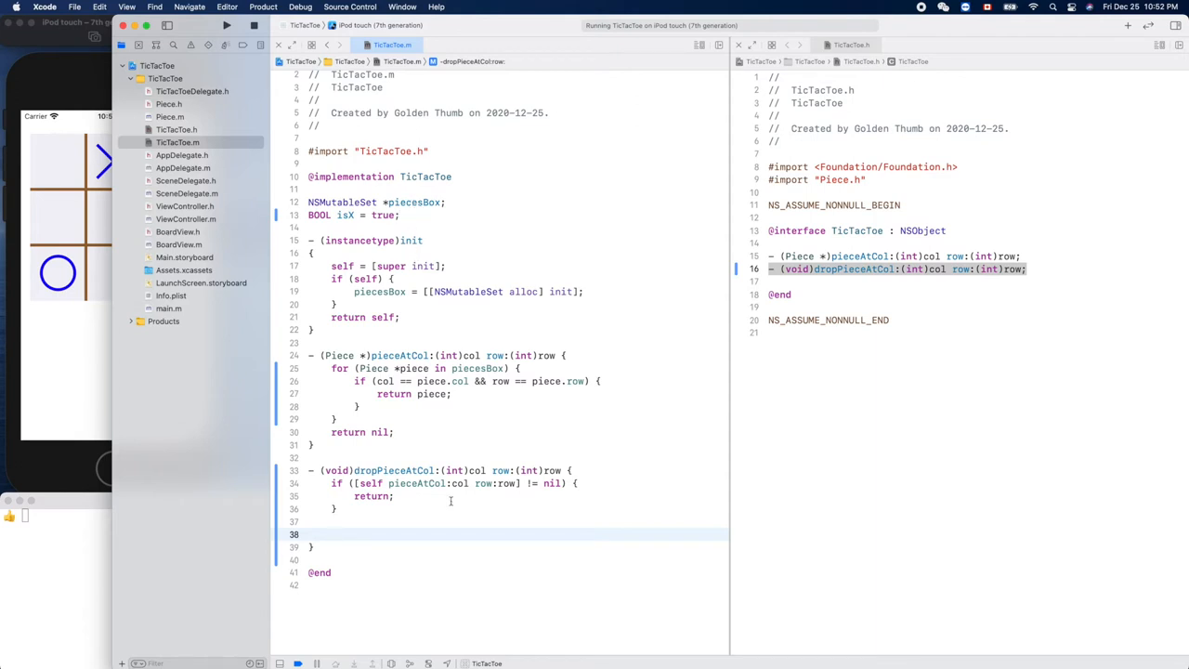
Step: Create a Piece and set its col, row and isX from the method arguments
{"action": "type", "text": "Pice"}
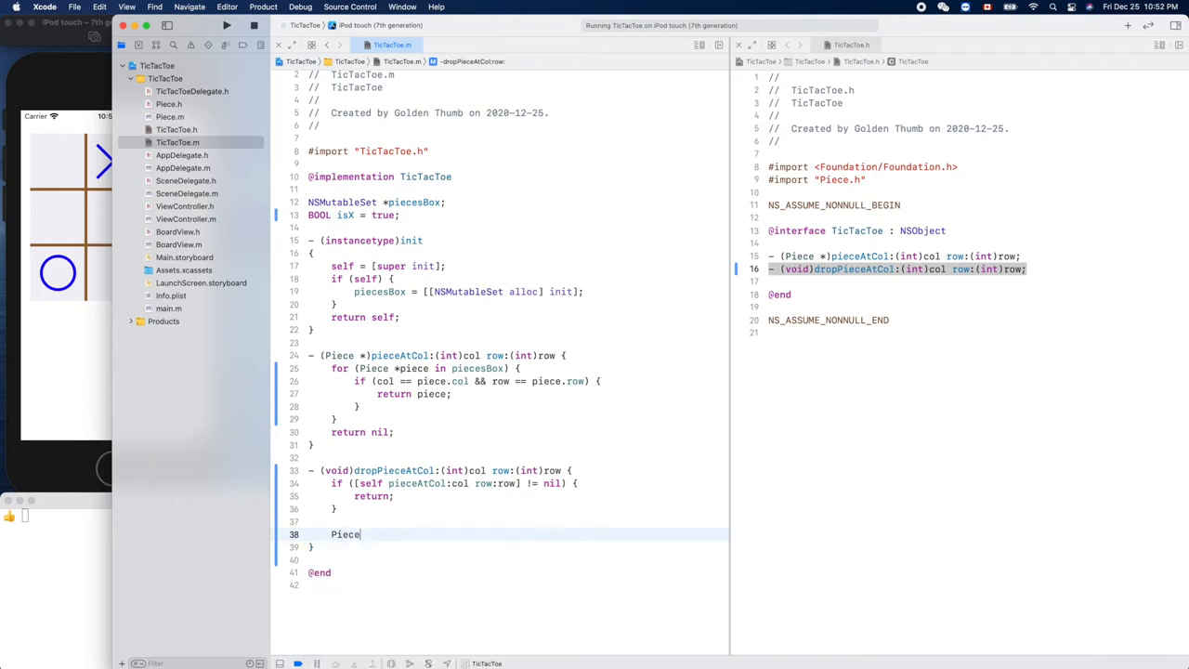
{"action": "type", "text": "*piece = [[Piece alloc] init];"}
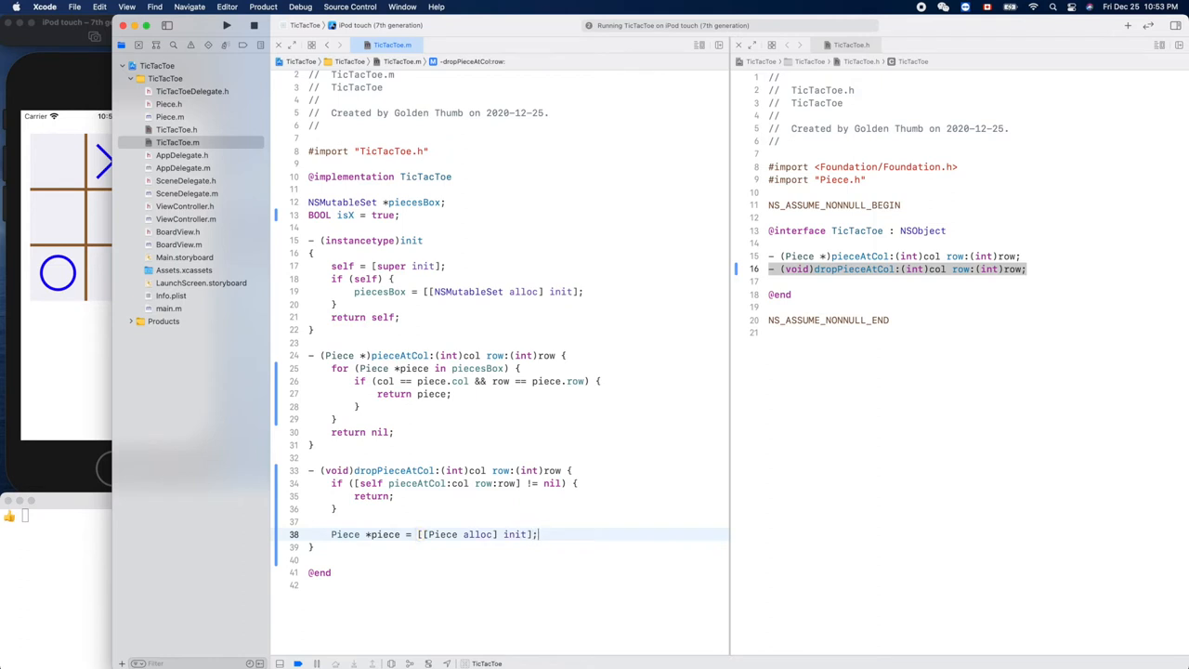
{"action": "type", "text": "piece"}
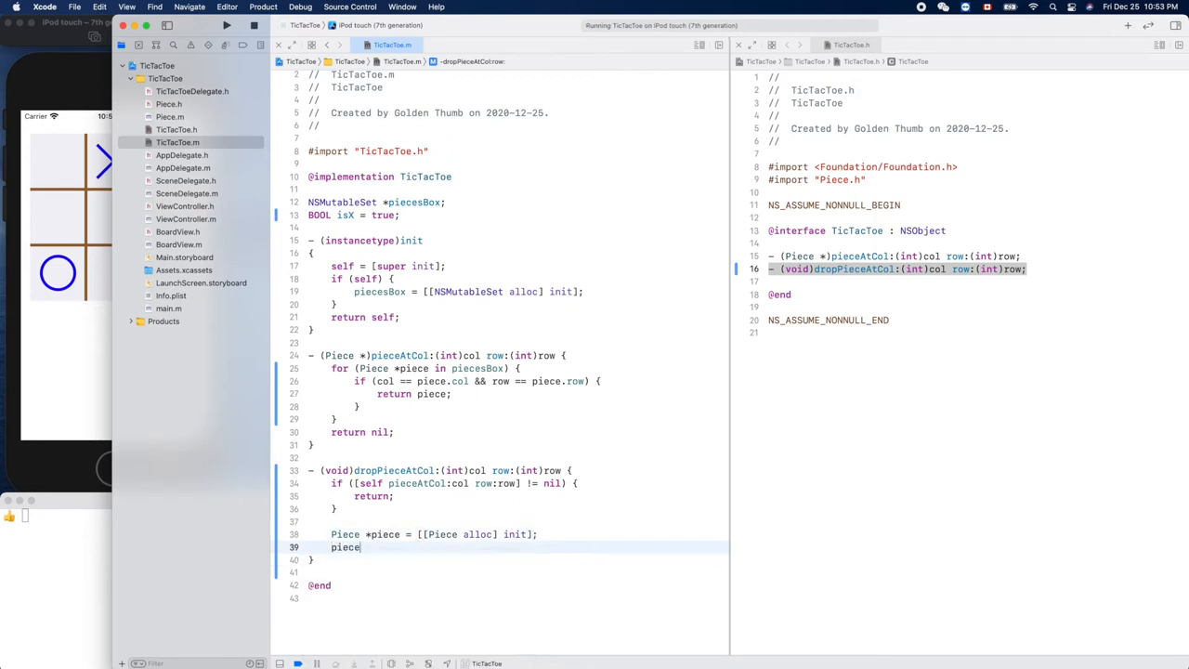
{"action": "type", "text": ".col = col;"}
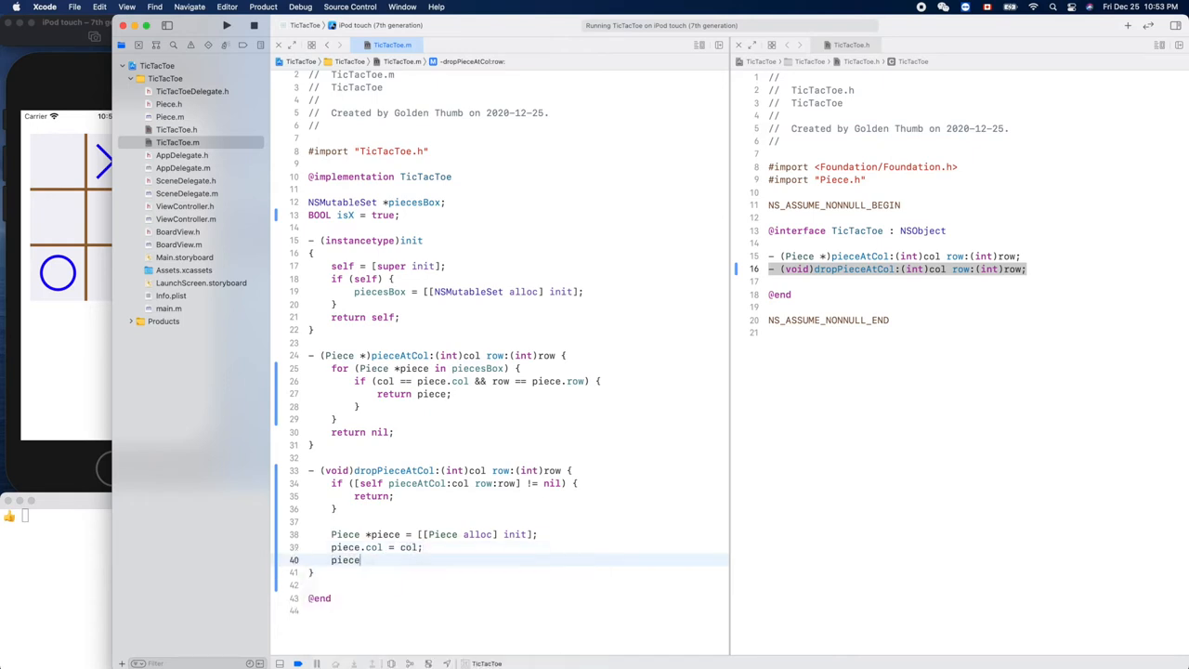
{"action": "type", "text": ".row ="}
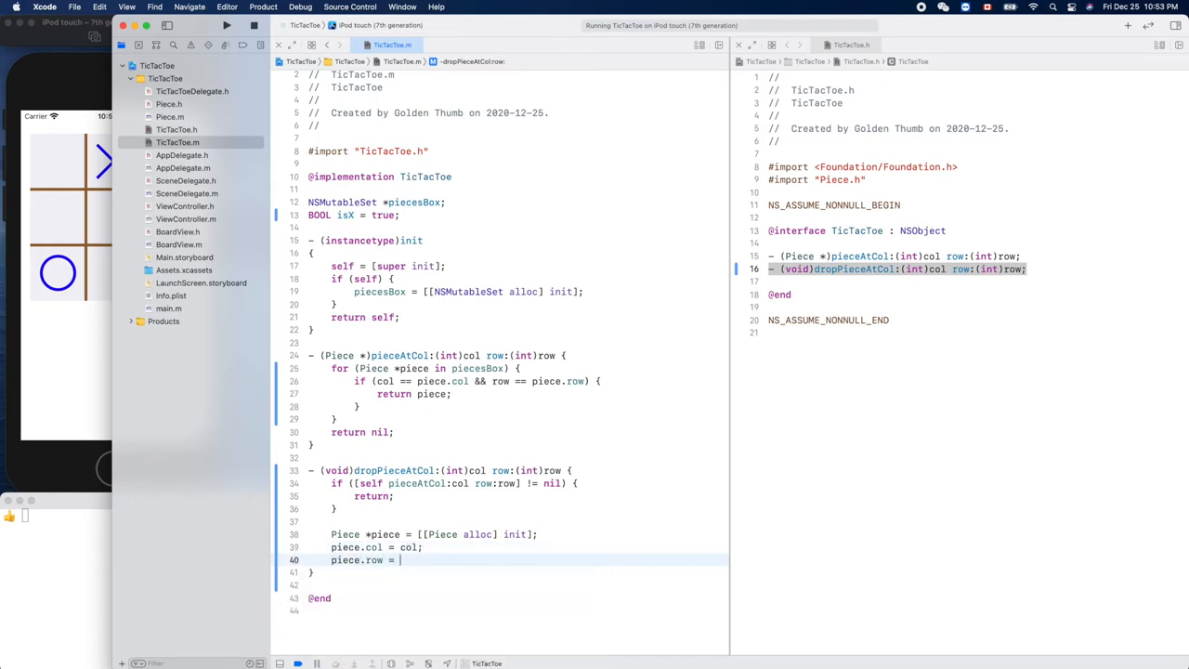
{"action": "type", "text": "row;"}
{"action": "type", "text": "piece.isX"}
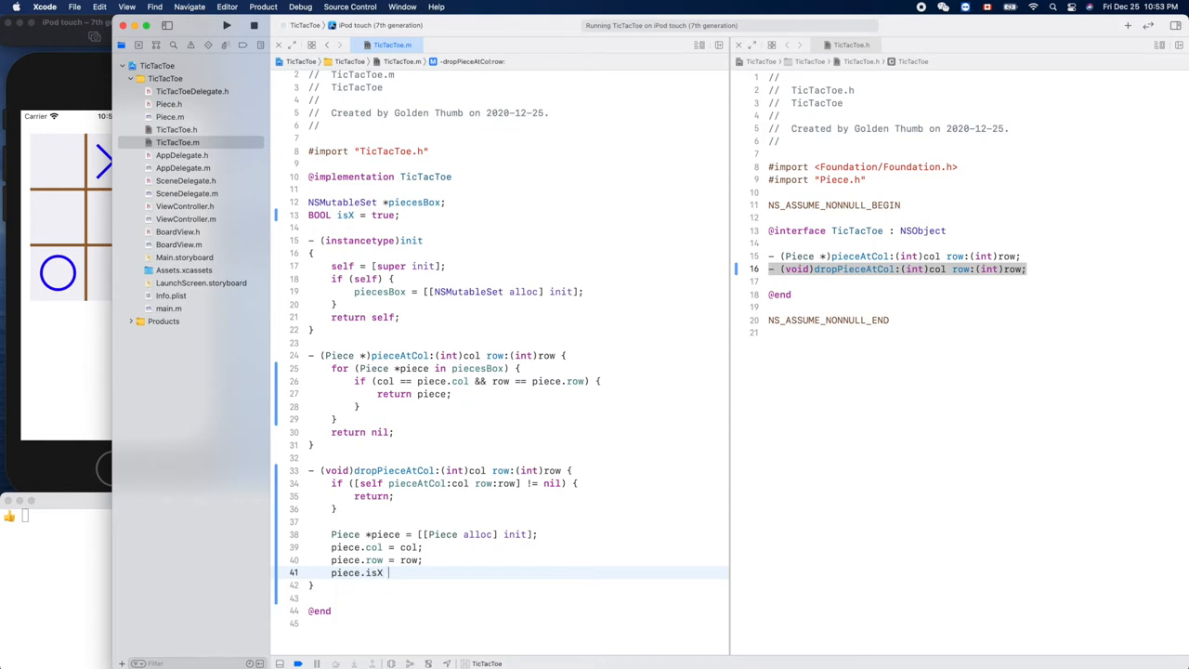
{"action": "type", "text": "= is"}
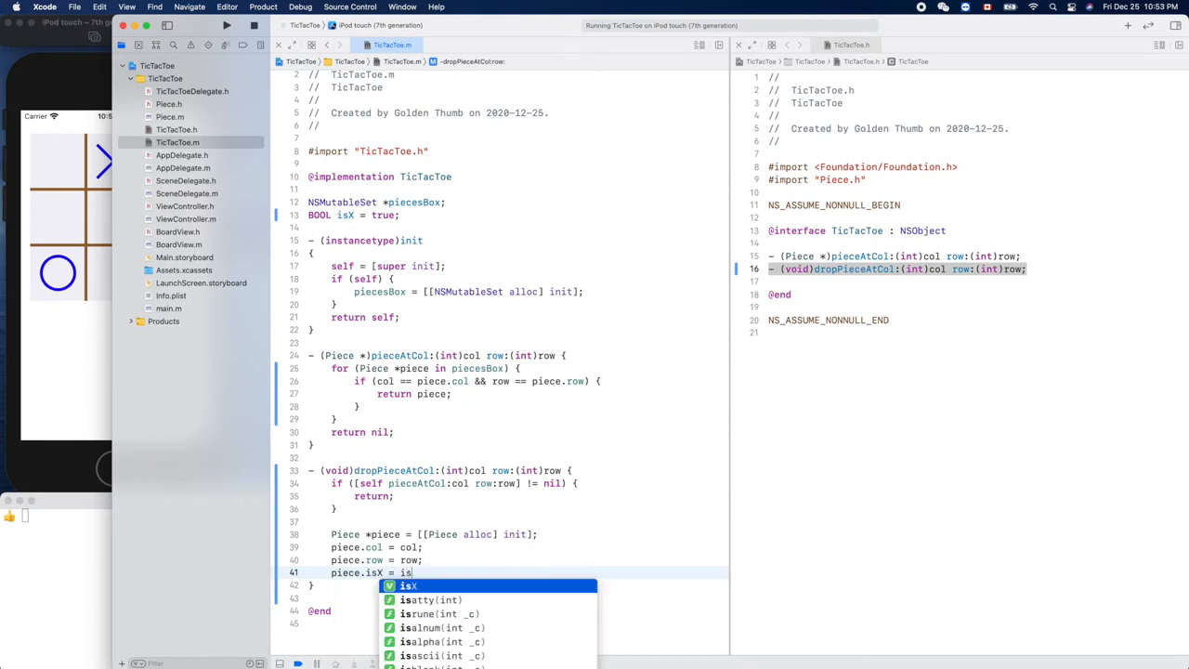
{"action": "key", "text": "return"}
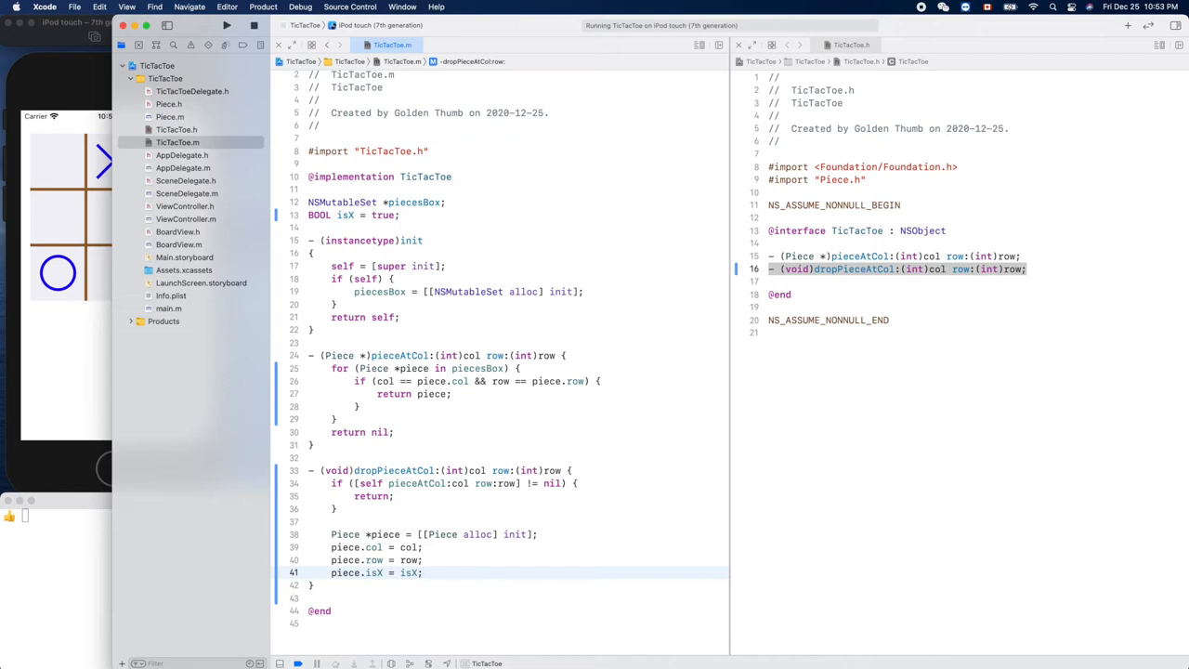
Step: Add the piece to piecesBox and toggle the turn with isX = !isX
{"action": "type", "text": "["}
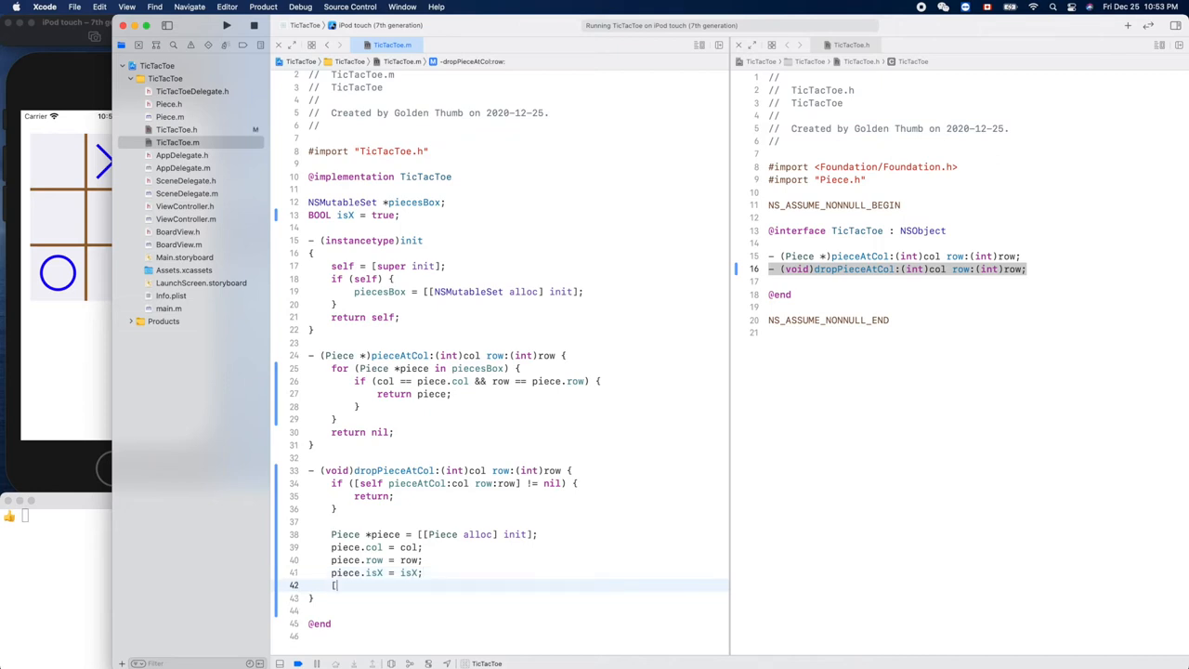
{"action": "type", "text": "self]"}
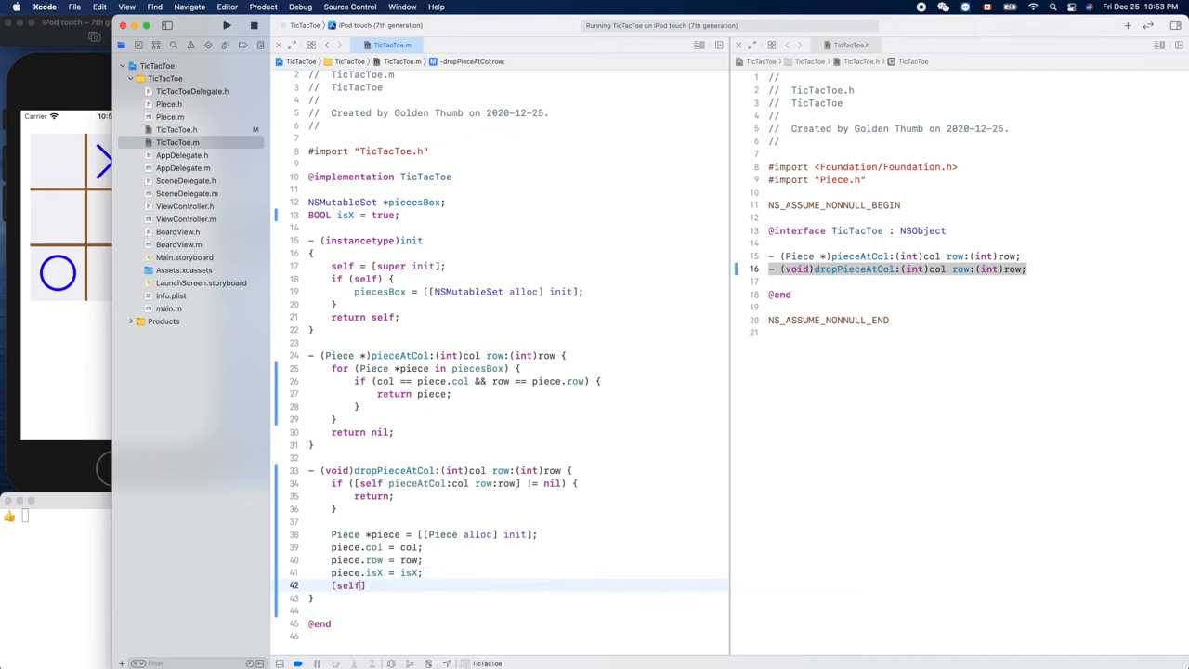
{"action": "type", "text": "."}
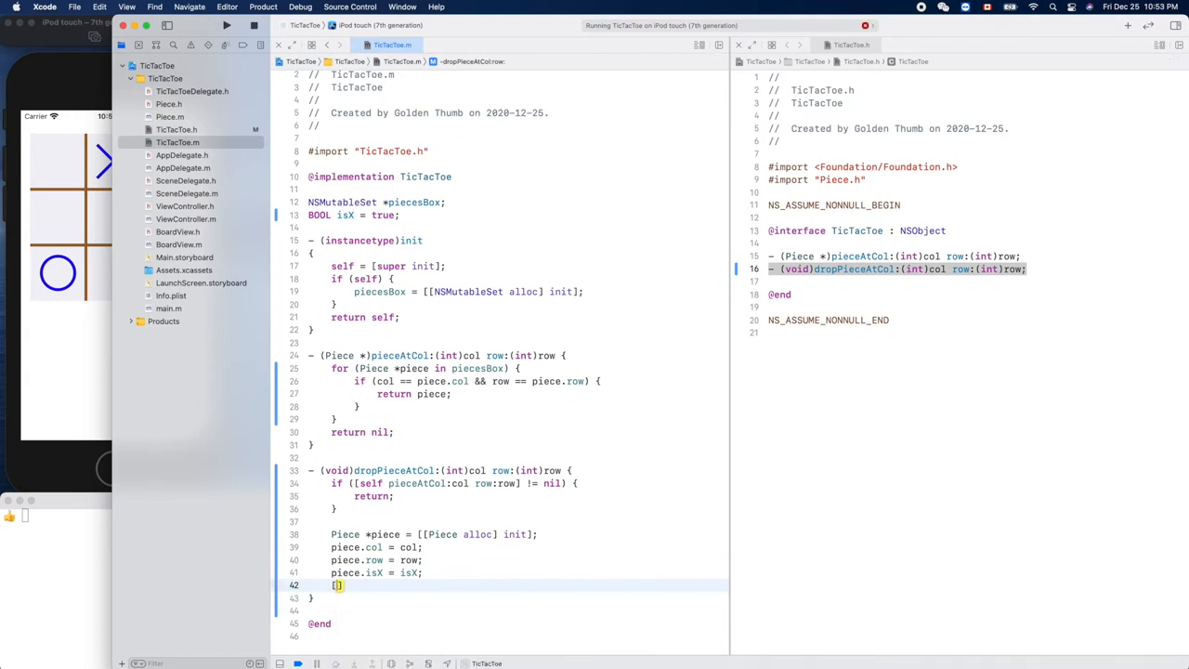
{"action": "type", "text": "p"}
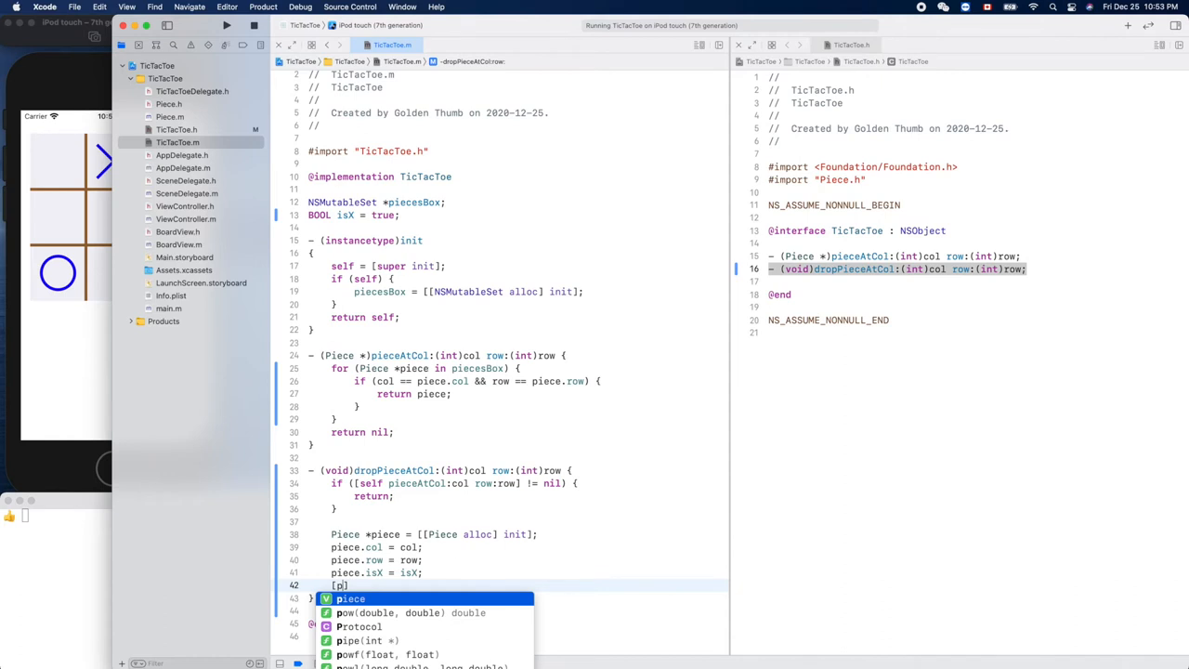
{"action": "type", "text": "iecb"}
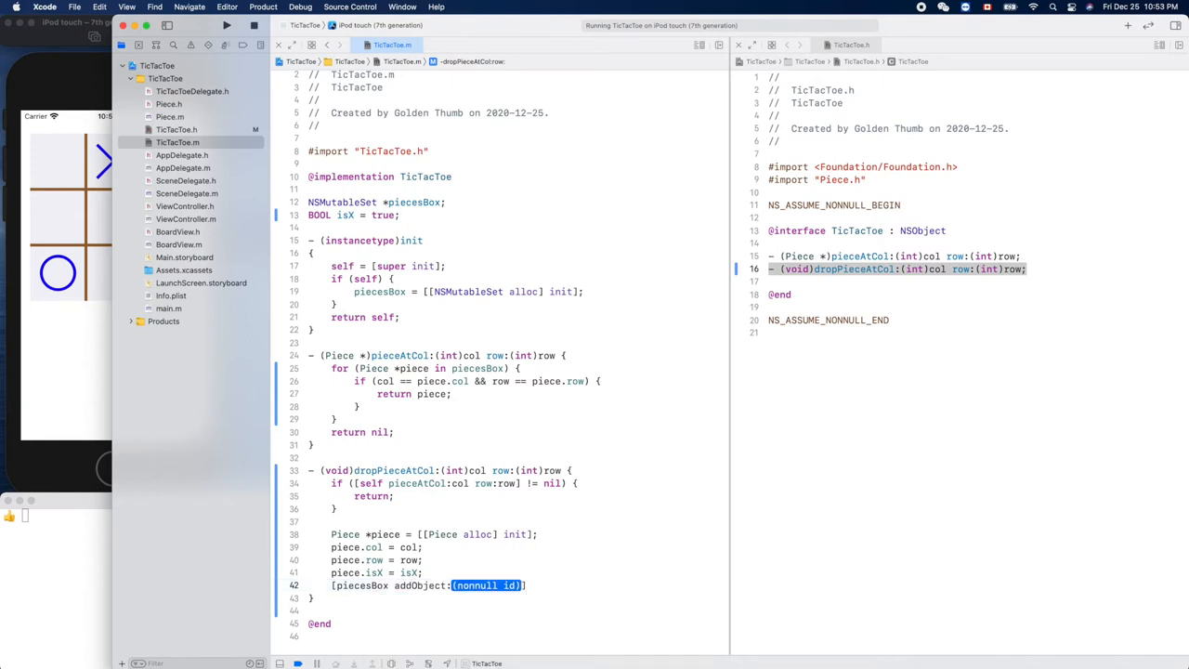
{"action": "type", "text": "piece"}
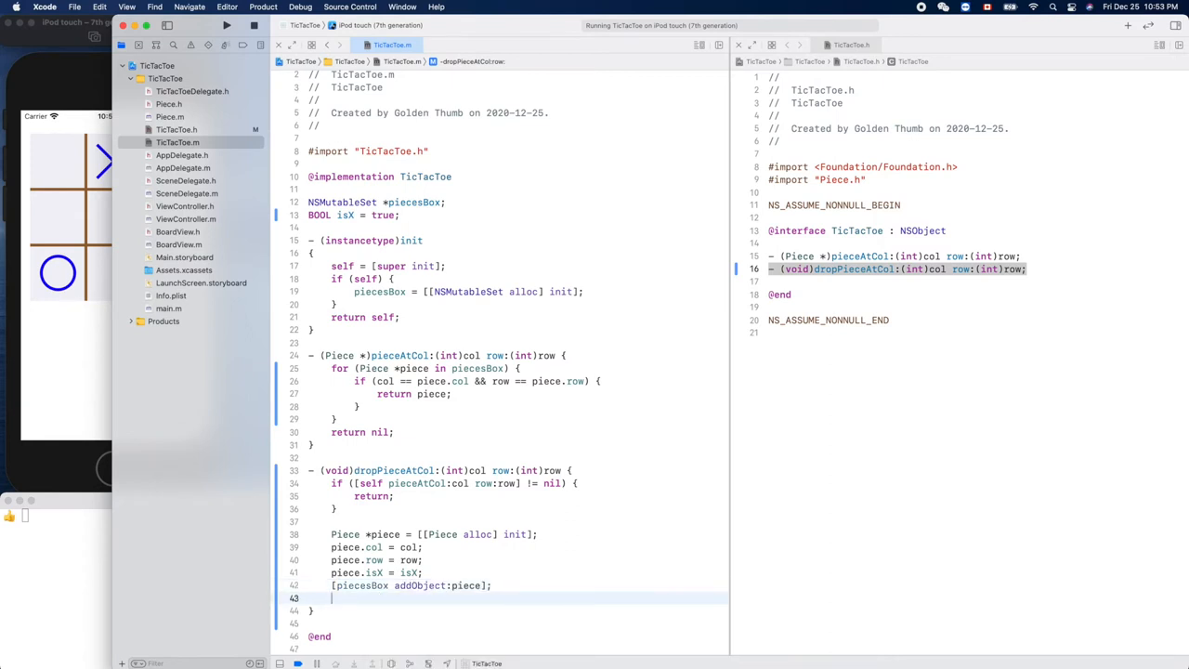
{"action": "type", "text": "isX = !"}
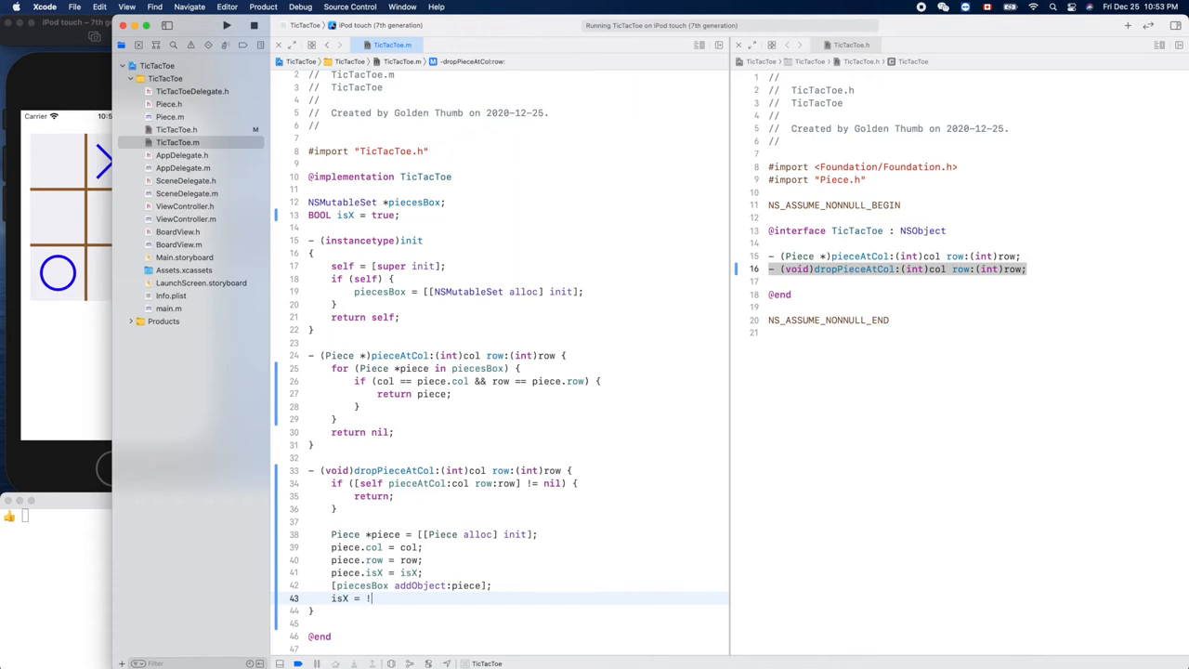
{"action": "type", "text": "isX"}
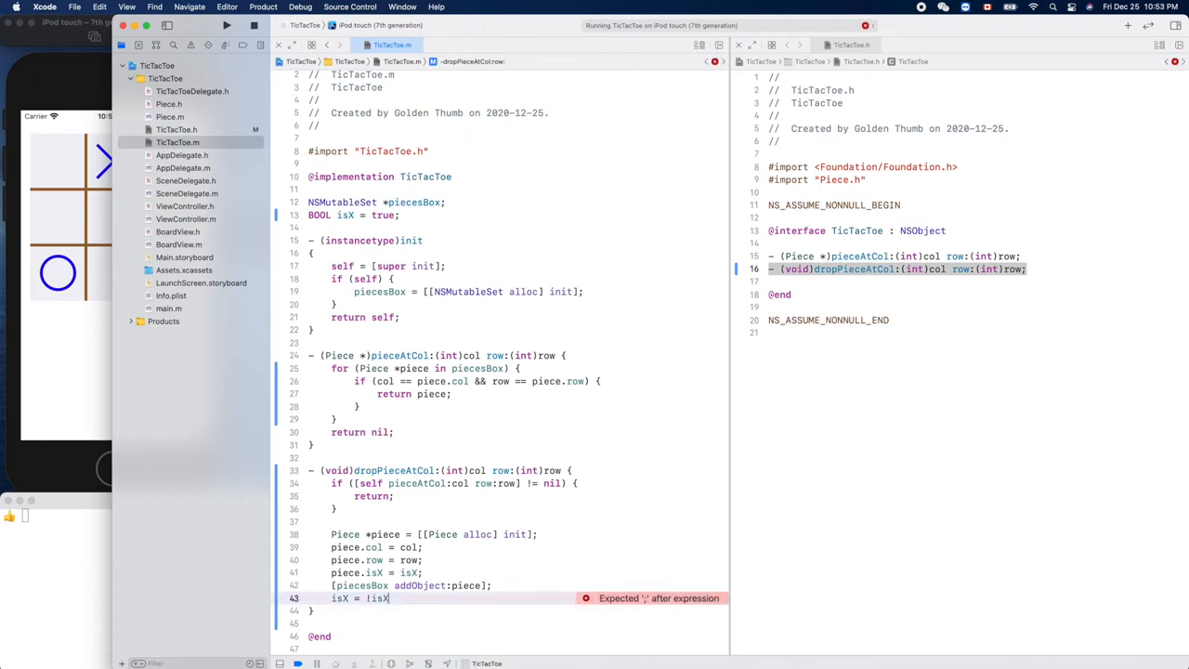
{"action": "type", "text": ";"}
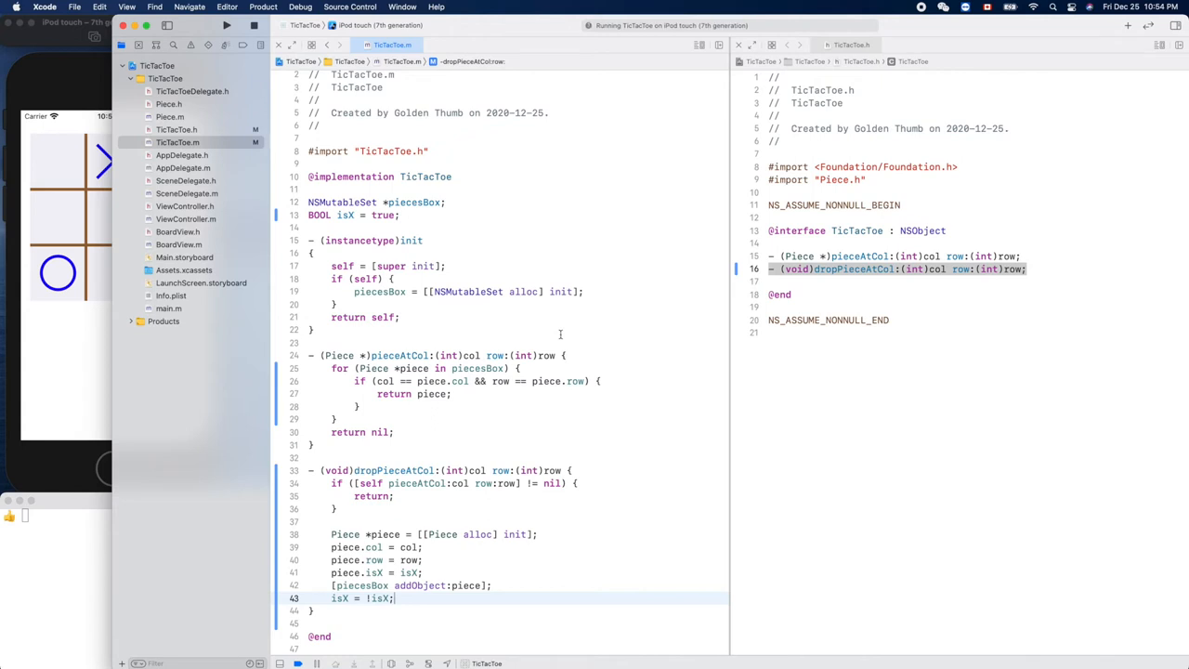
{"action": "mouse_move", "coordinate": [223, 205]}
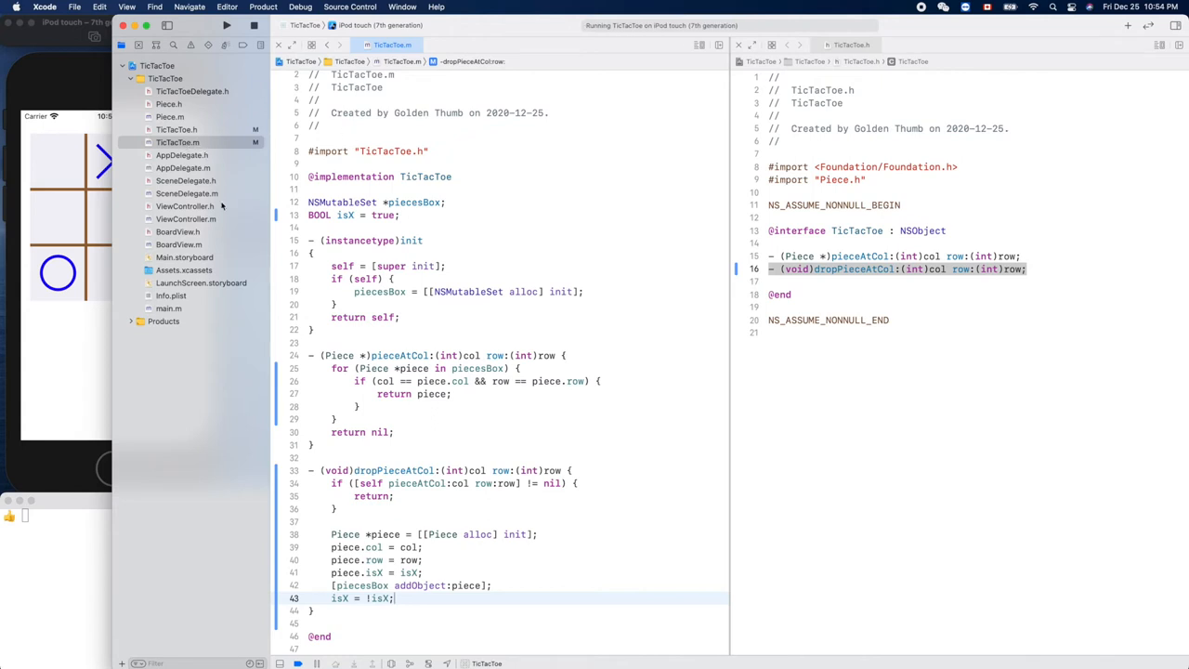
Step: In ViewController.m's dropPiece:, call [self.ticTacToe dropPieceAtCol:col row:row]
{"action": "left_click", "coordinate": [184, 218]}
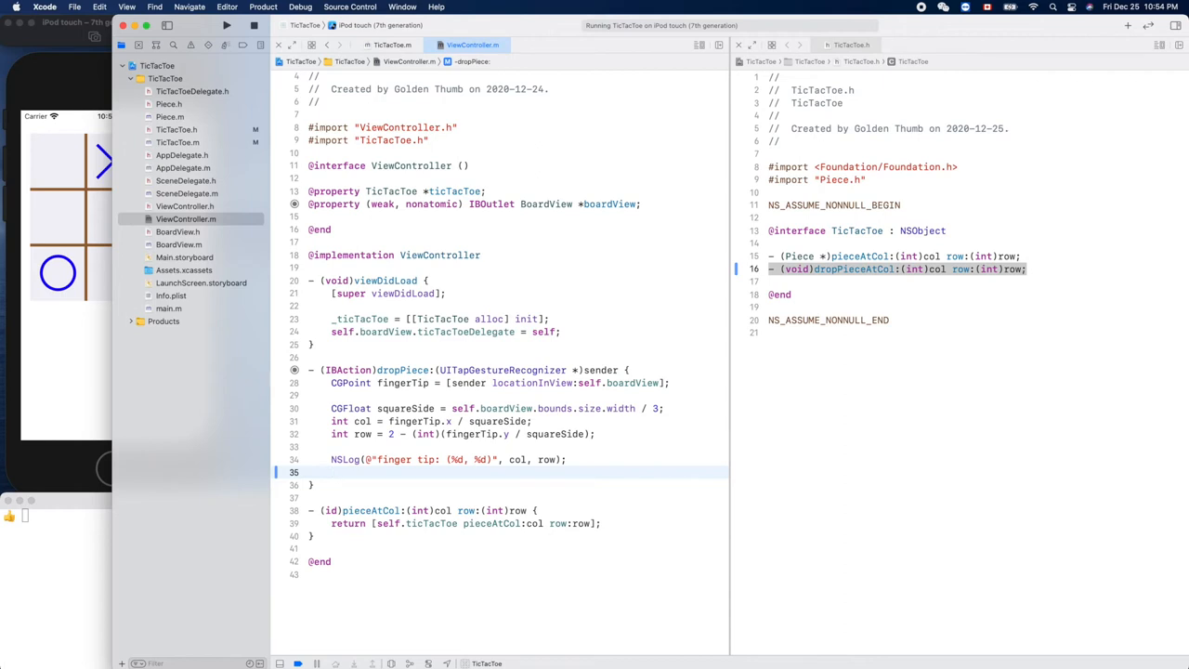
{"action": "type", "text": "["}
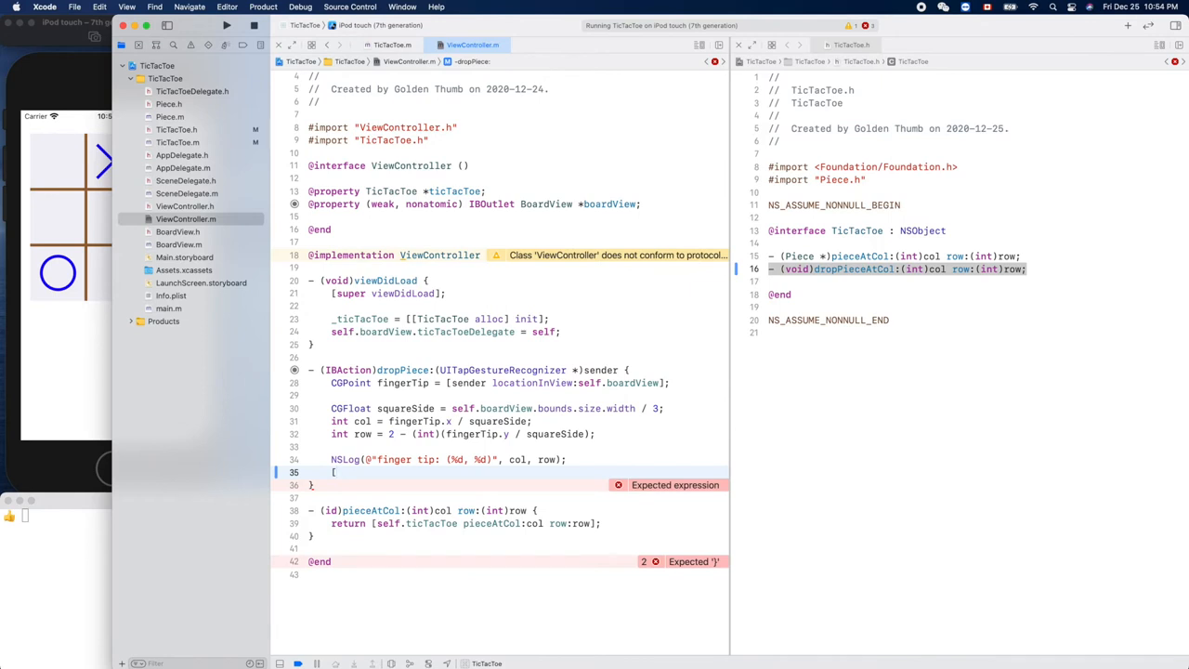
{"action": "type", "text": "ti"}
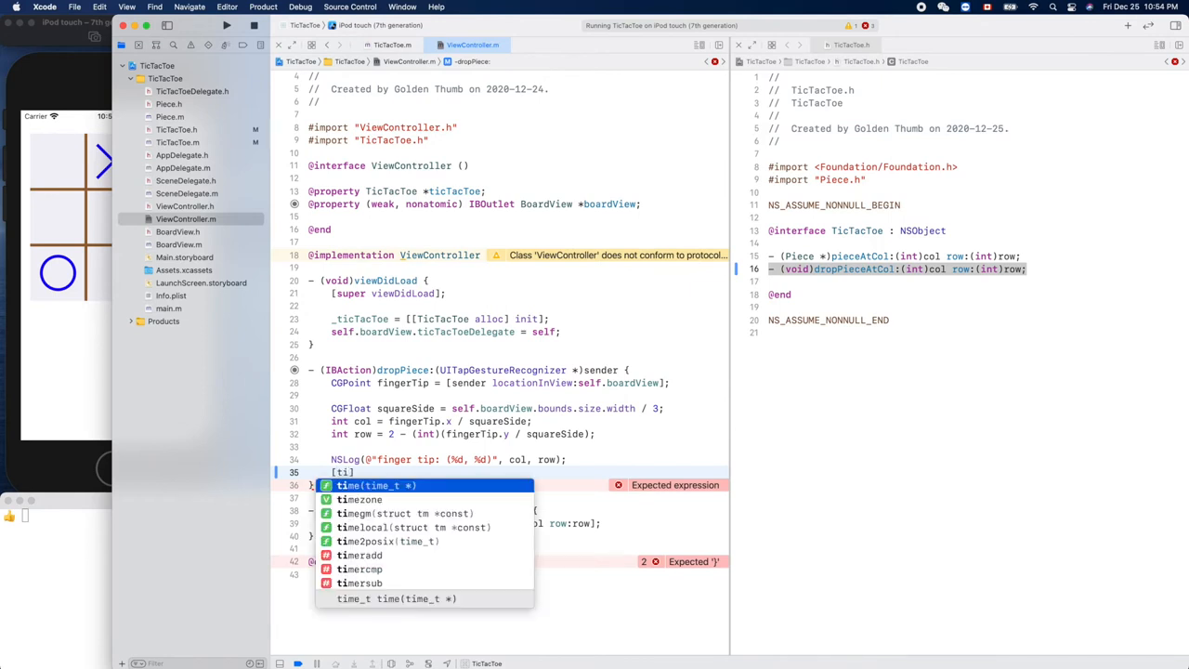
{"action": "type", "text": "self."}
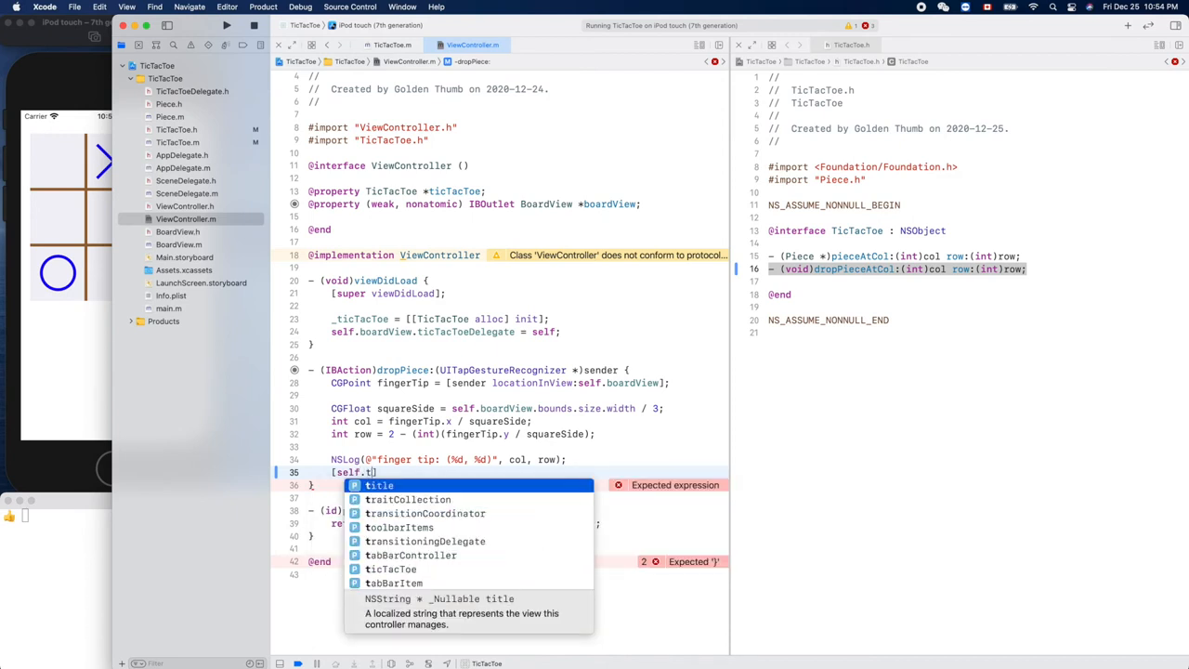
{"action": "type", "text": "icTacToe"}
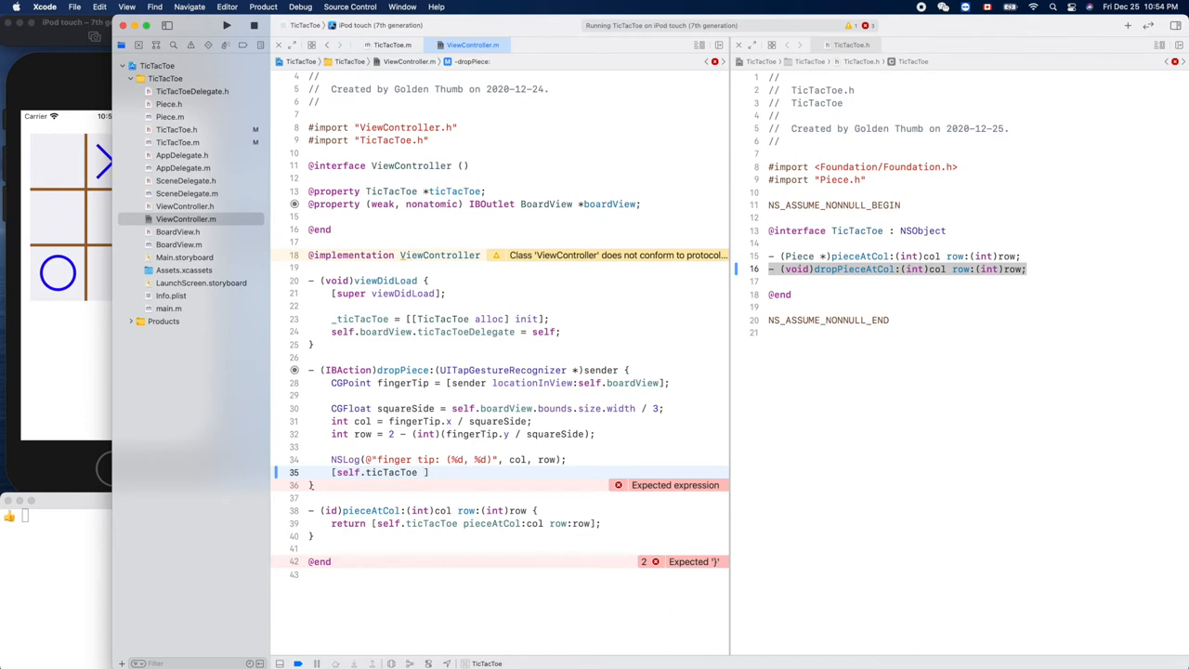
{"action": "type", "text": "dra"}
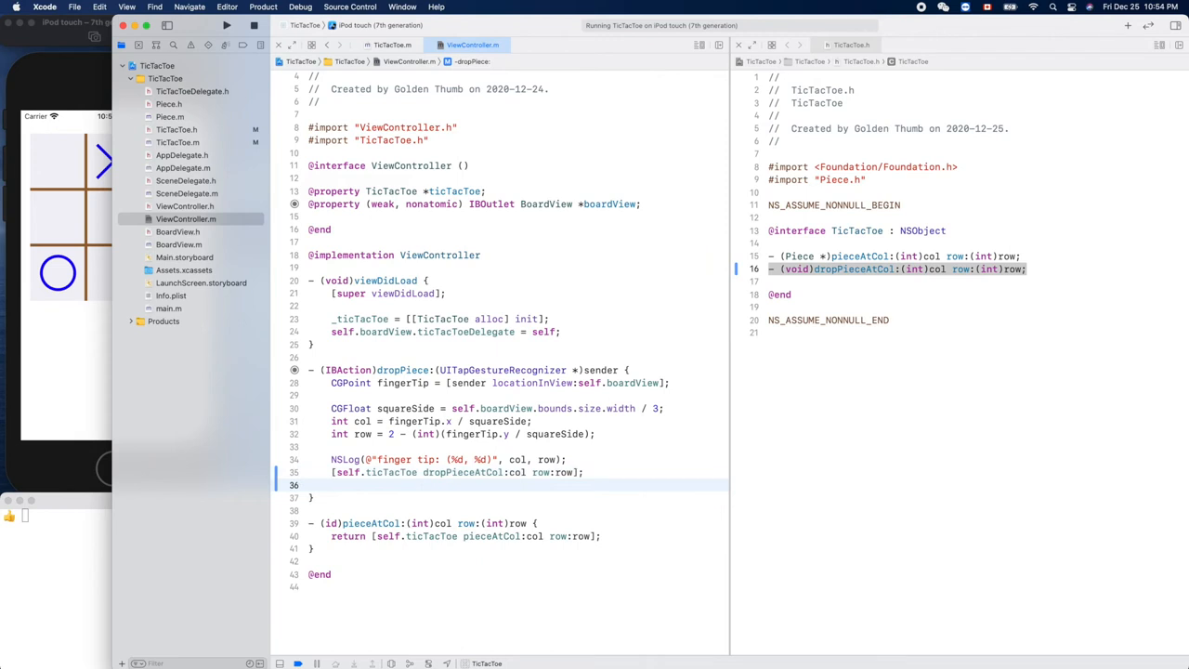
Step: Follow the drop call with [self.boardView setNeedsDisplay] to redraw the board
{"action": "left_click", "coordinate": [334, 484]}
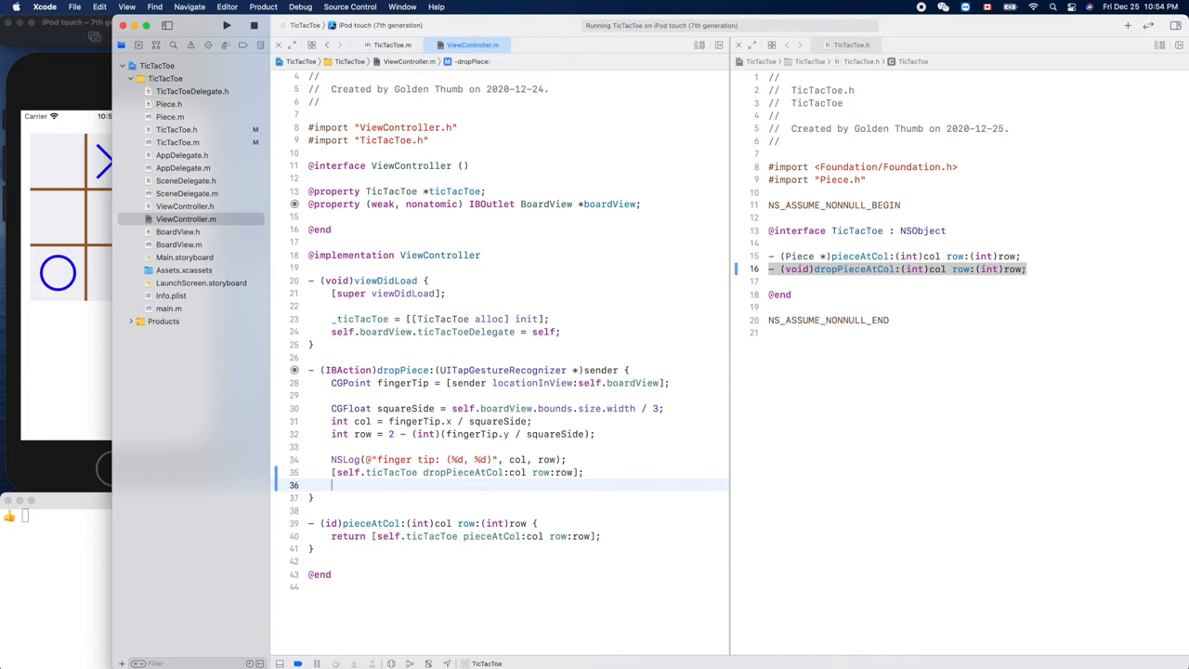
{"action": "type", "text": "[s"}
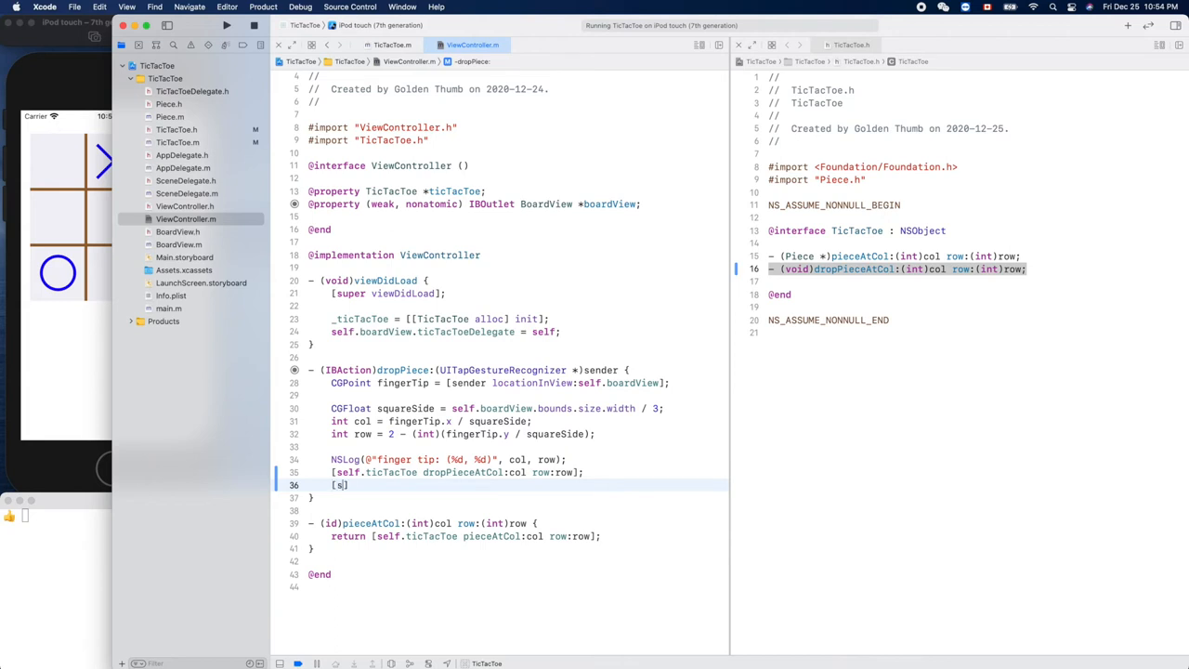
{"action": "type", "text": "e"}
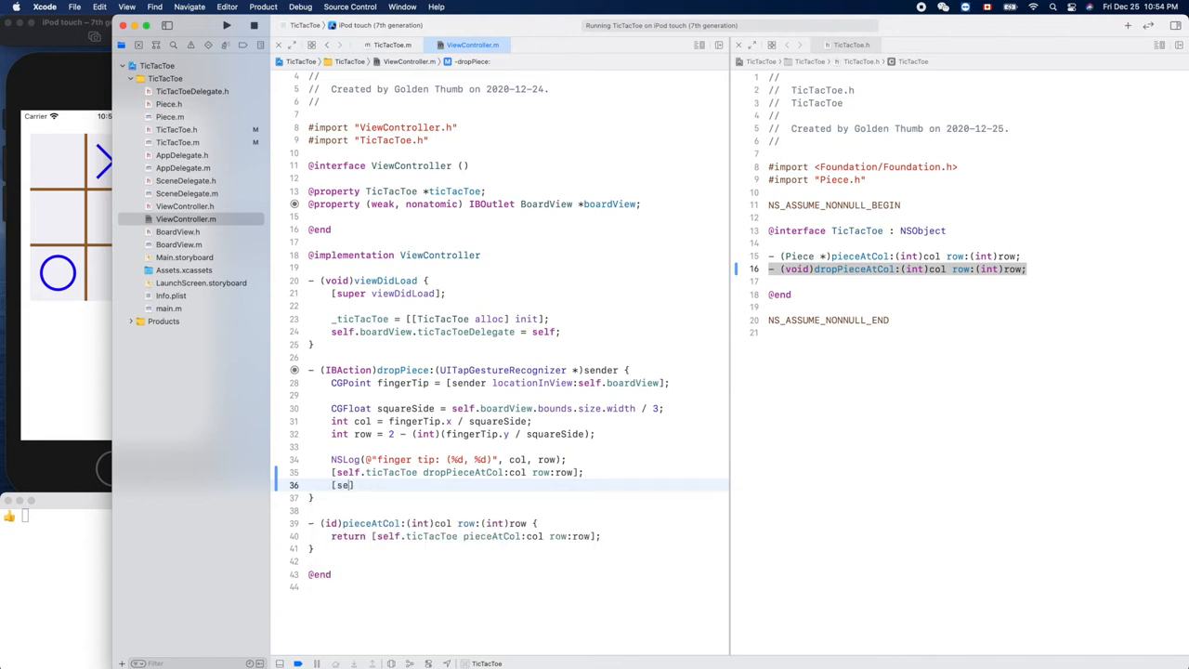
{"action": "type", "text": ".boardView"}
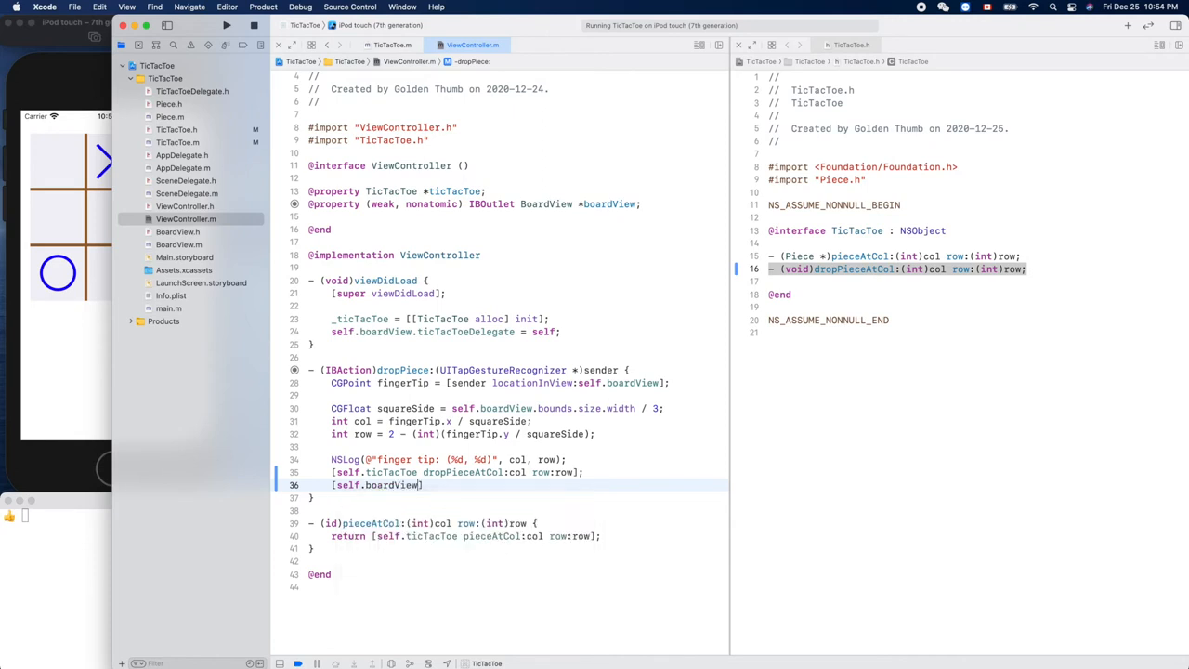
{"action": "type", "text": "setn"}
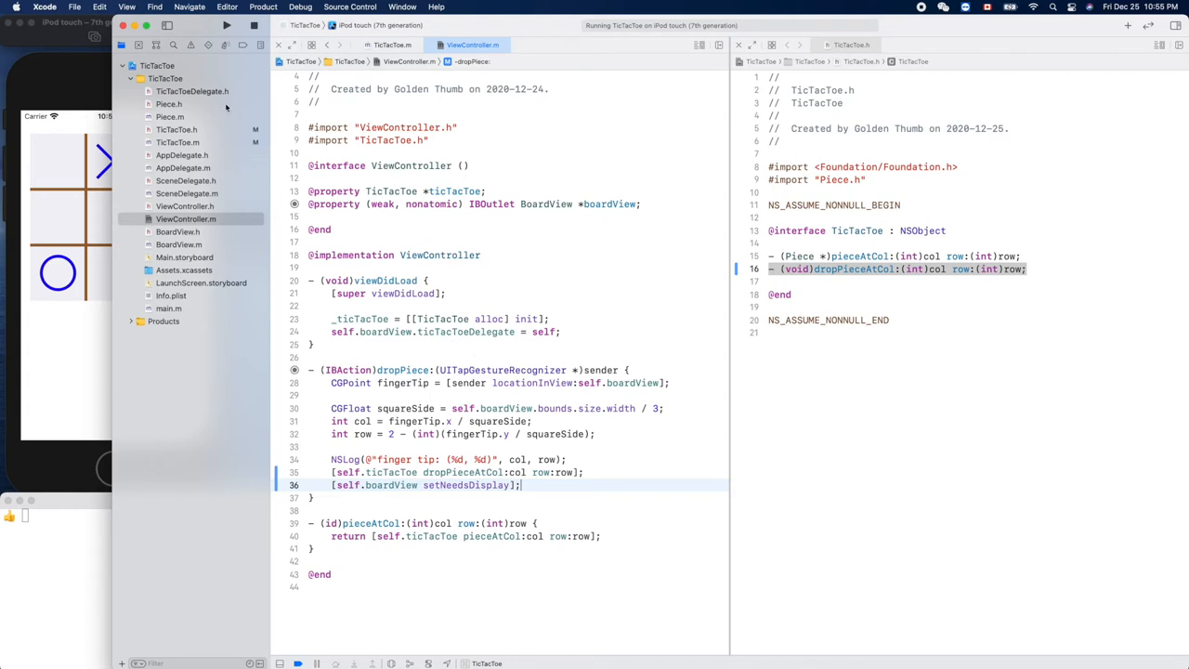
Step: View TicTacToeDelegate.h, then open BoardView.m with its drawPieces code
{"action": "left_click", "coordinate": [192, 91]}
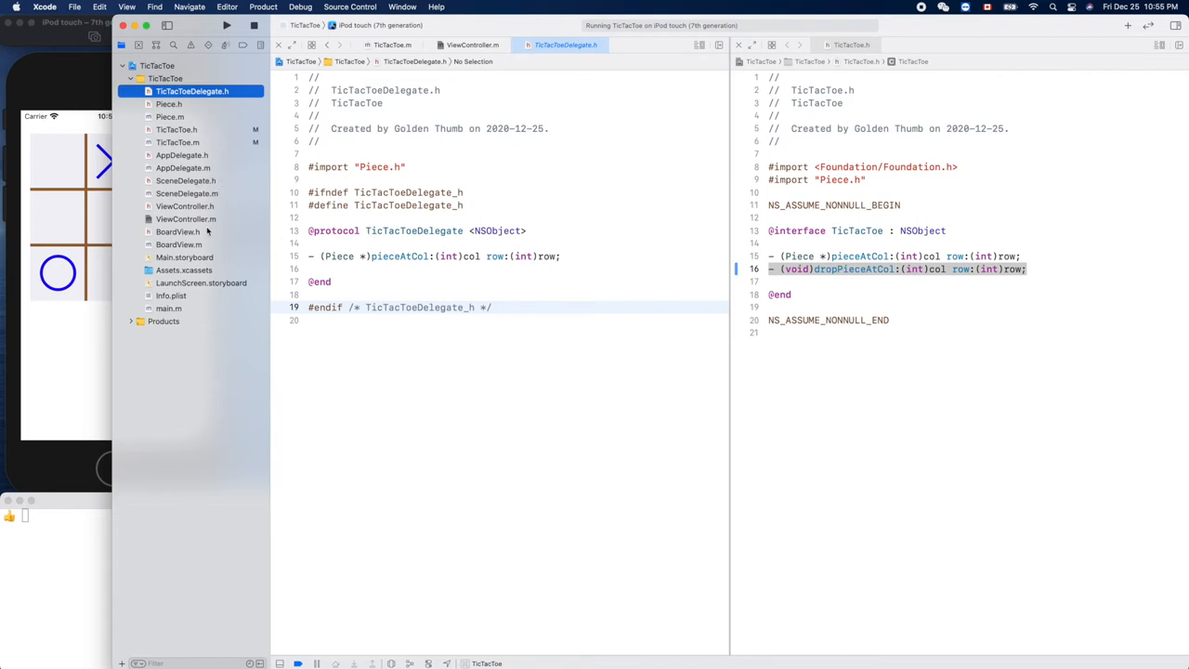
{"action": "mouse_move", "coordinate": [205, 223]}
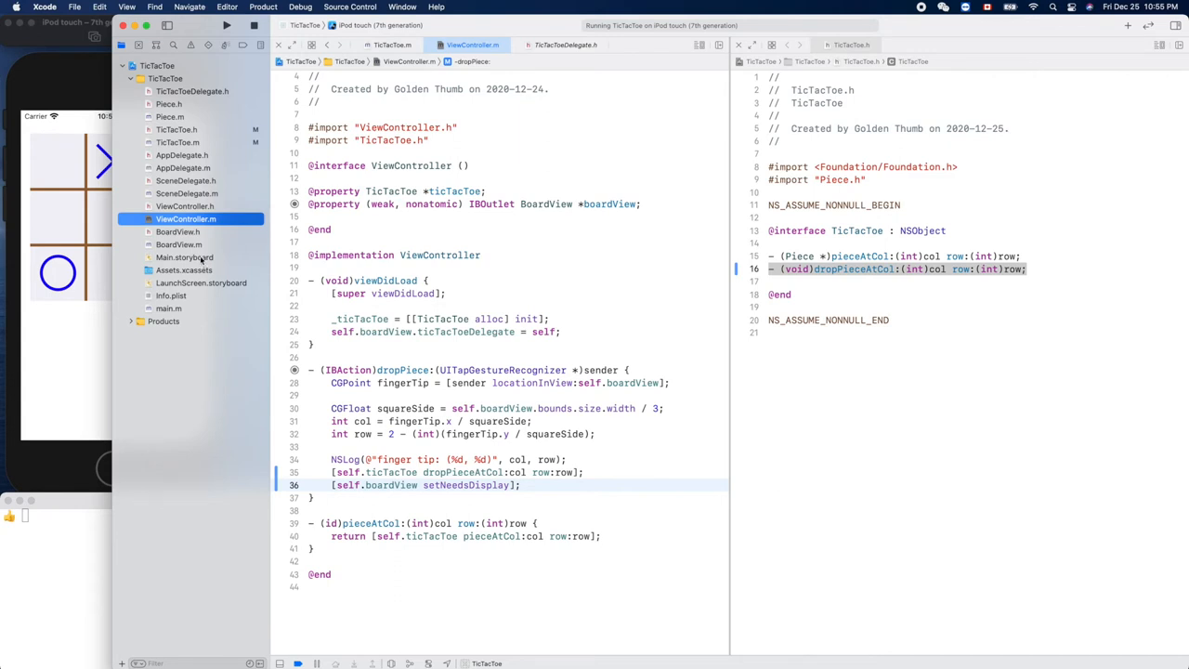
{"action": "left_click", "coordinate": [178, 244]}
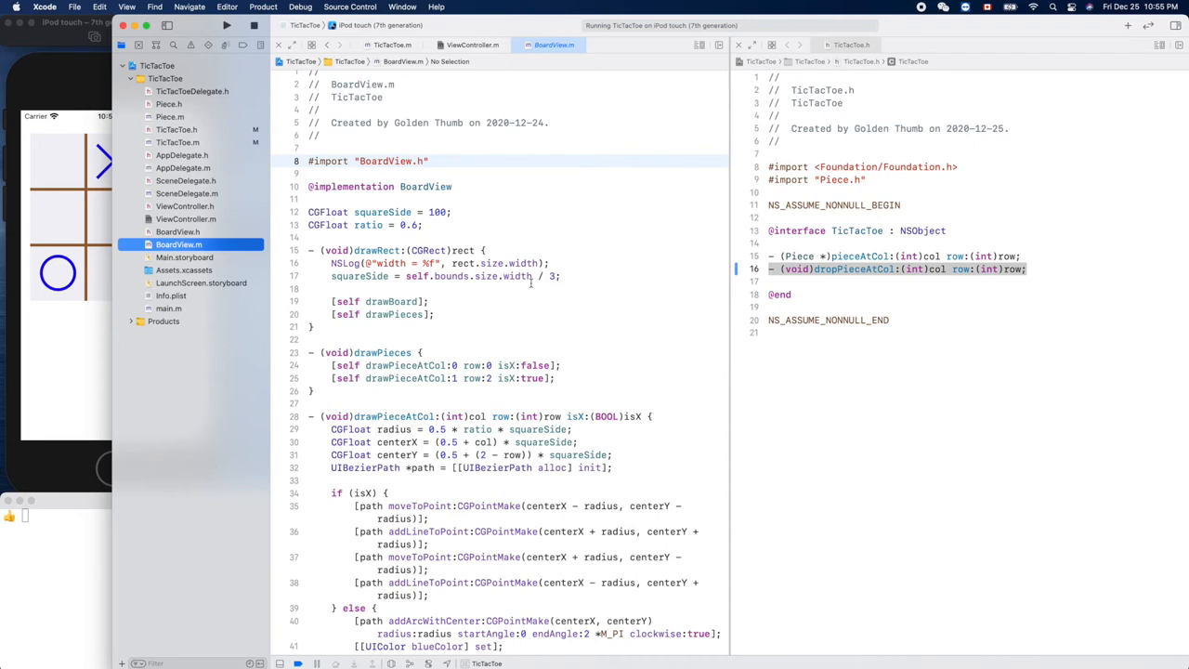
Step: Add an outer for loop over int i from 0 to 3 at the top of drawPieces
{"action": "scroll", "scroll_direction": "down", "scroll_amount": 3}
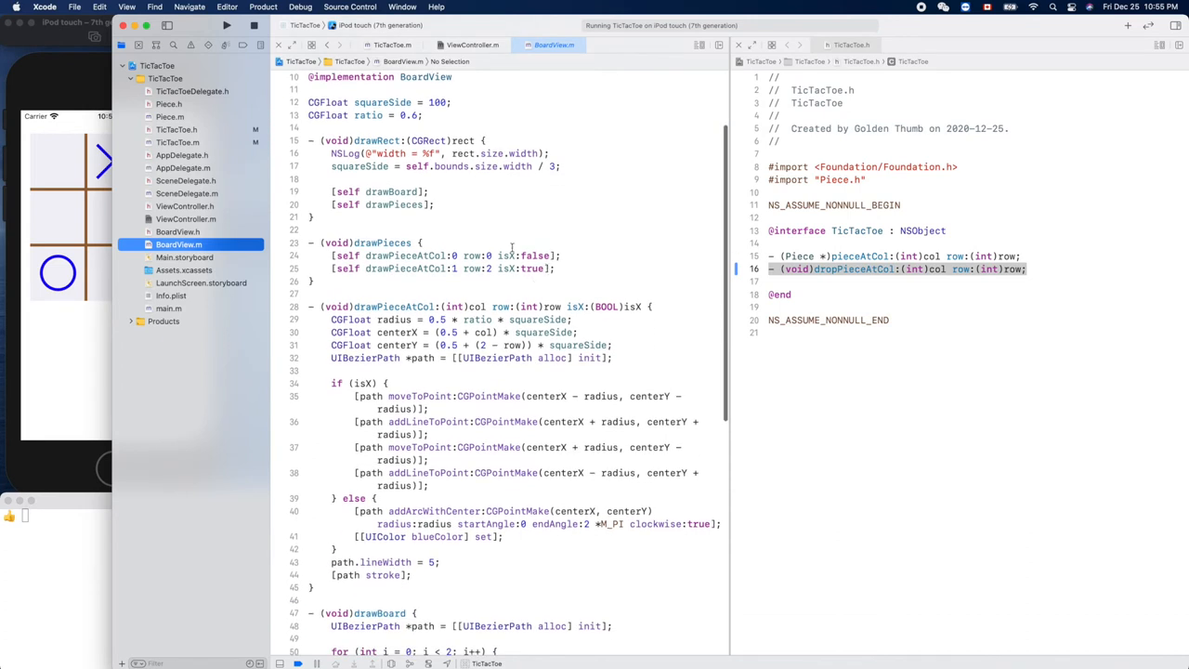
{"action": "left_click", "coordinate": [449, 243]}
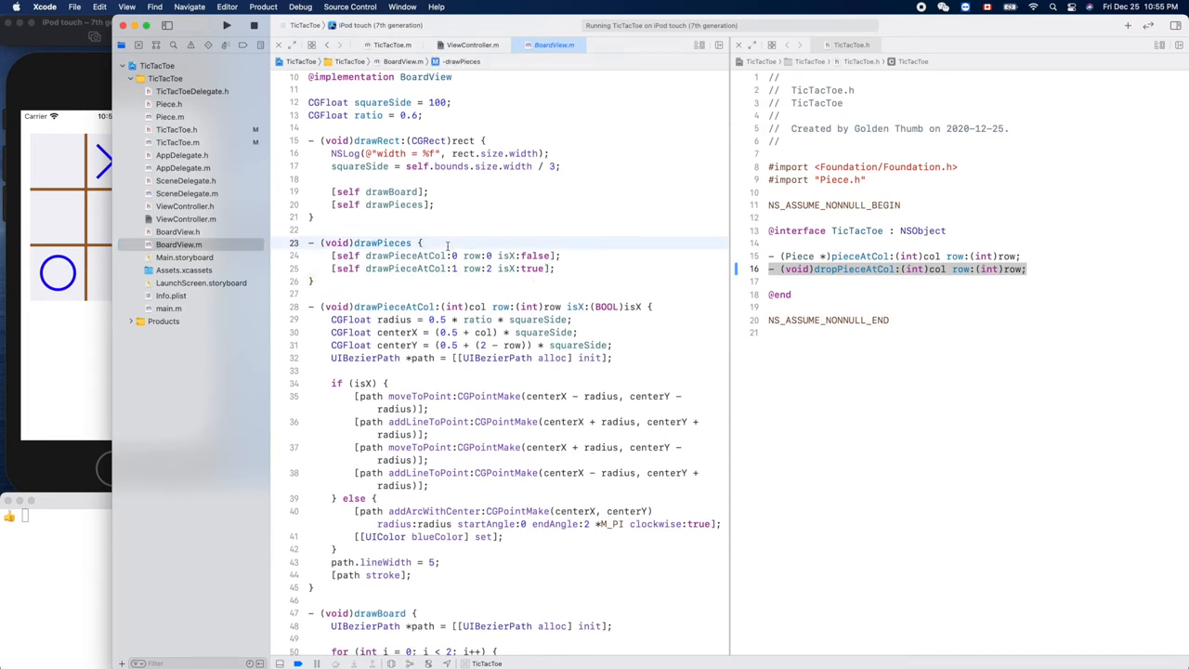
{"action": "type", "text": "f"}
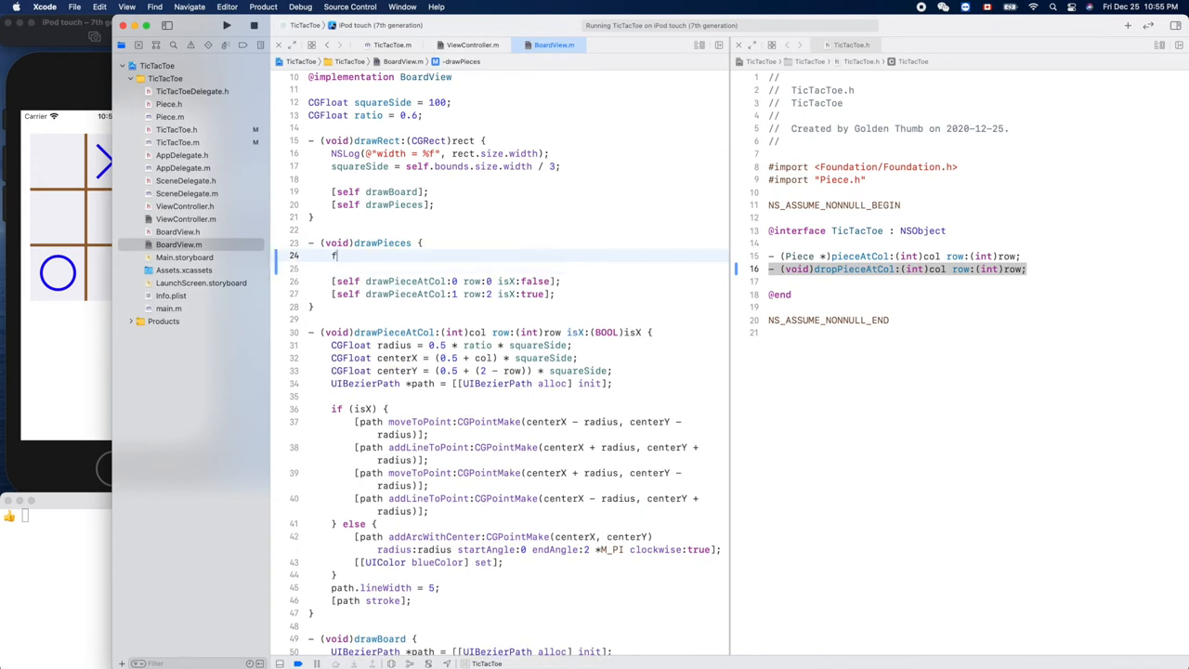
{"action": "type", "text": "o"}
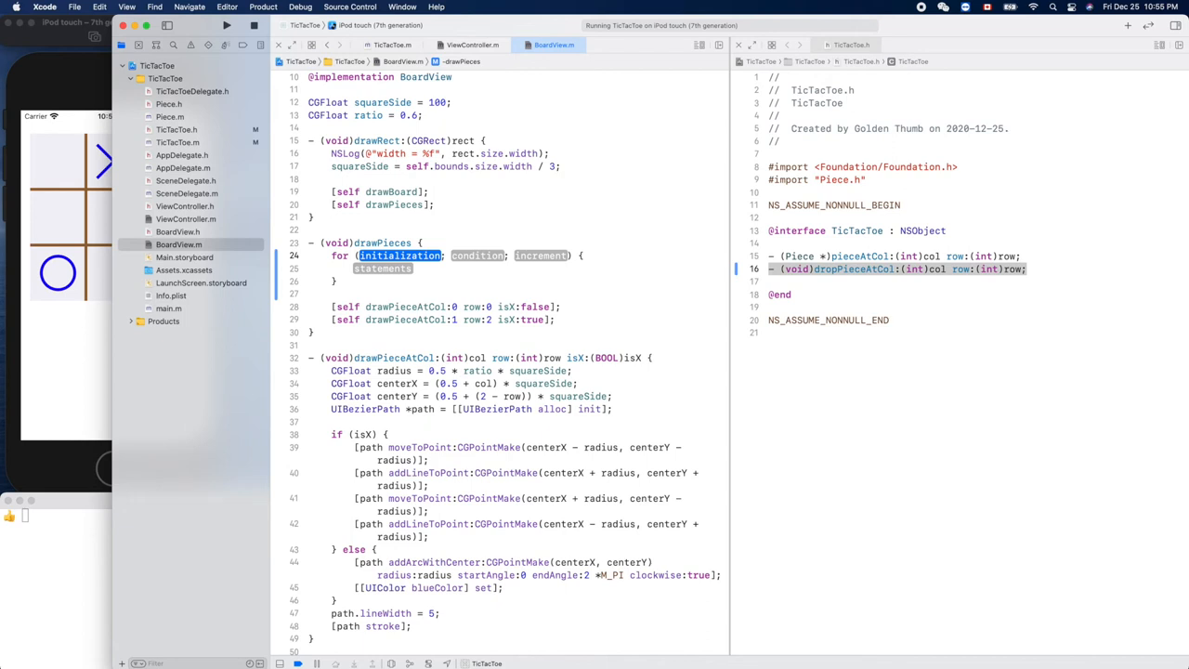
{"action": "type", "text": "int row"}
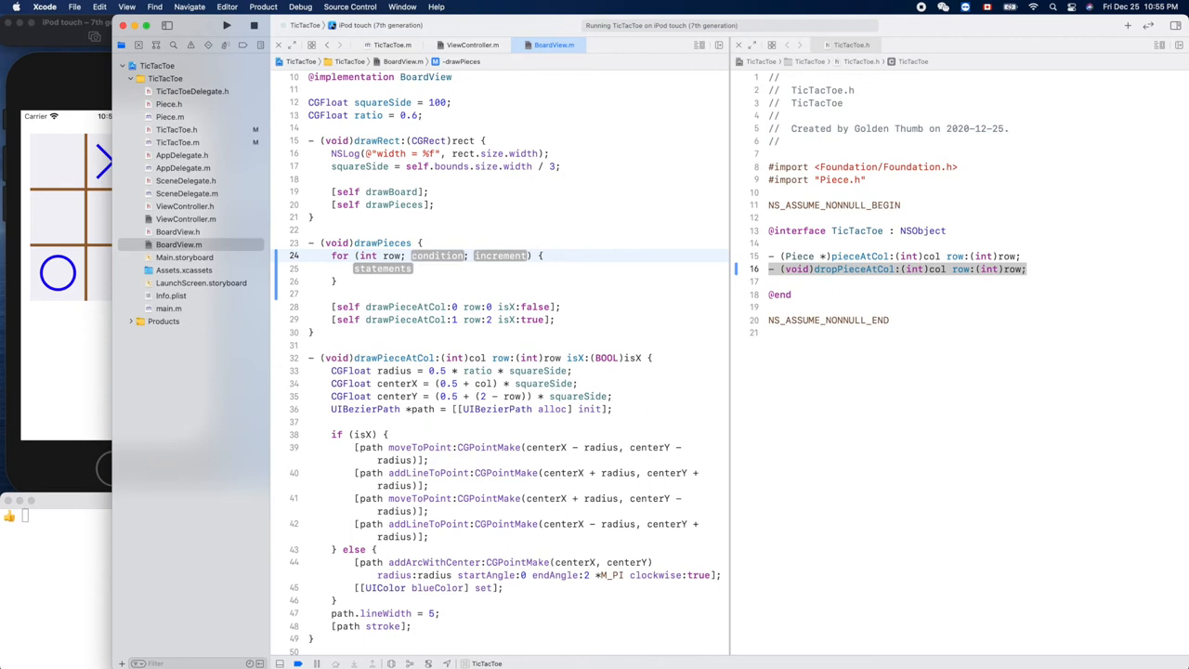
{"action": "type", "text": "i = 0"}
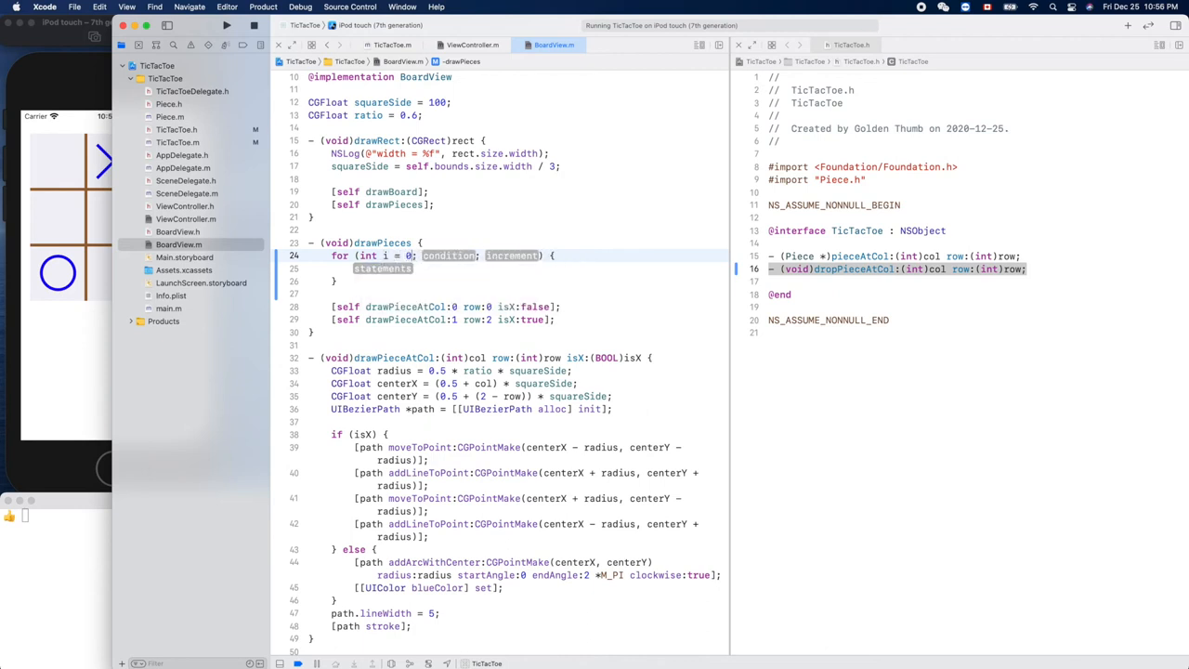
{"action": "type", "text": "i"}
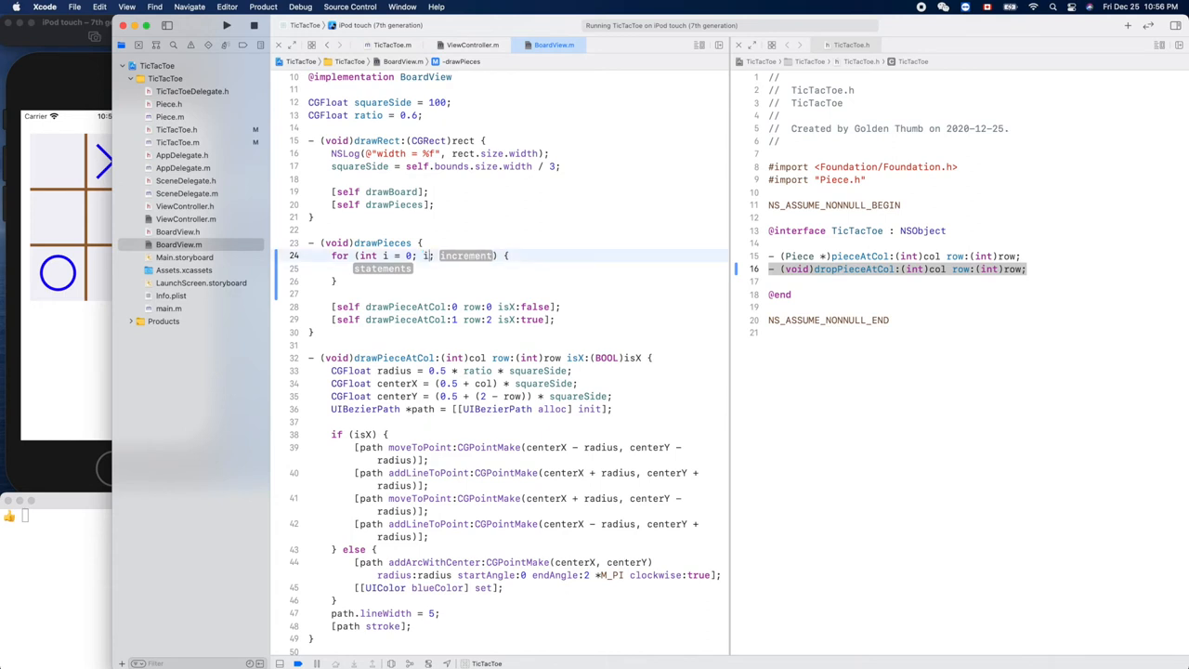
{"action": "type", "text": "i < 3"}
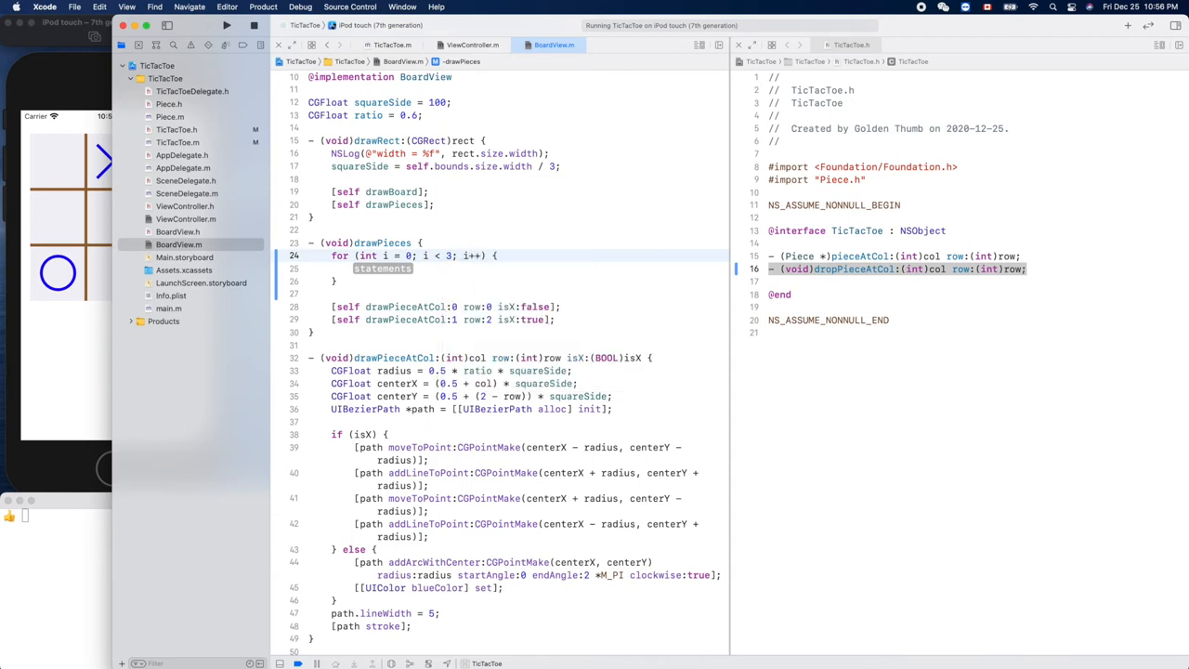
Step: Nest an inner for loop over col from 0 to 3 with col++
{"action": "type", "text": "for"}
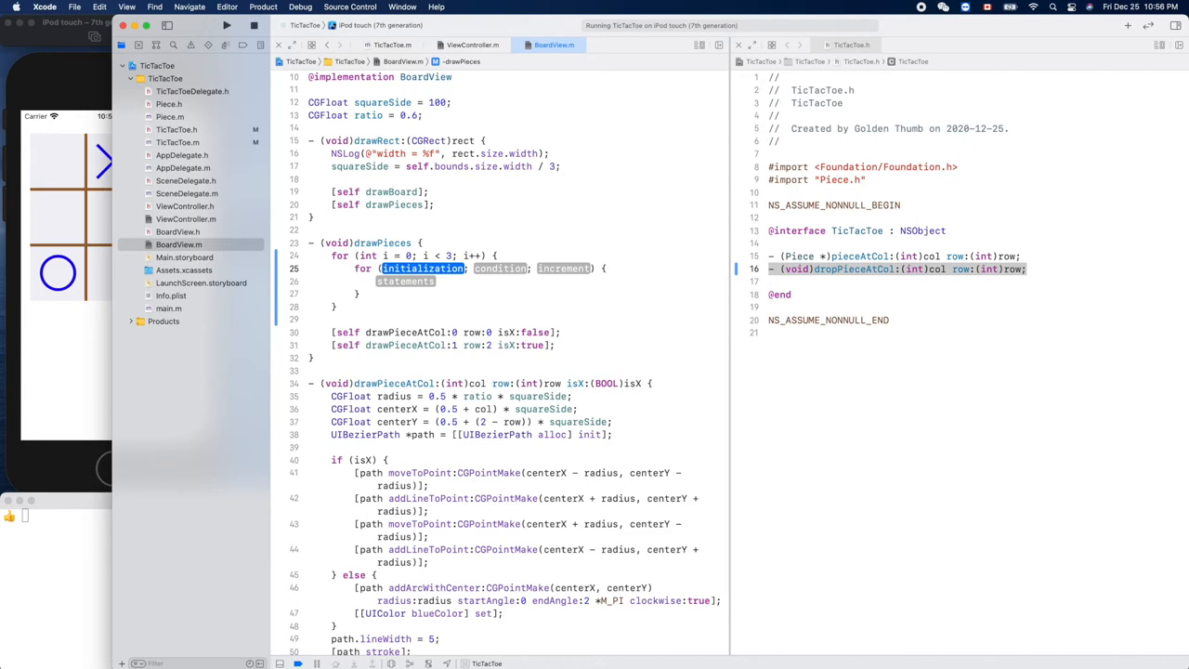
{"action": "type", "text": "col = 0"}
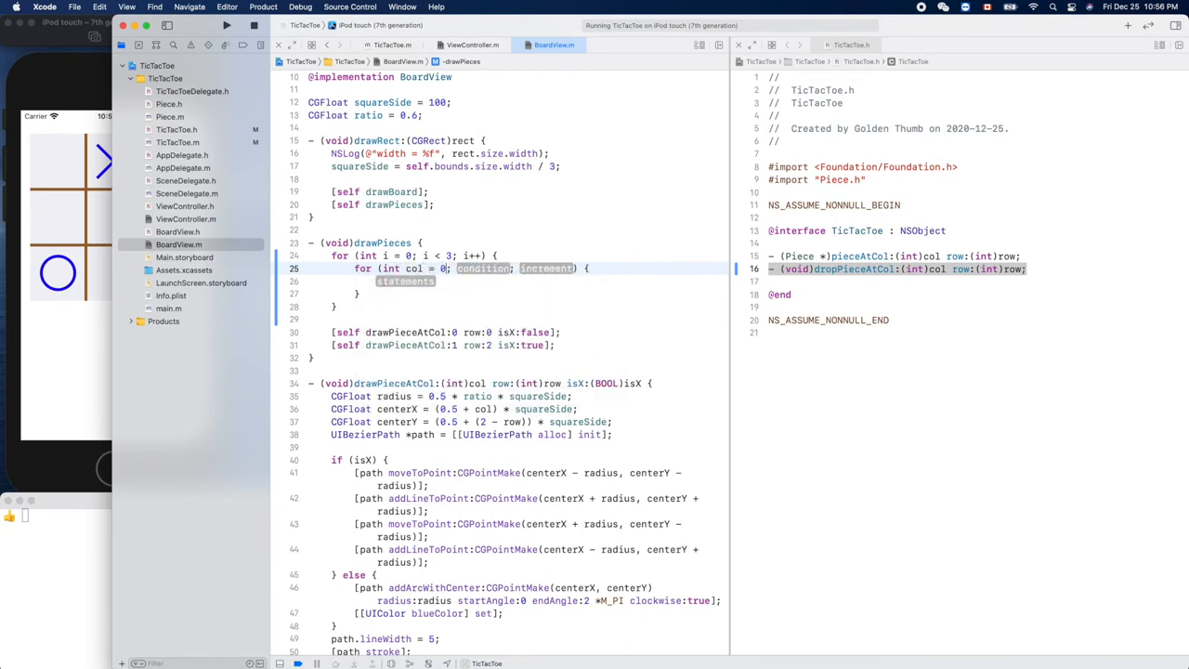
{"action": "type", "text": "col < 3"}
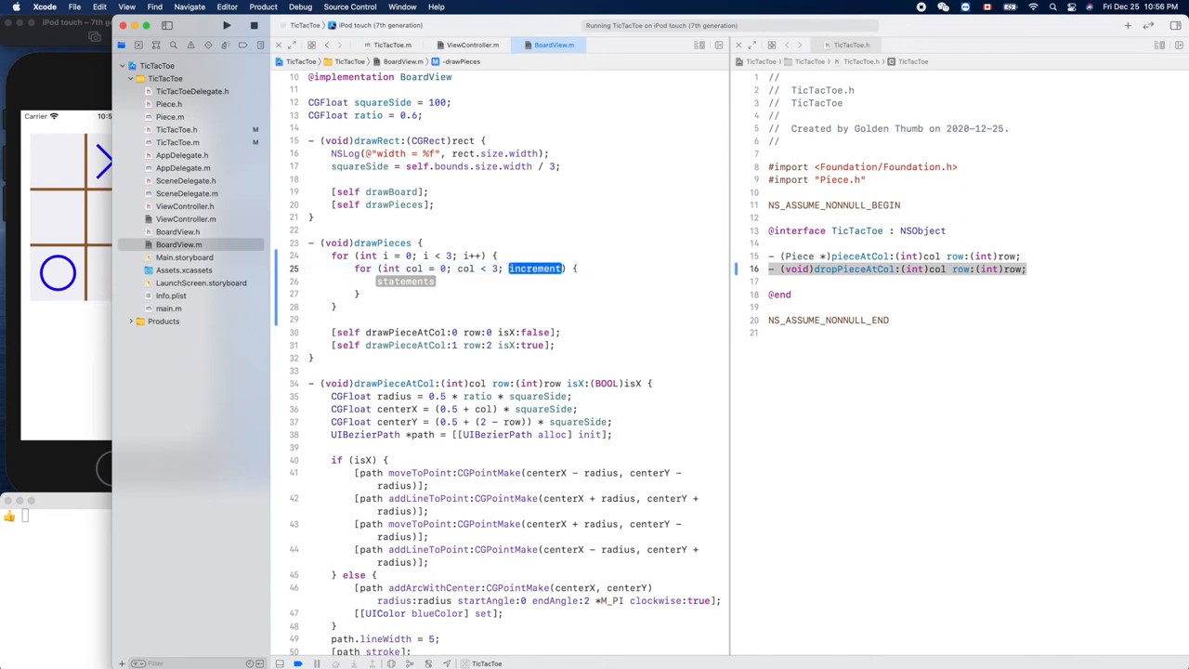
{"action": "type", "text": "col++"}
{"action": "left_click", "coordinate": [503, 280]}
{"action": "type", "text": "Piece"}
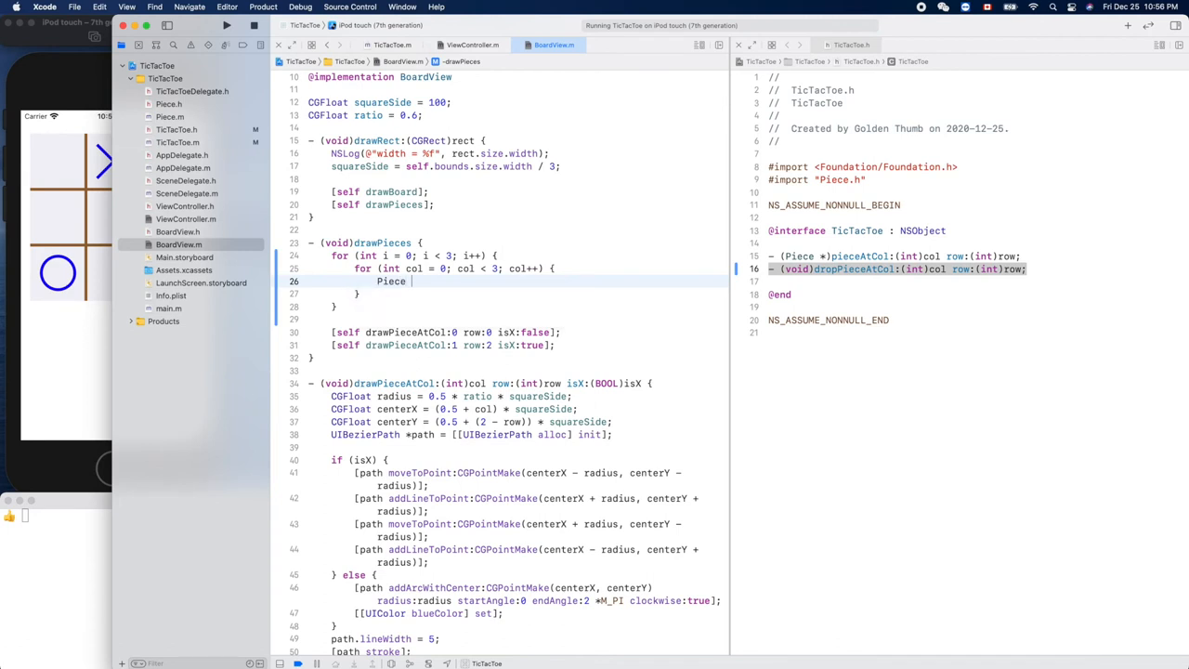
Step: Fetch Piece *piece via [self.ticTacToeDelegate pieceAtCol:col row:row] and rename loop variable i to row
{"action": "type", "text": "*piece"}
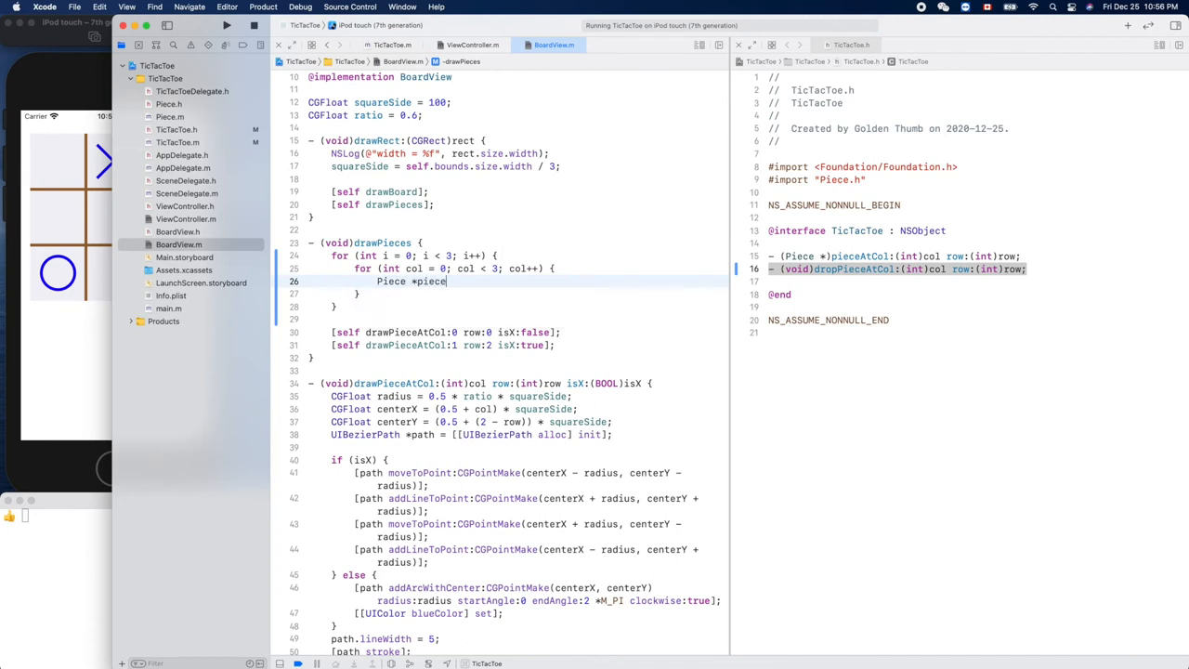
{"action": "type", "text": "="}
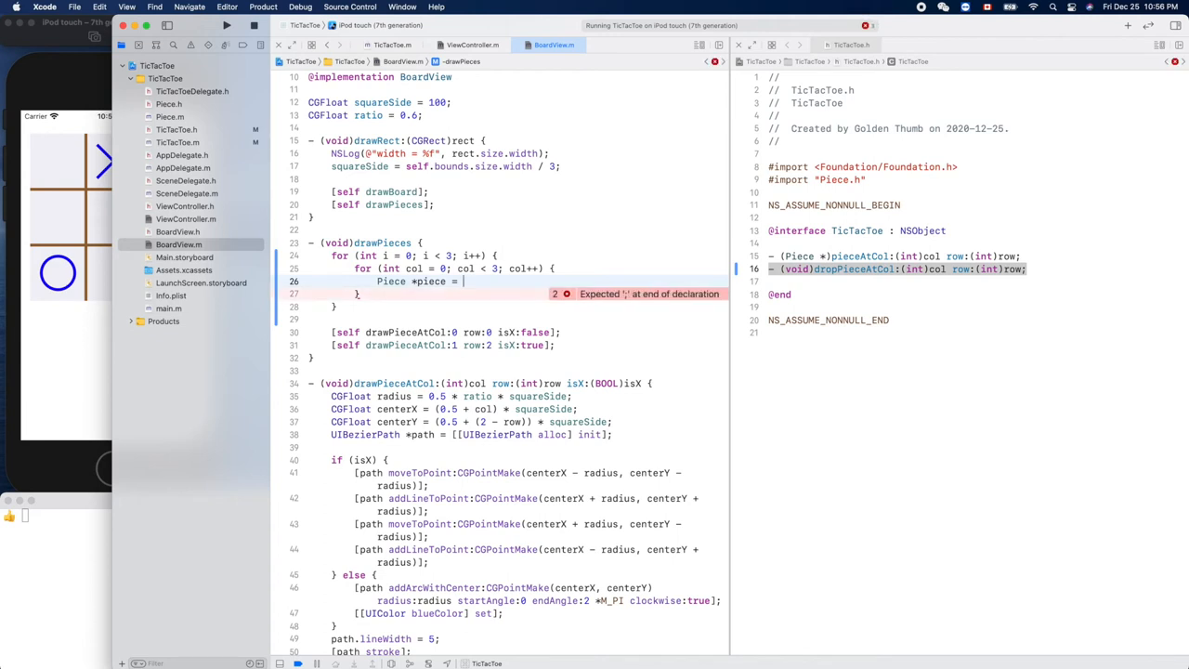
{"action": "type", "text": "self"}
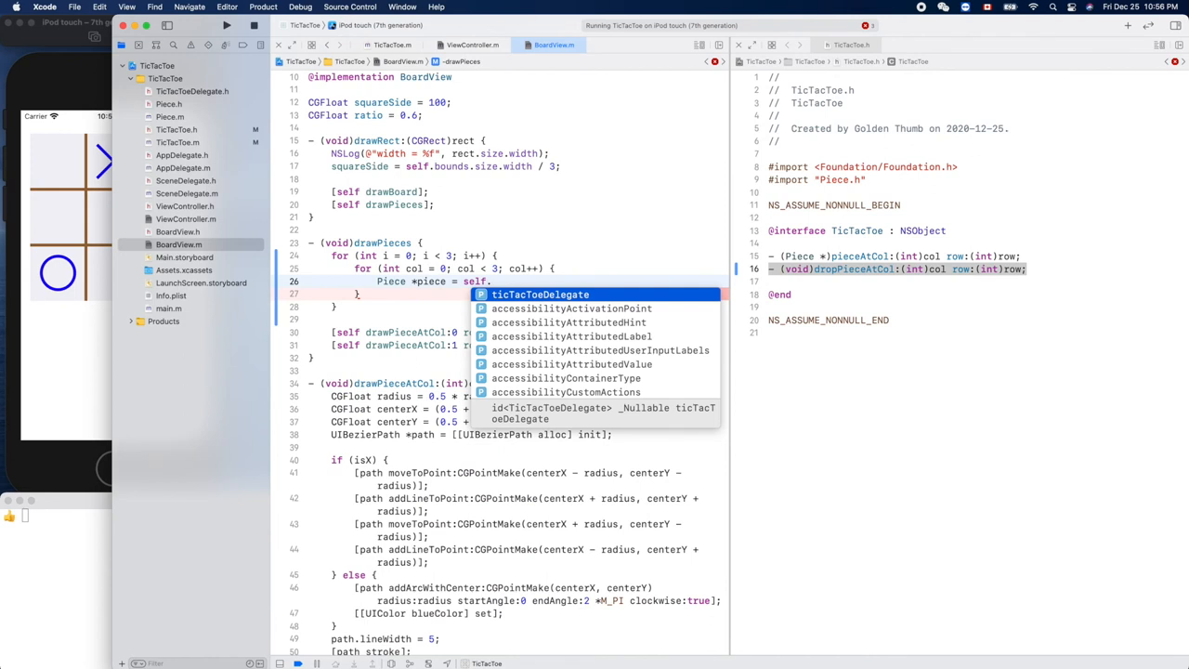
{"action": "type", "text": ".ticTacToeDelegate."}
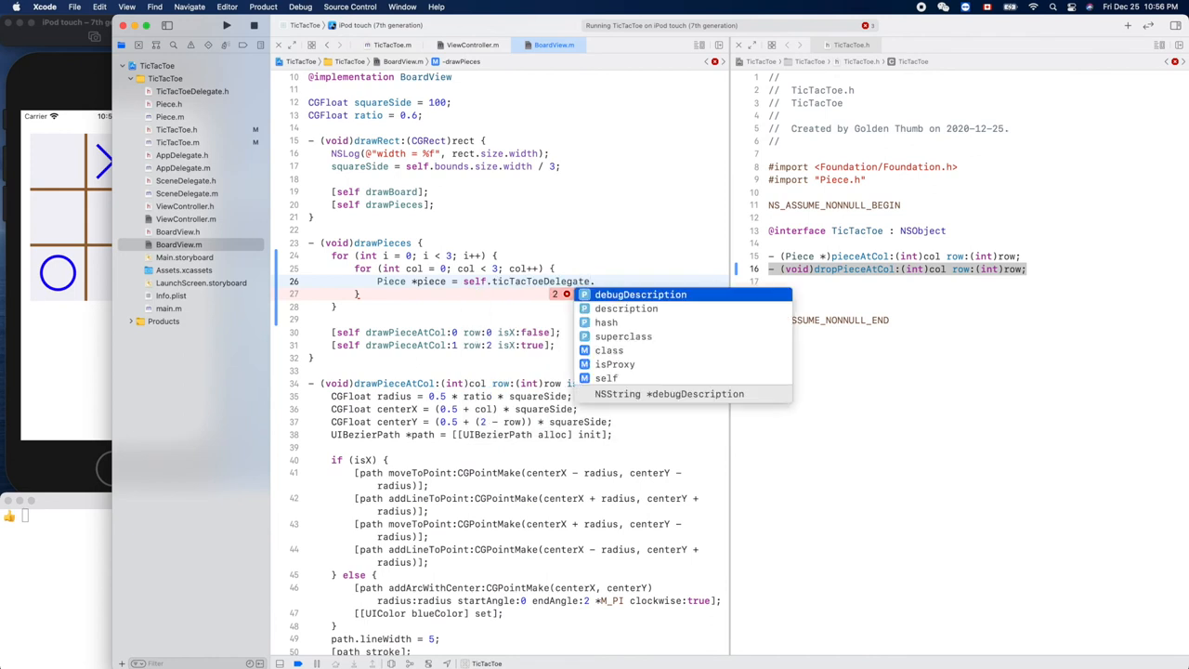
{"action": "type", "text": "p"}
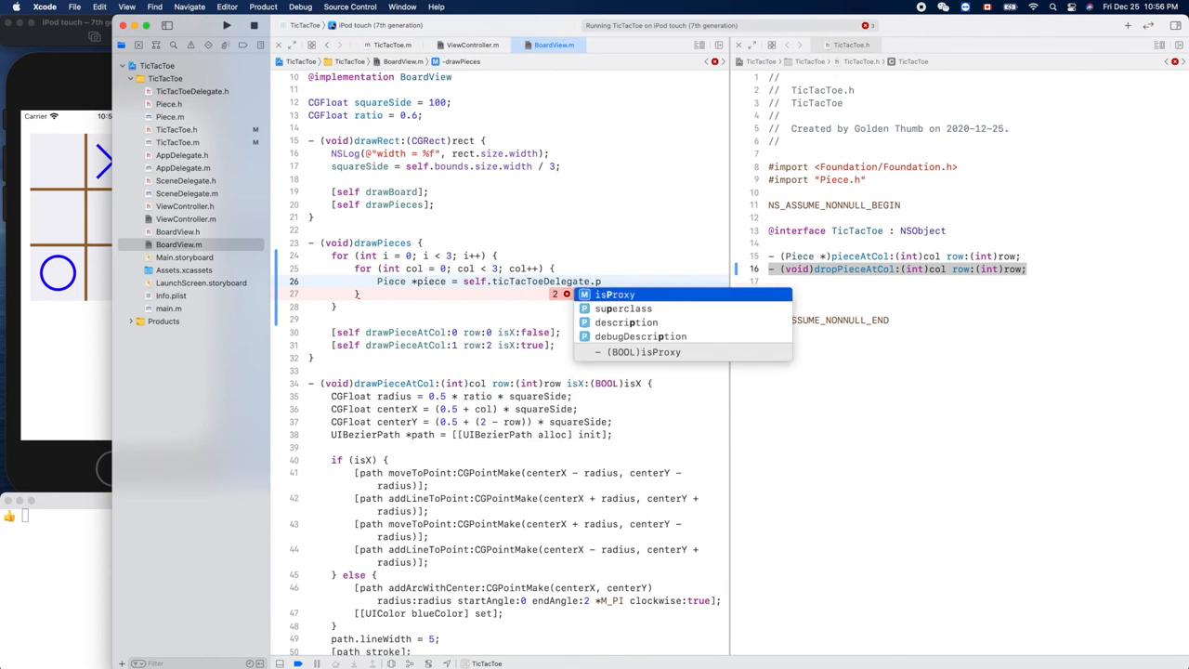
{"action": "type", "text": "i"}
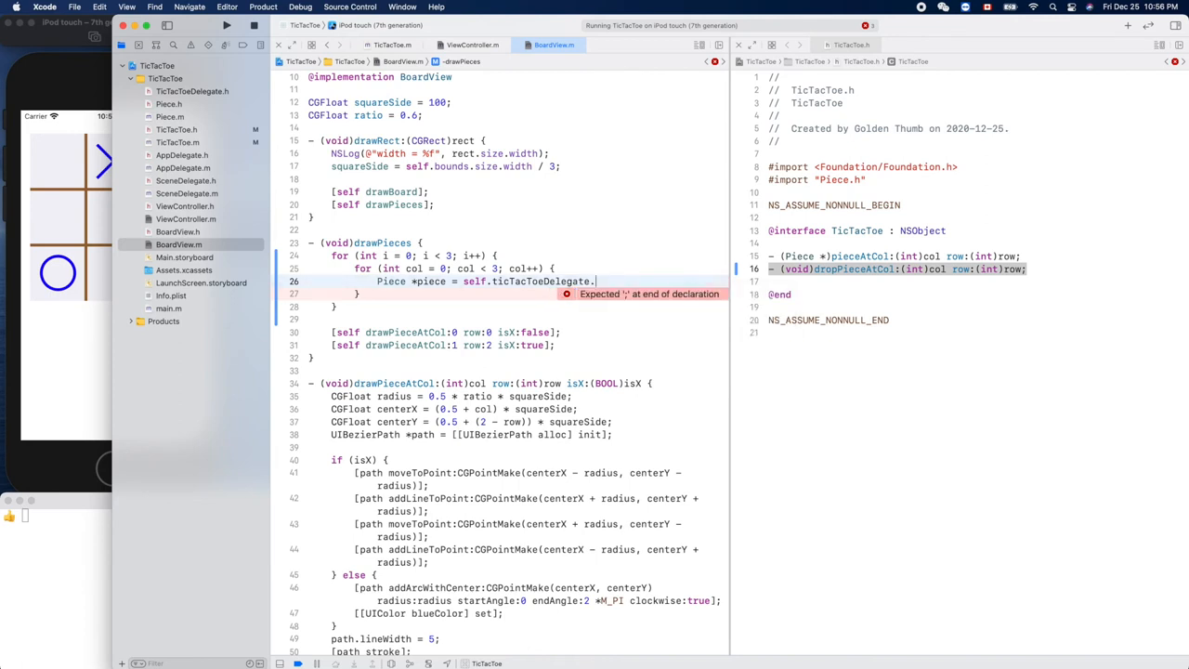
{"action": "key", "text": "backspace"}
{"action": "type", "text": "["}
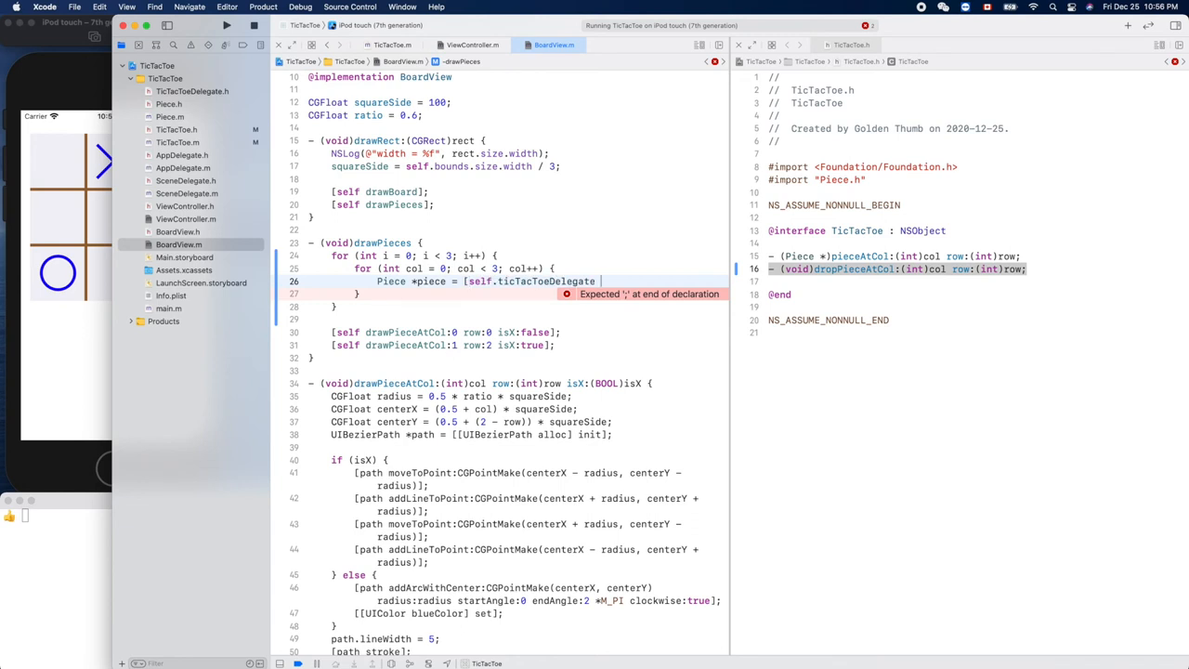
{"action": "type", "text": "p"}
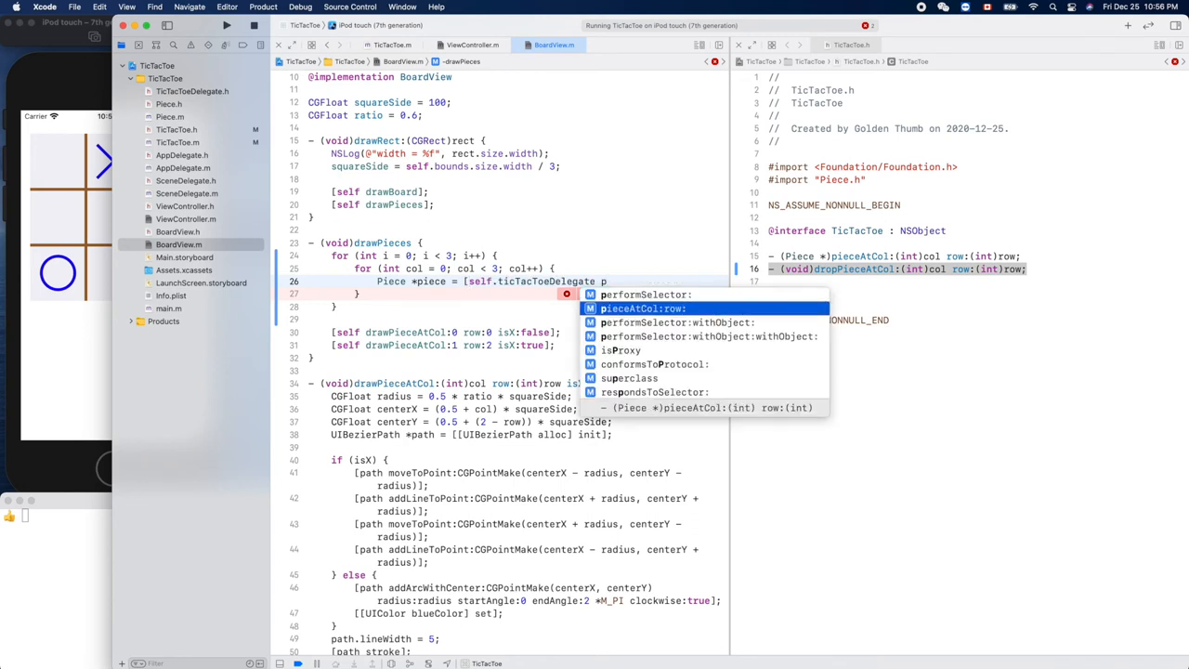
{"action": "type", "text": "pieceAtCol:col row:"}
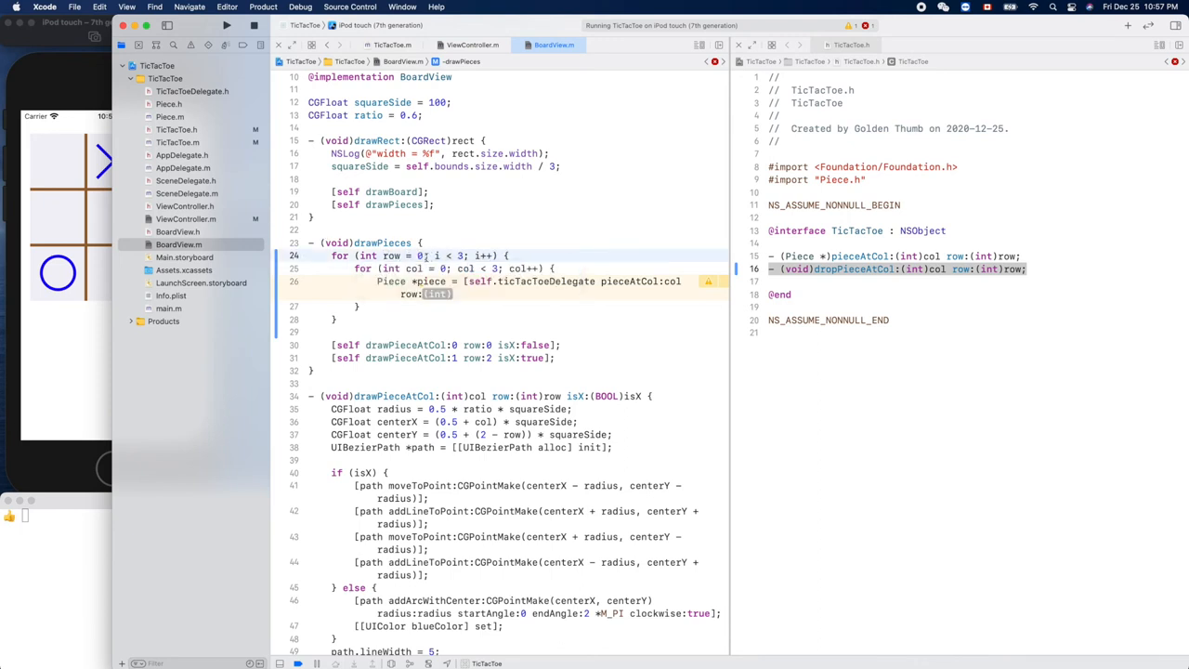
{"action": "type", "text": "row"}
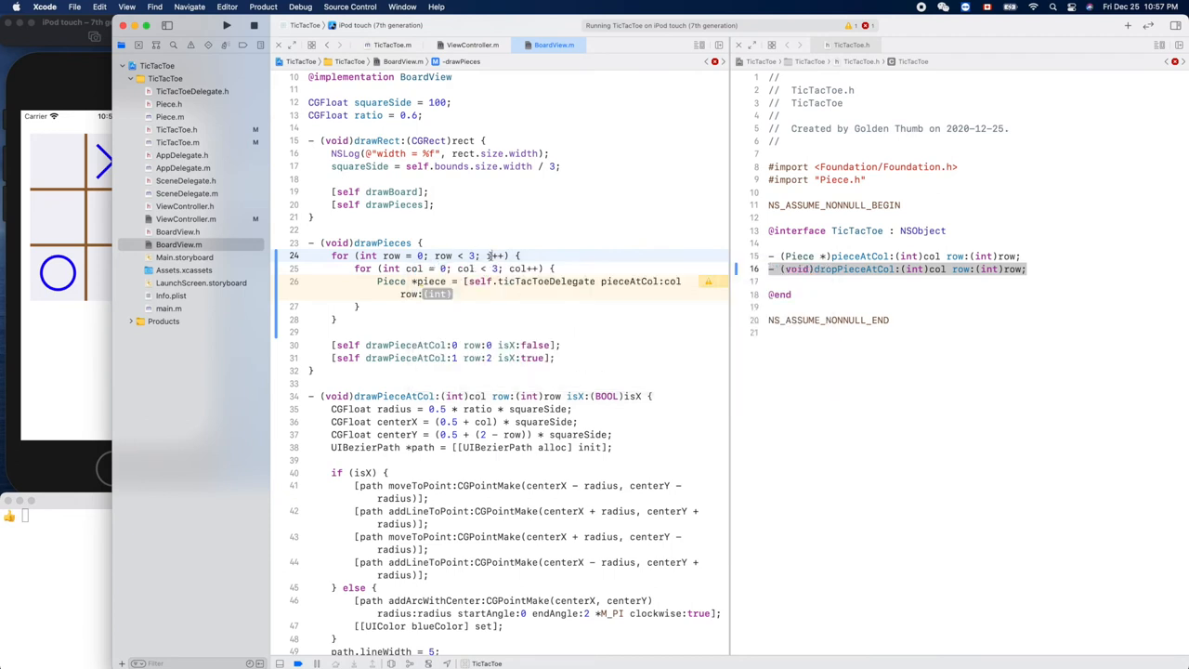
{"action": "type", "text": "row];"}
{"action": "type", "text": "if (piece !) {"}
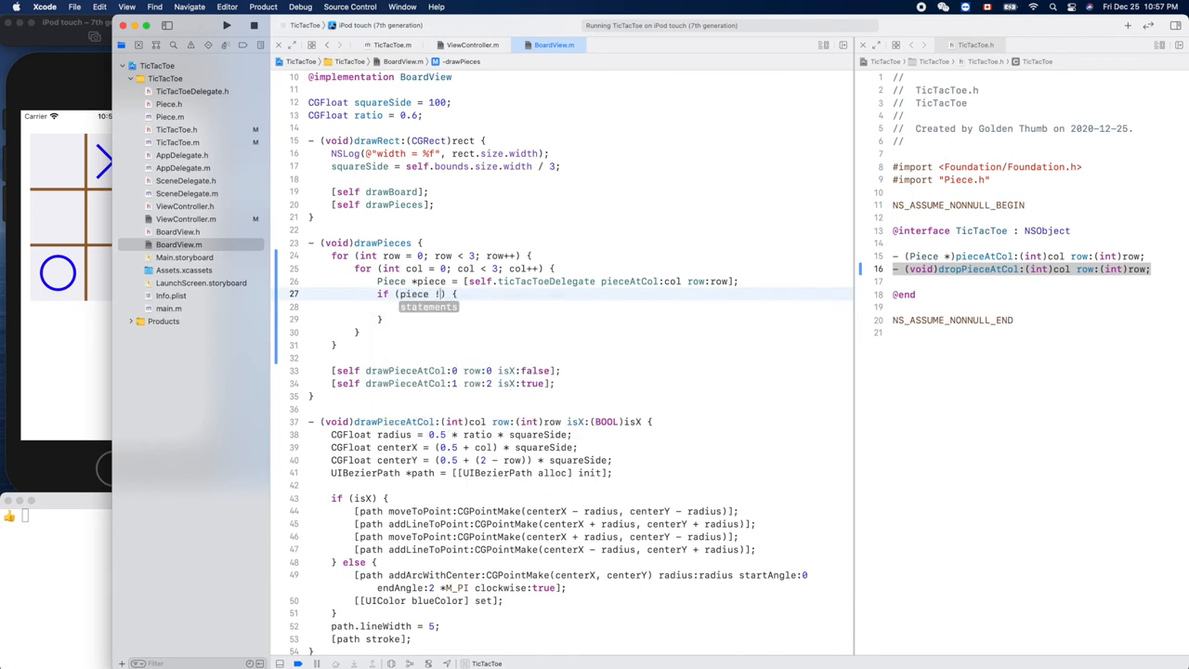
Step: In drawPieces, pass piece.isX to drawPieceAtCol and delete the two hardcoded test piece draws
{"action": "type", "text": "nu"}
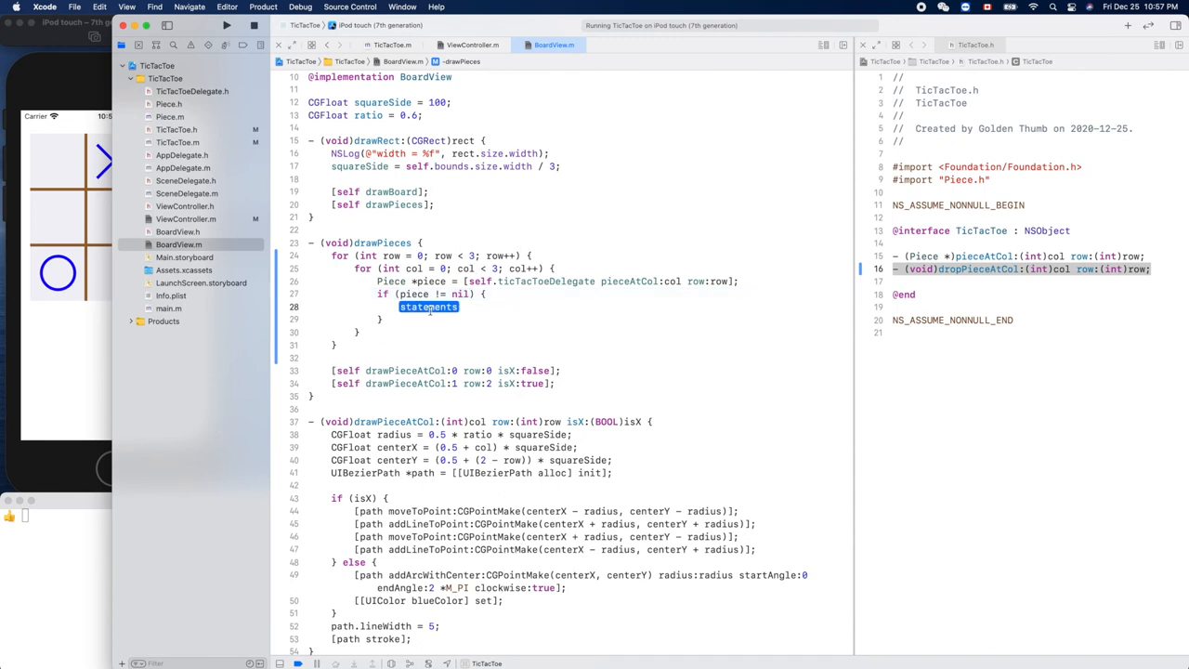
{"action": "type", "text": "[]"}
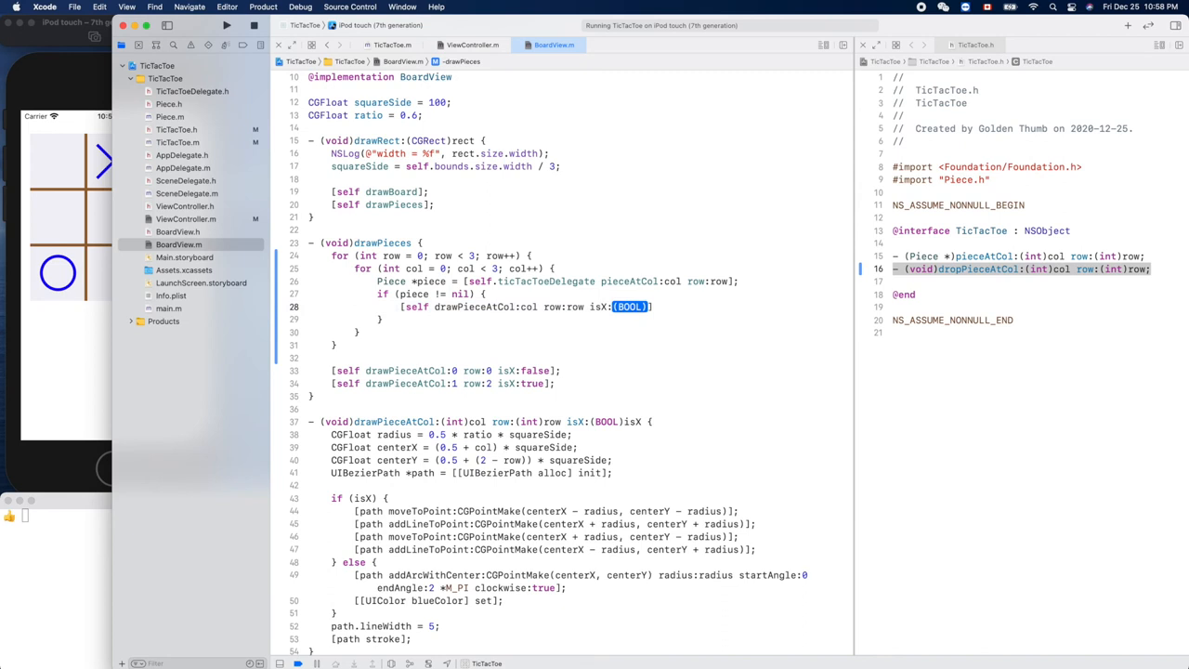
{"action": "type", "text": "piece.isX"}
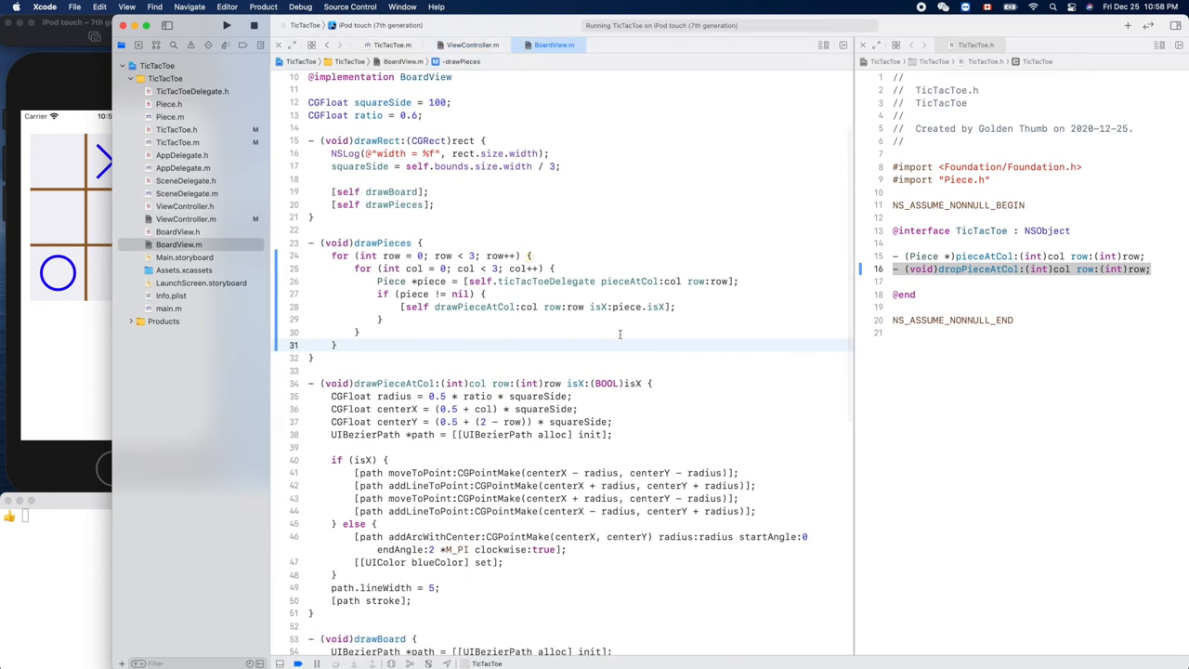
Step: Rerun the app and place X centre, O bottom-left, X top-left, O bottom-right
{"action": "left_click", "coordinate": [226, 25]}
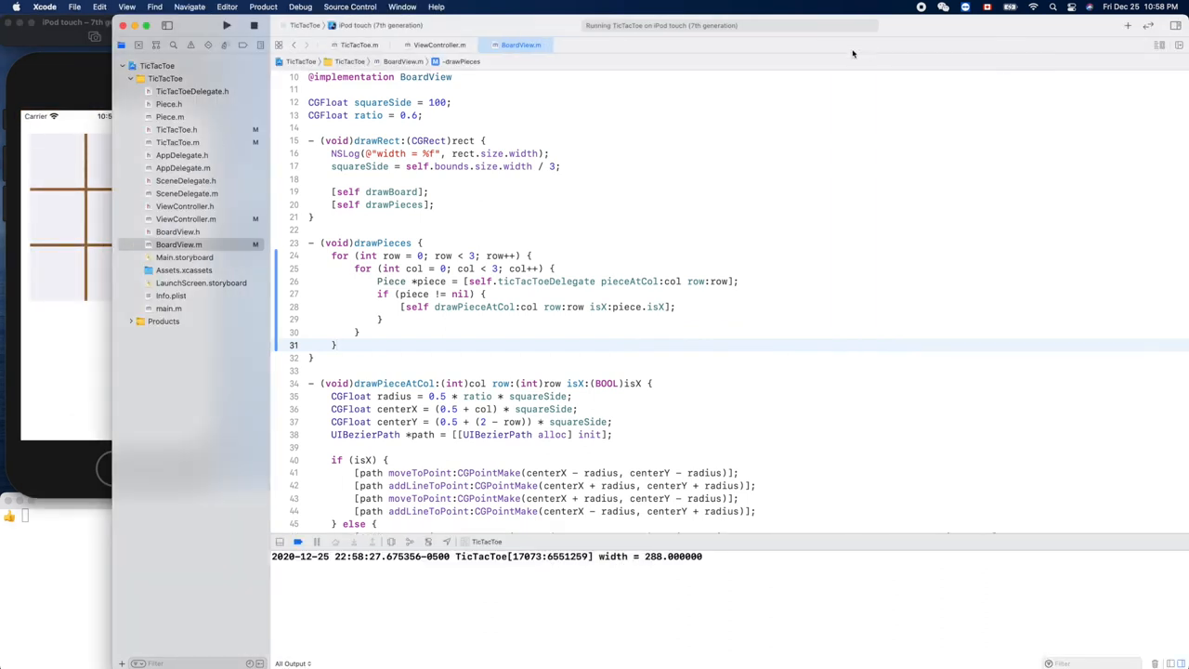
{"action": "left_click", "coordinate": [178, 243]}
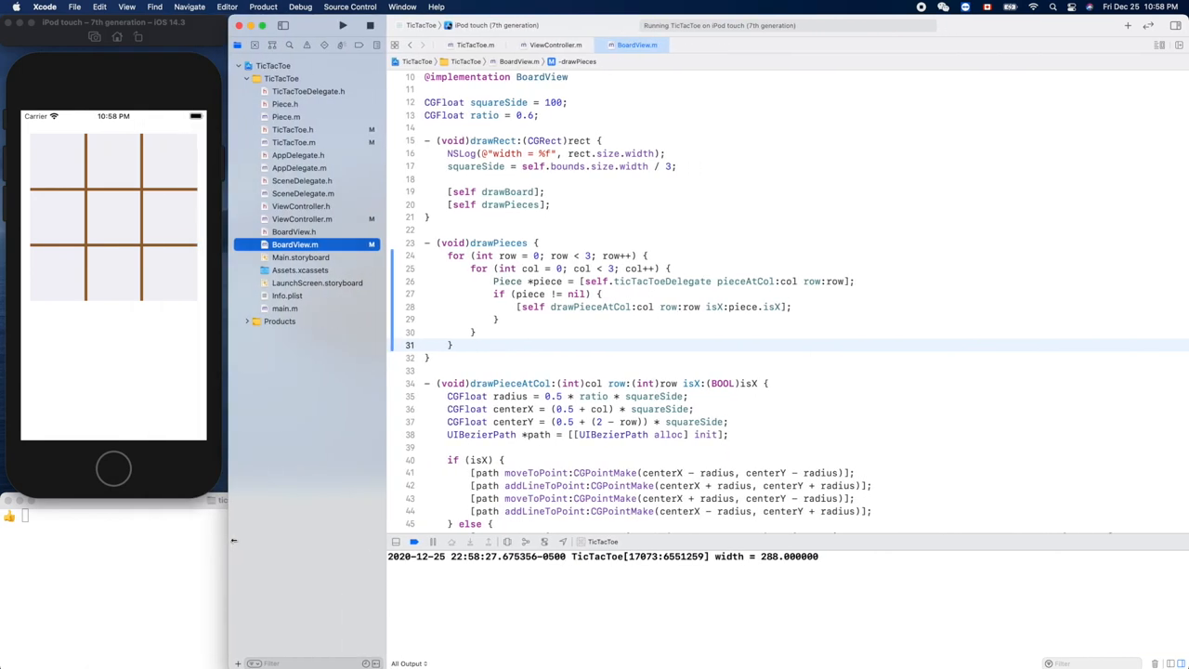
{"action": "mouse_move", "coordinate": [179, 338]}
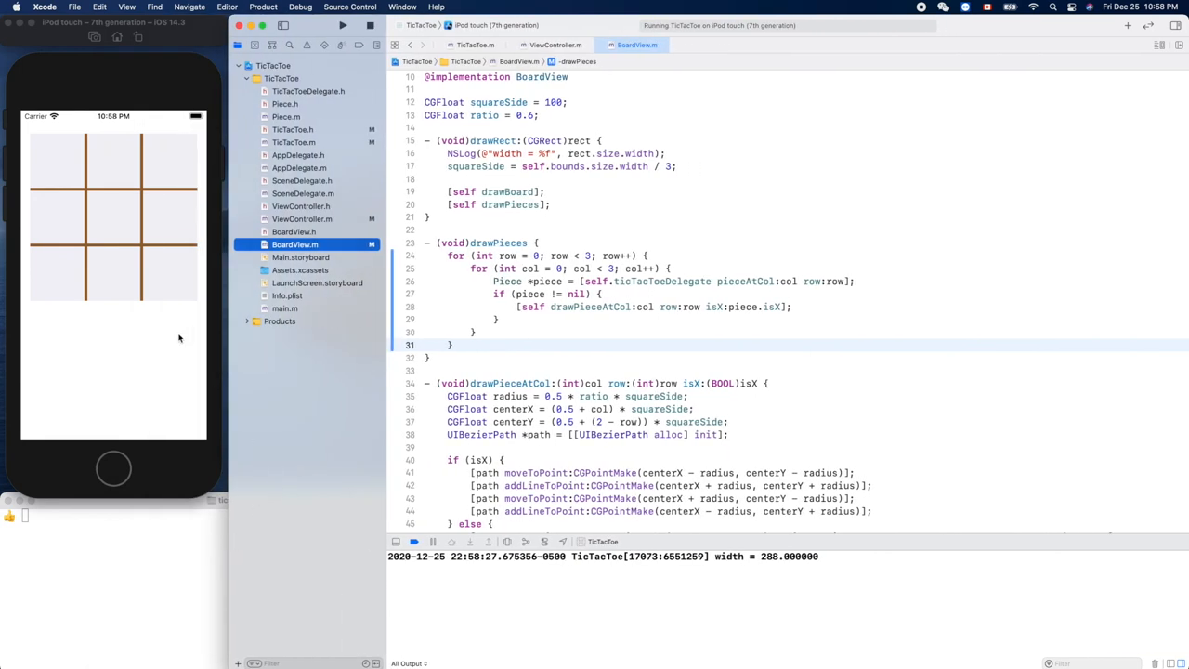
{"action": "left_click", "coordinate": [114, 215]}
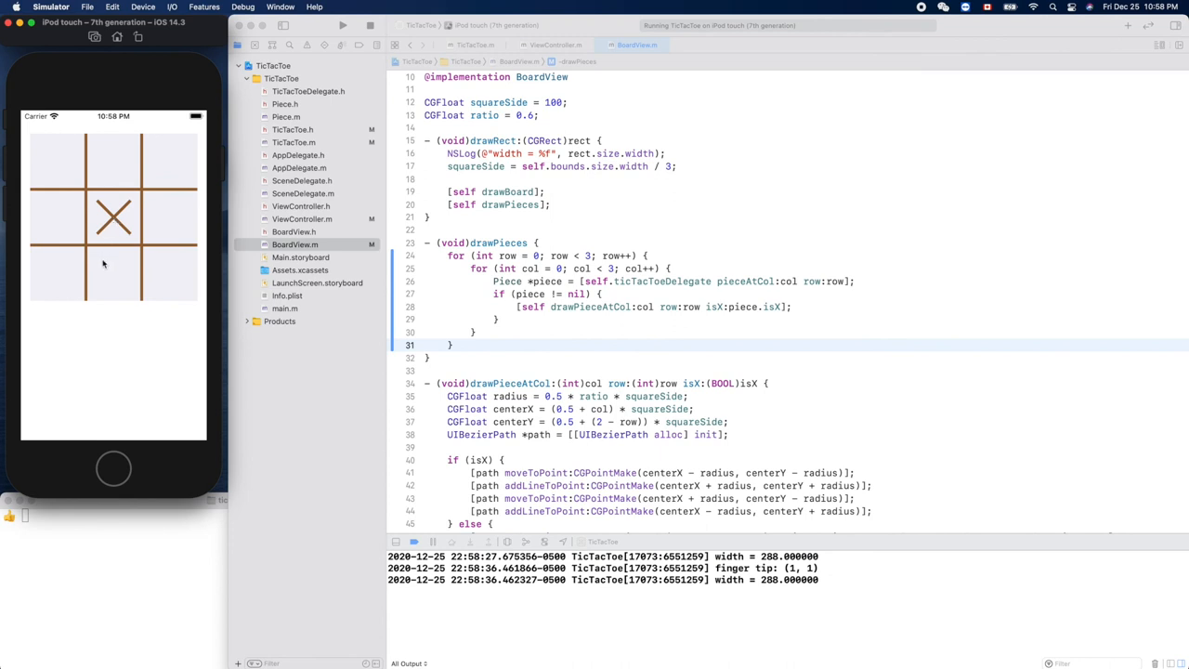
{"action": "left_click", "coordinate": [57, 272]}
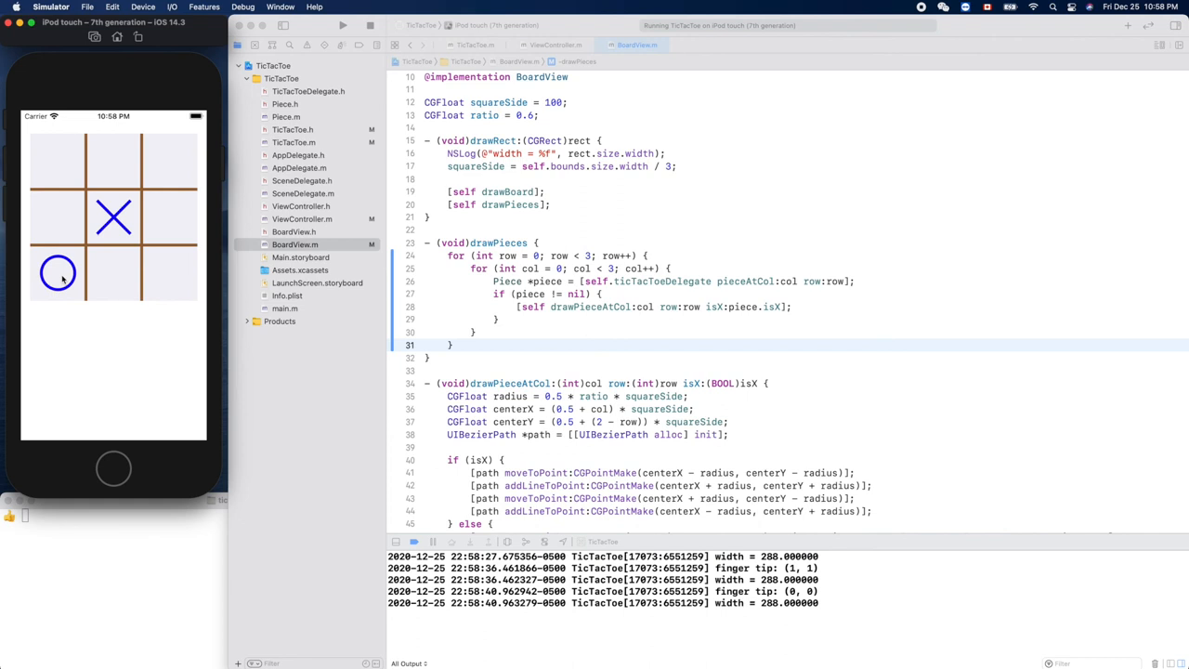
{"action": "left_click", "coordinate": [57, 162]}
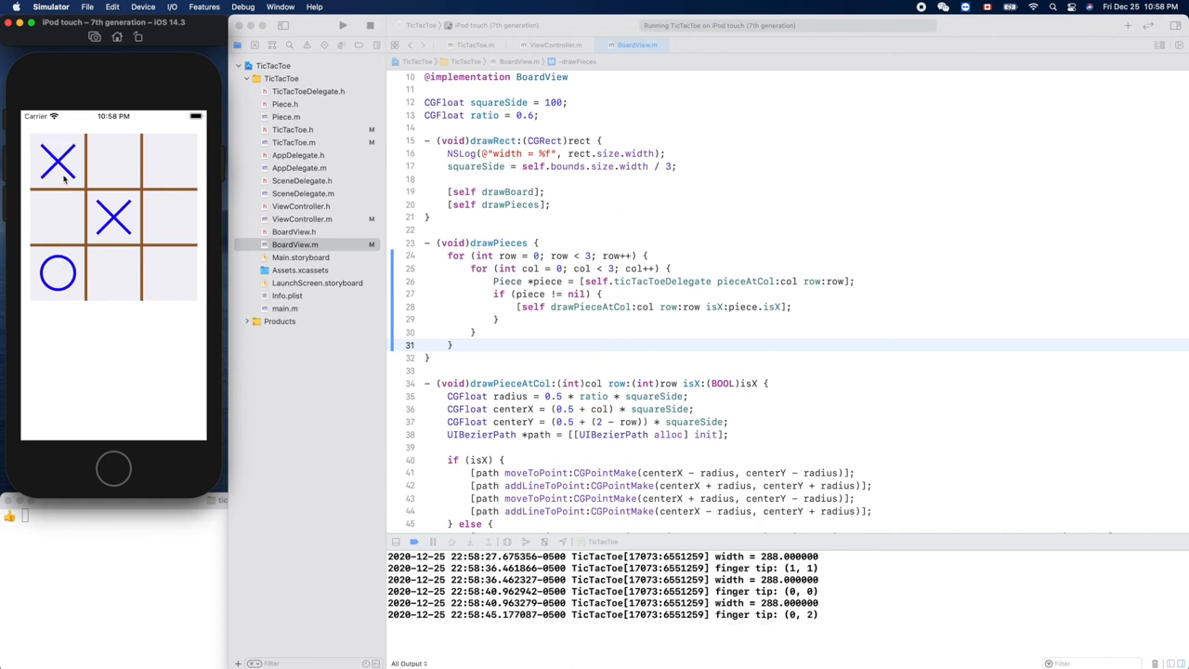
{"action": "left_click", "coordinate": [170, 273]}
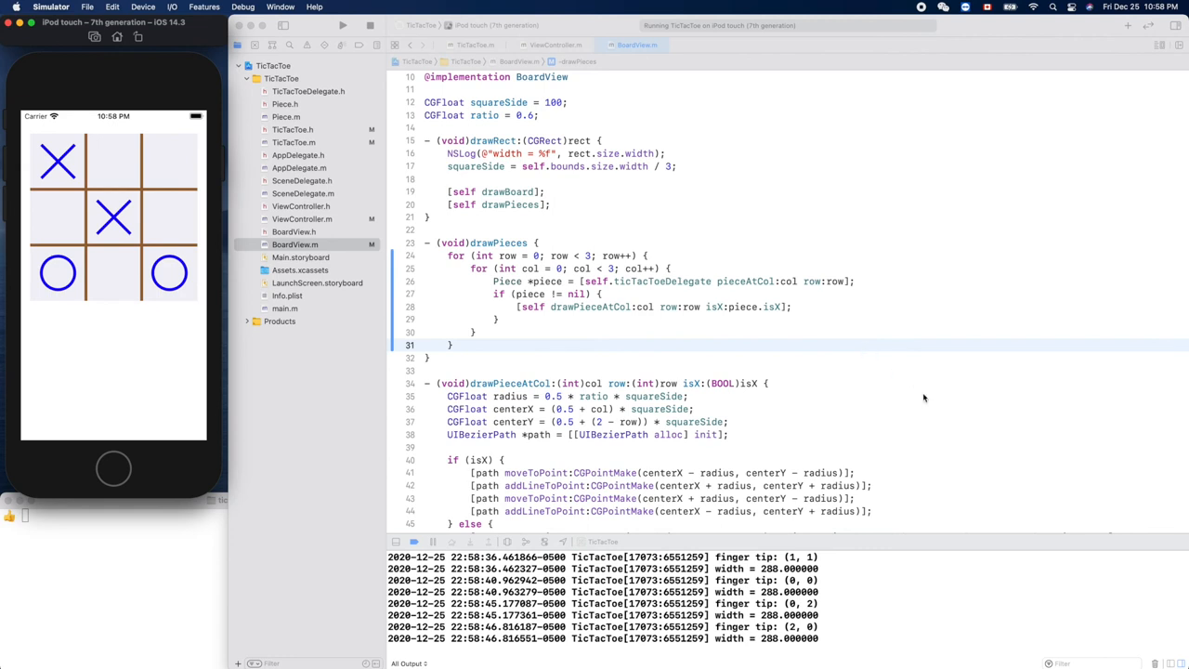
Step: Copy the blueColor set line into the isX branch as purpleColor, then rebuild
{"action": "scroll", "scroll_direction": "down", "scroll_amount": 3}
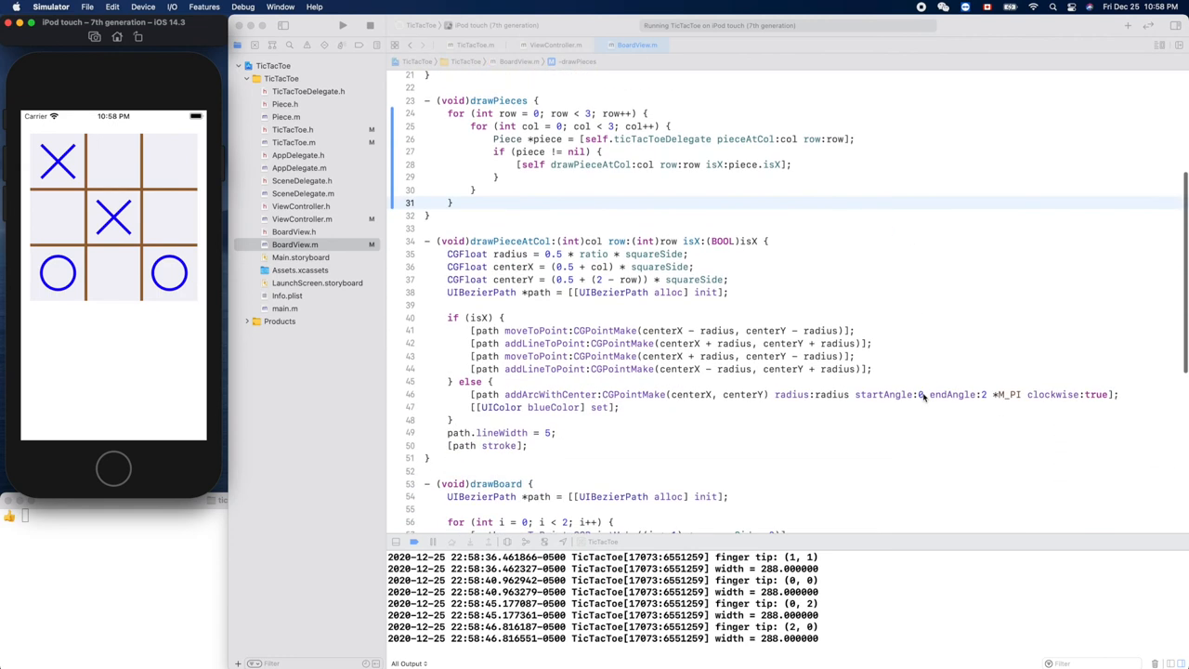
{"action": "scroll", "scroll_direction": "down", "scroll_amount": 3}
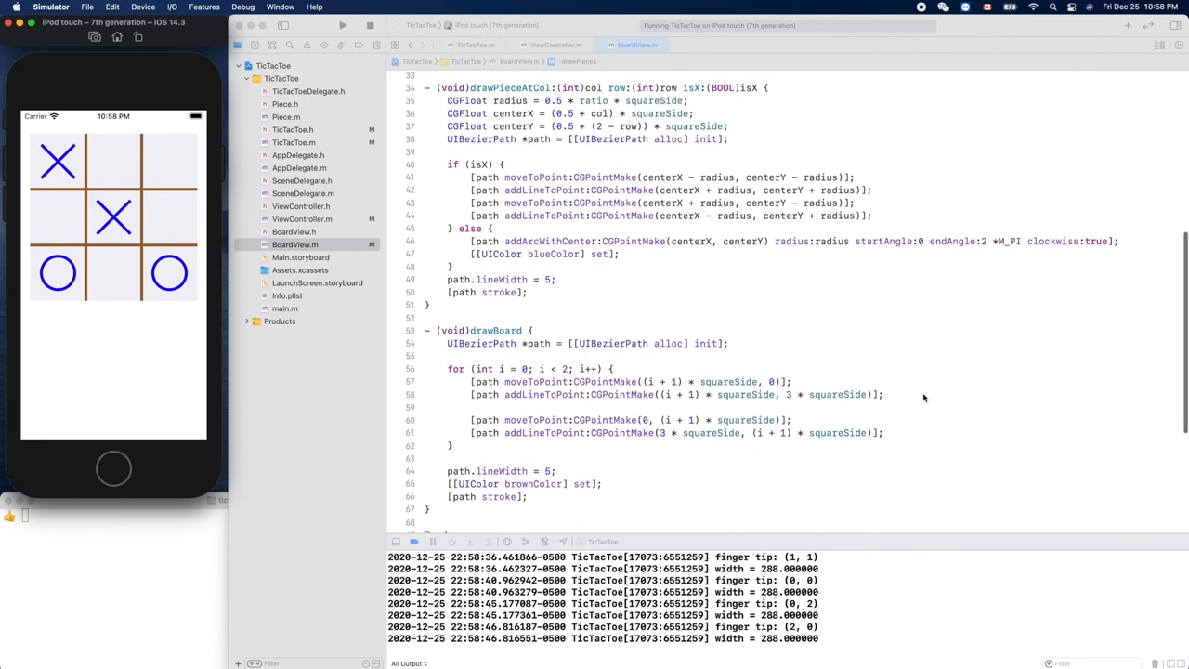
{"action": "scroll", "scroll_direction": "down", "scroll_amount": 3}
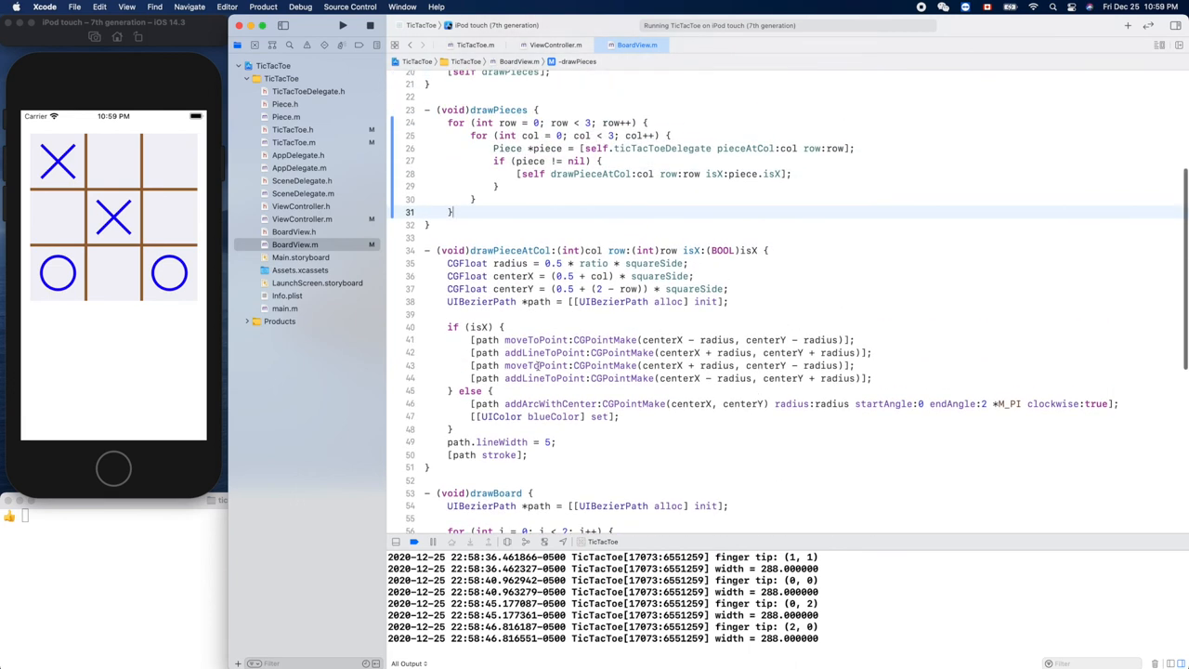
{"action": "double_click", "coordinate": [527, 416]}
{"action": "type", "text": "[[UIColor blueColor] set];"}
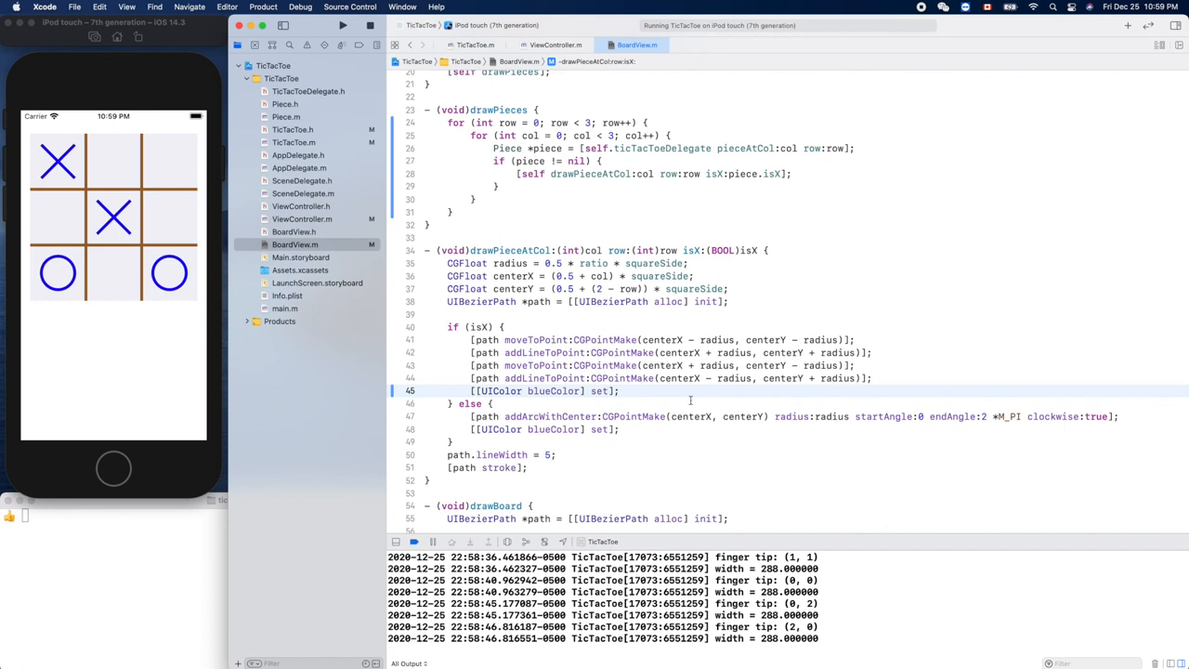
{"action": "type", "text": "purp"}
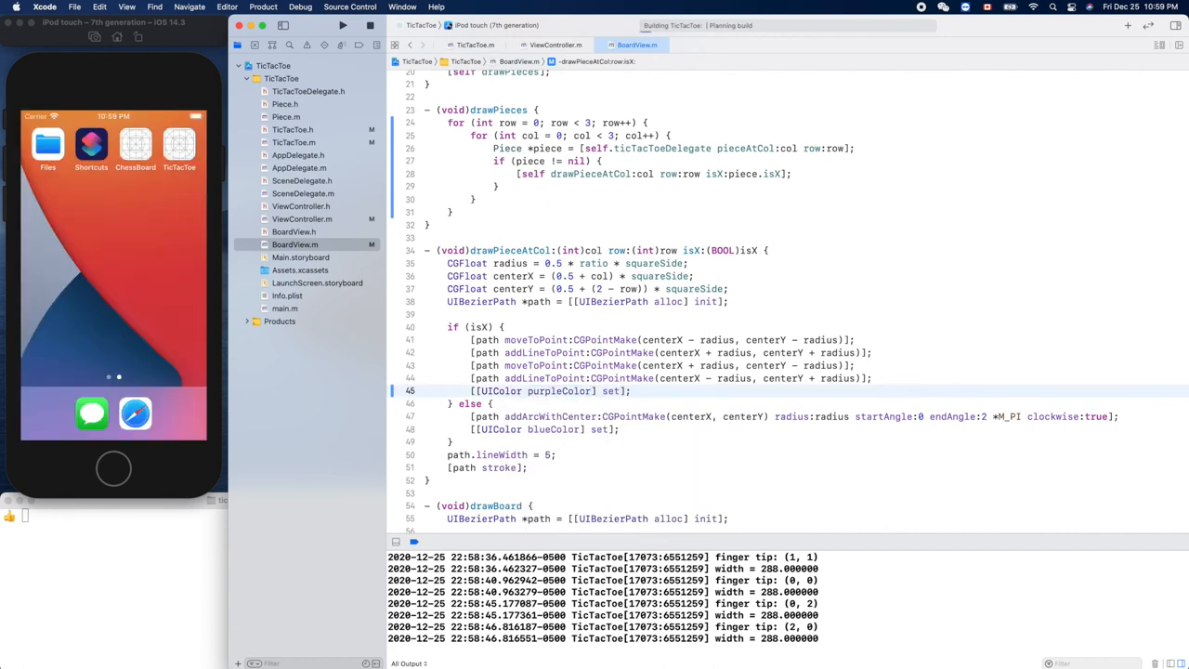
Step: In the rebuilt app, place alternating pieces to confirm purple Xs and blue Os
{"action": "left_click", "coordinate": [342, 25]}
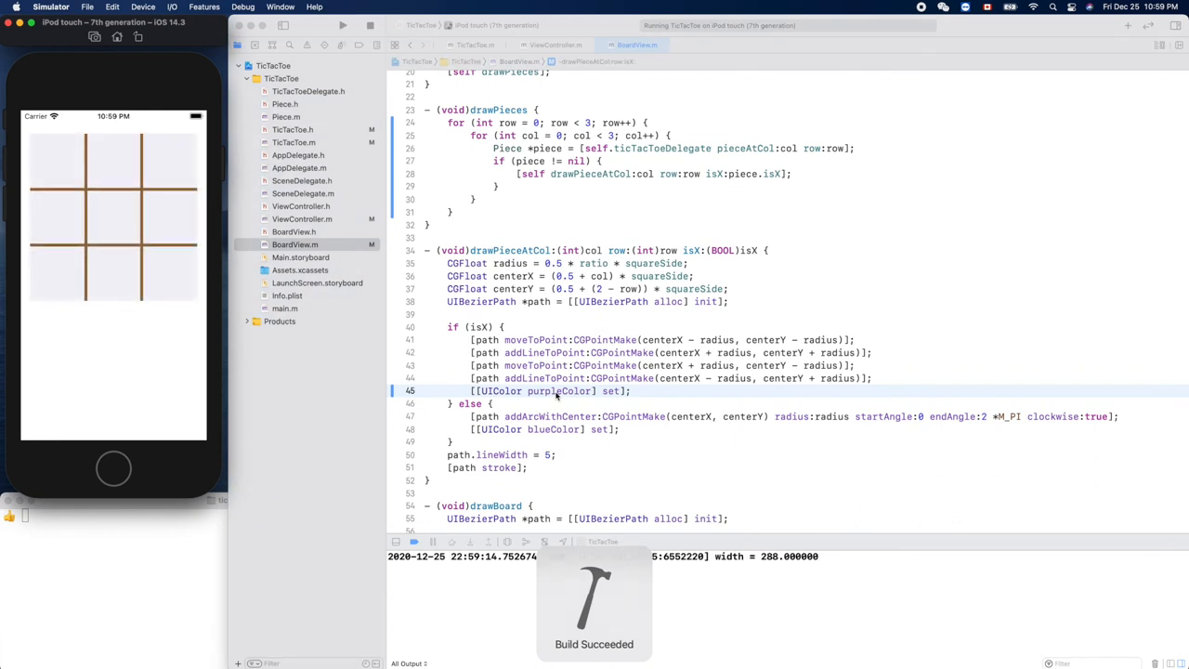
{"action": "left_click", "coordinate": [113, 217]}
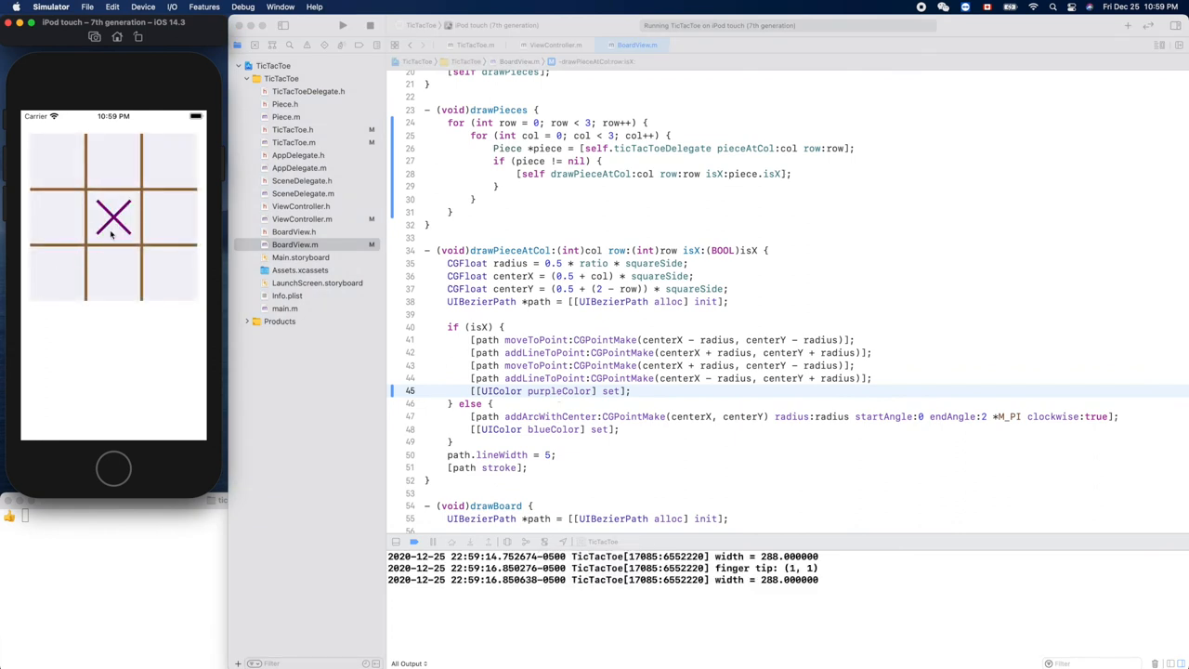
{"action": "left_click", "coordinate": [58, 274]}
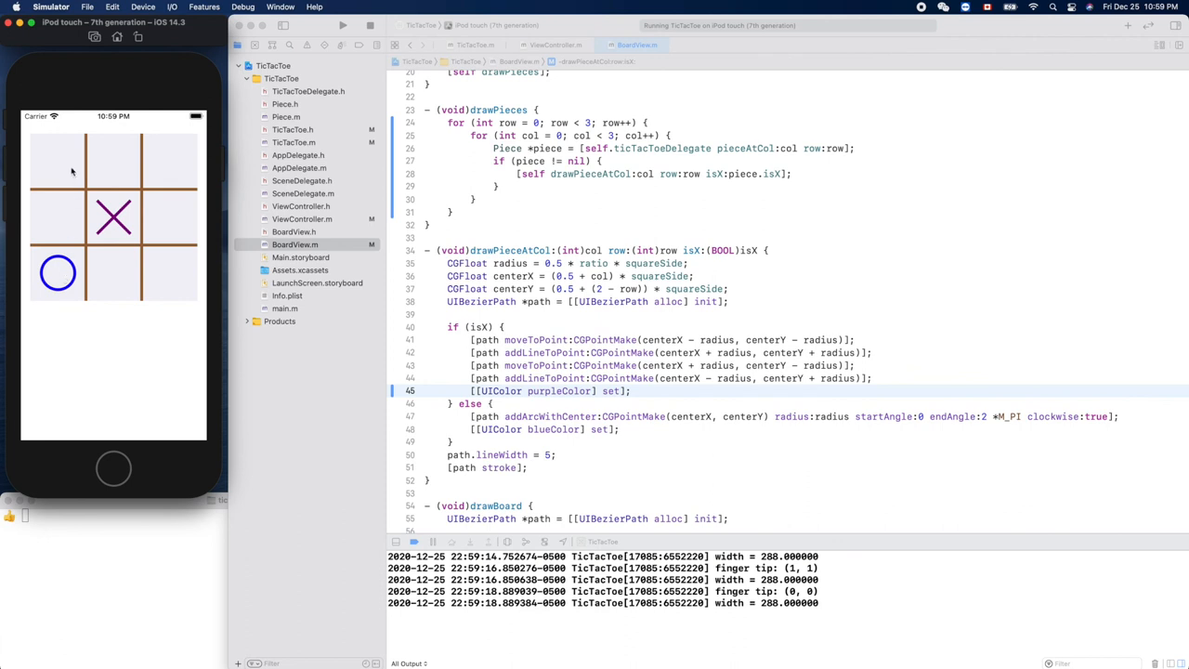
{"action": "left_click", "coordinate": [169, 272]}
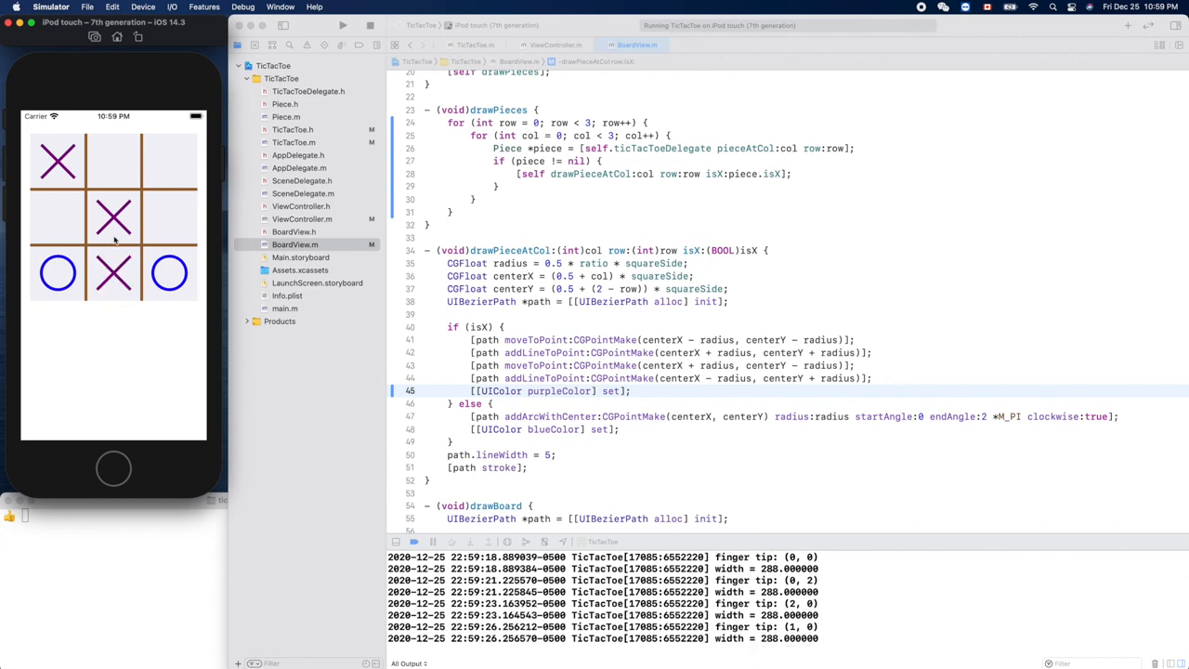
{"action": "left_click", "coordinate": [114, 161]}
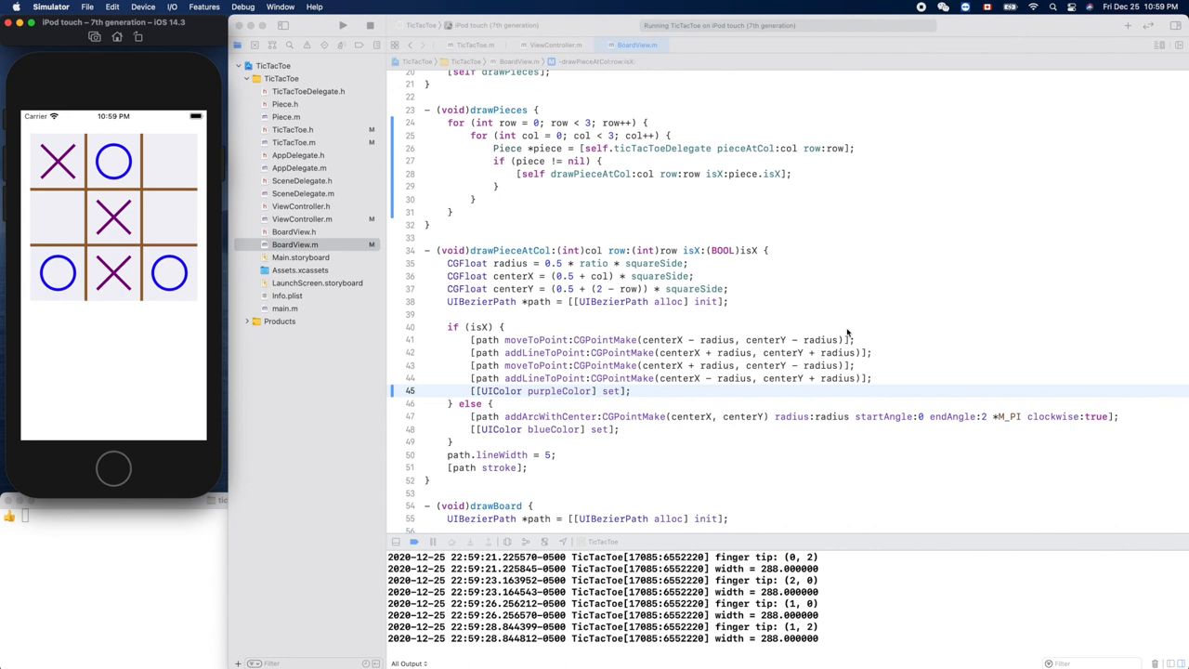
{"action": "mouse_move", "coordinate": [183, 539]}
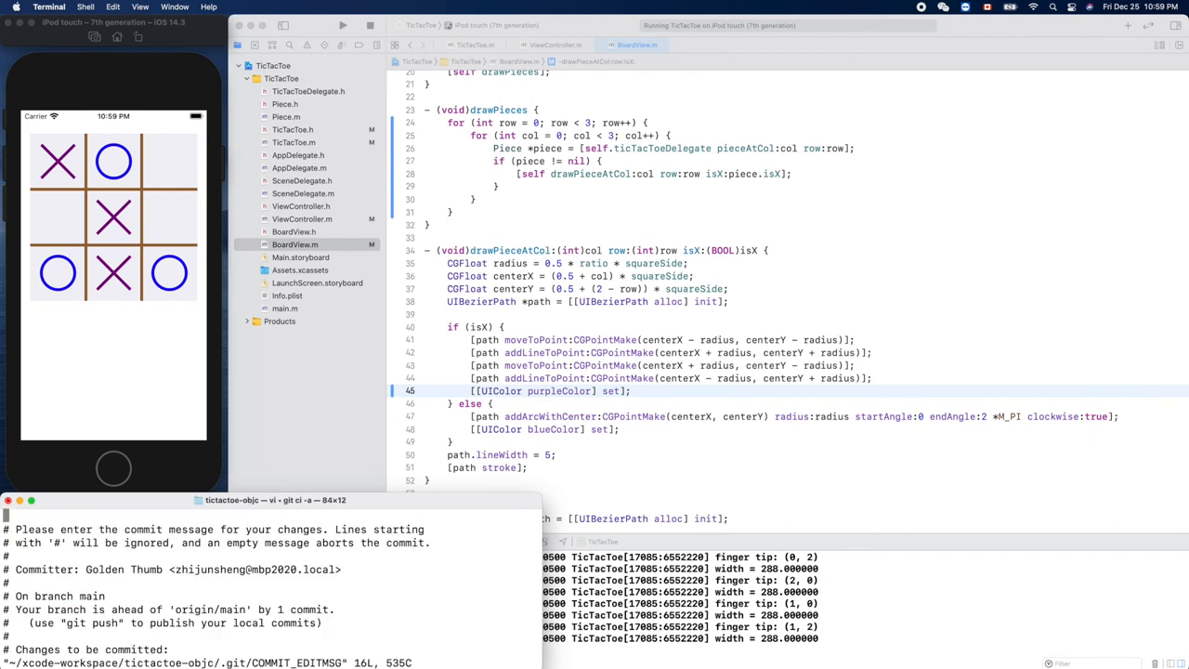
Step: Commit all changes with a message beginning 'made tic', then run git push
{"action": "key", "text": "i"}
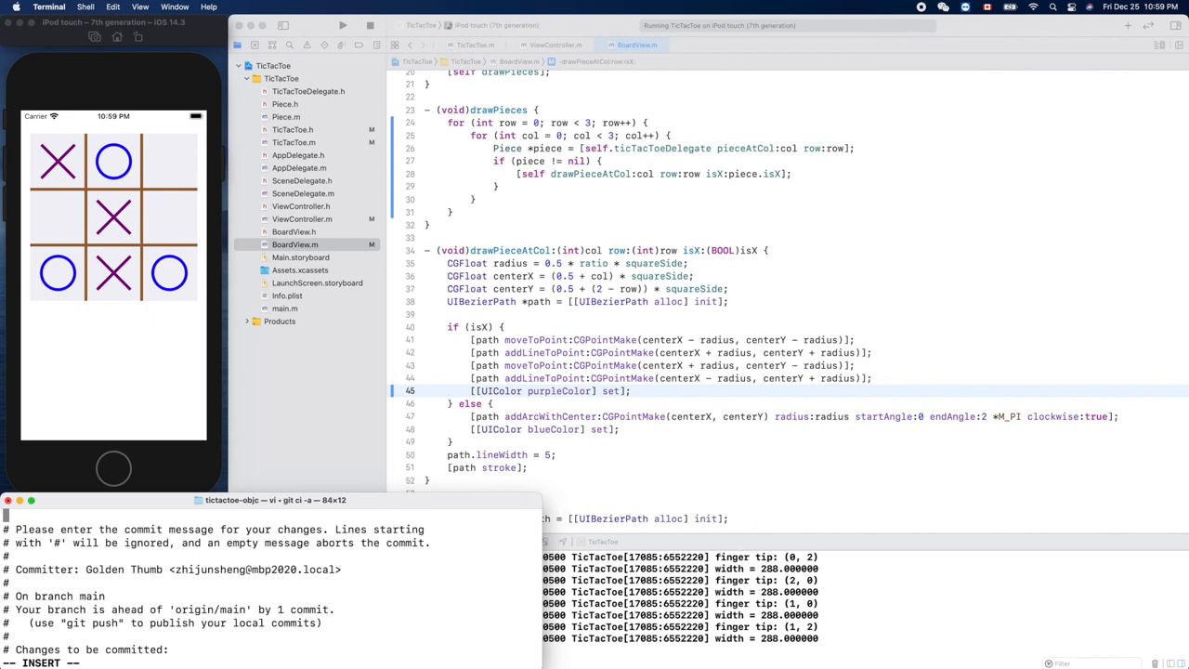
{"action": "type", "text": "made"}
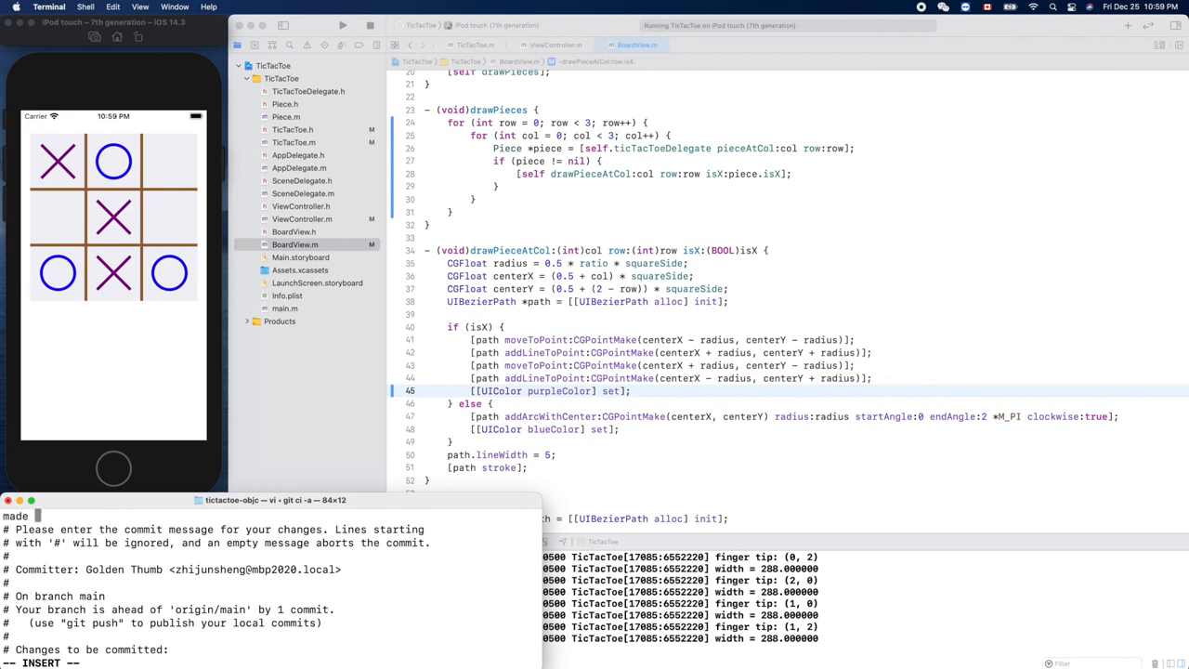
{"action": "type", "text": "tic"}
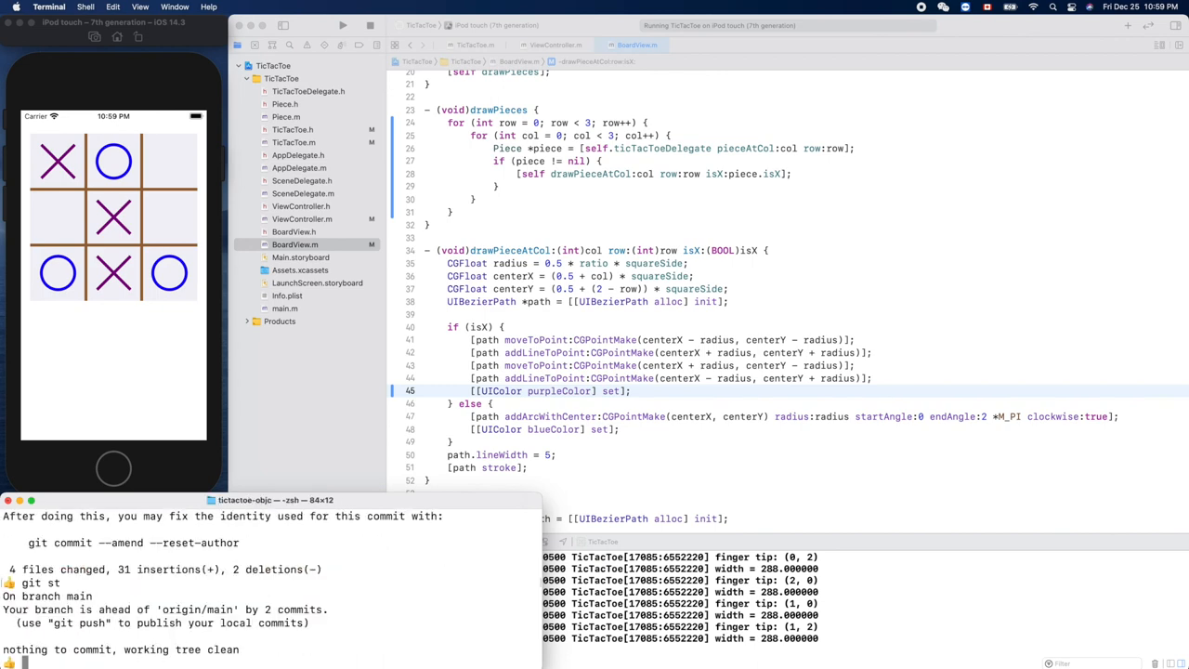
{"action": "type", "text": "git push"}
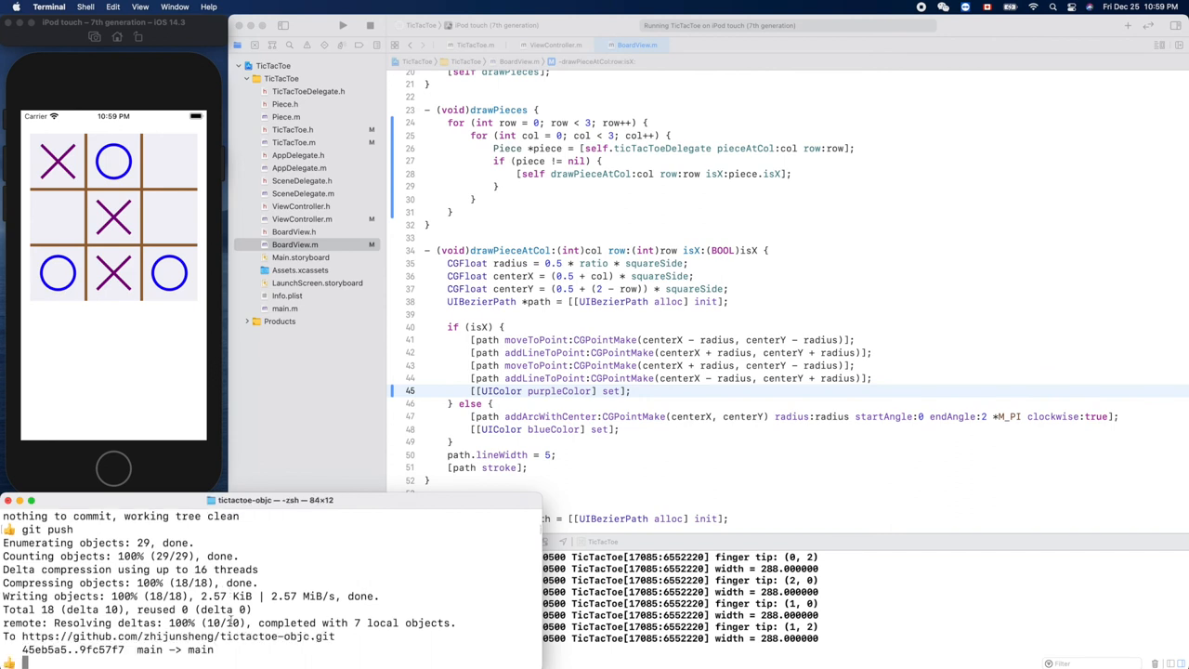
{"action": "mouse_move", "coordinate": [275, 437]}
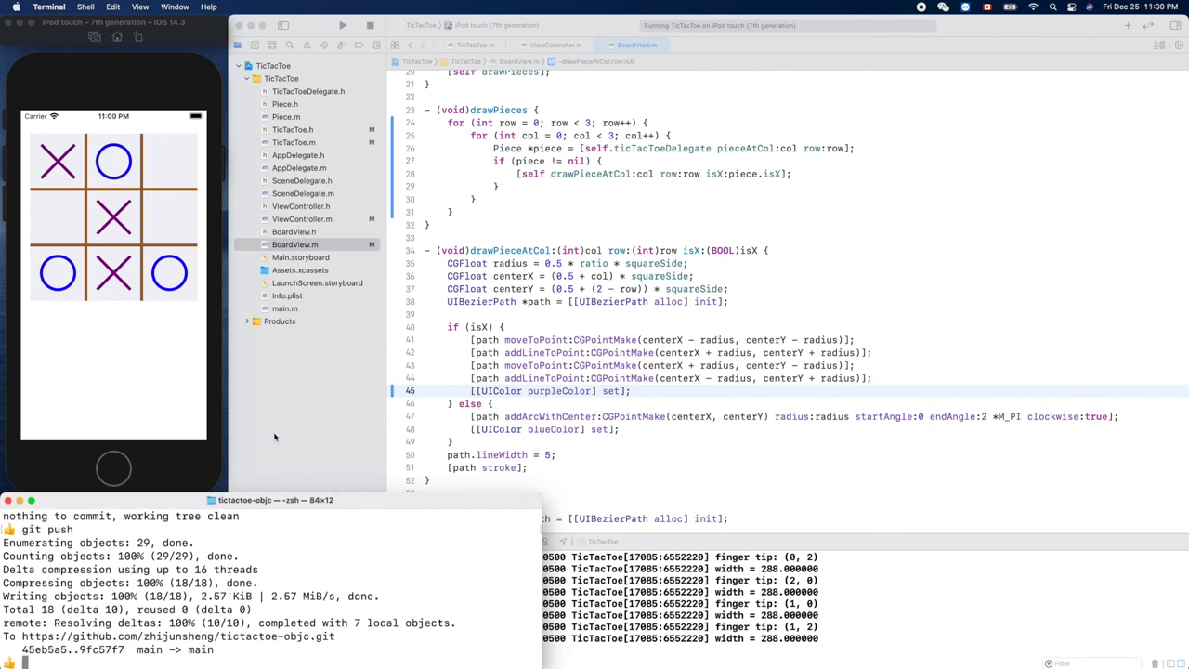